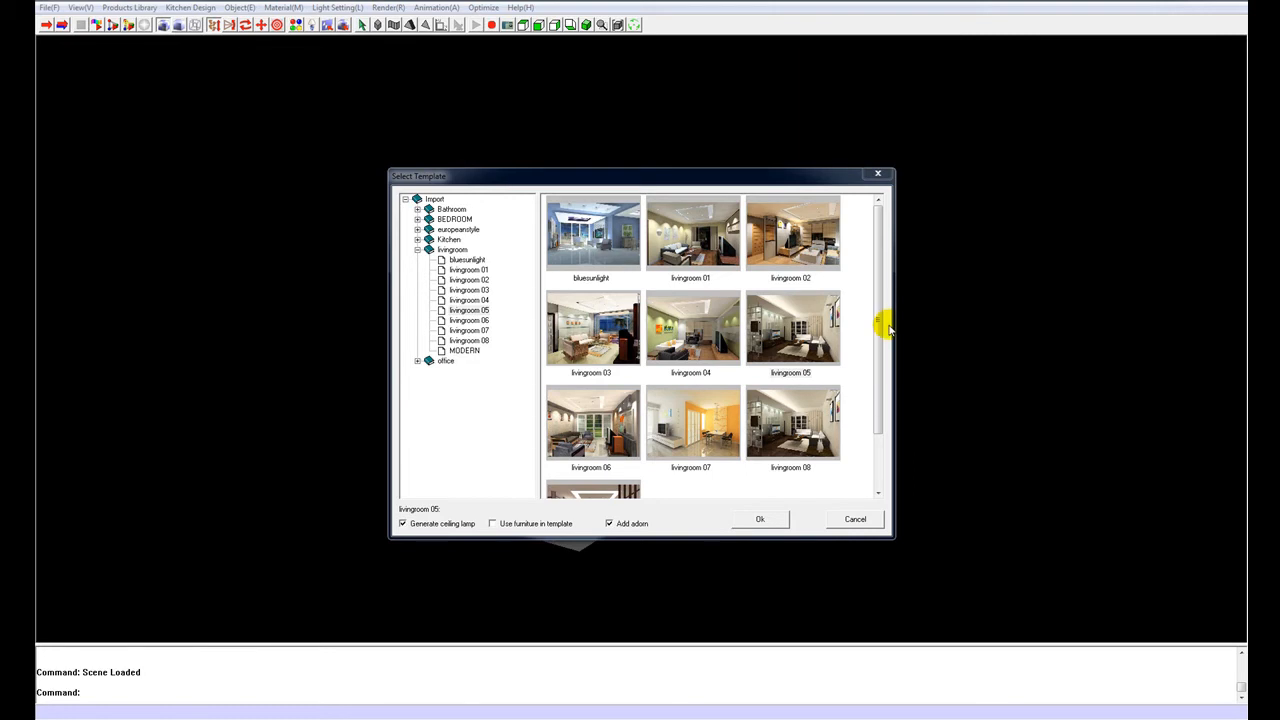
mouse_move(852, 332)
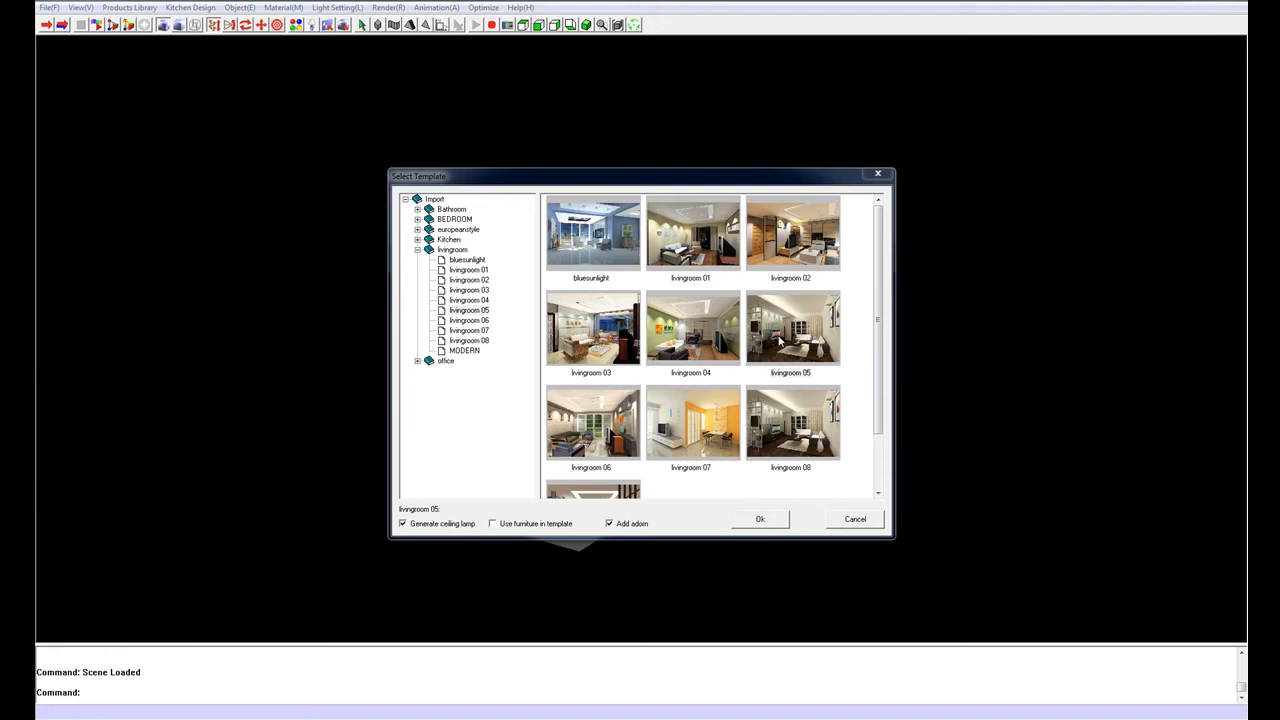
Load a furnished living room template with sofa, armchairs, TV cabinet and garden window
left_click(760, 520)
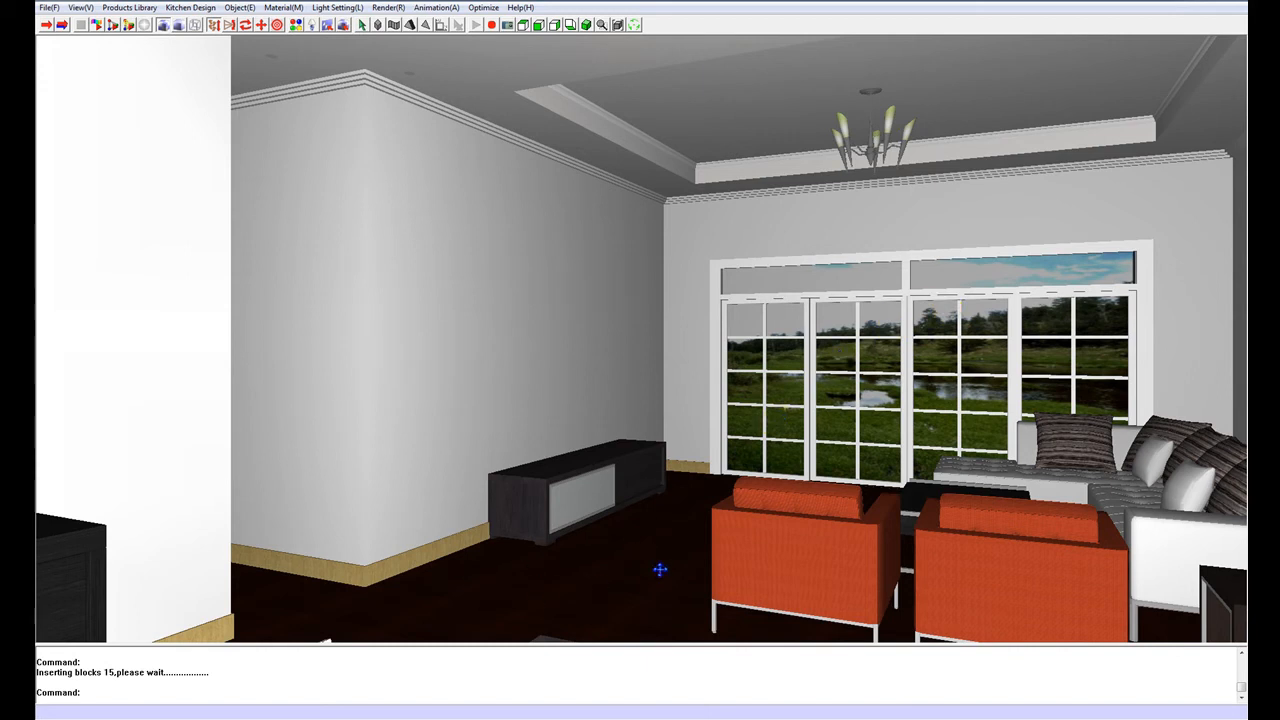
mouse_move(688, 292)
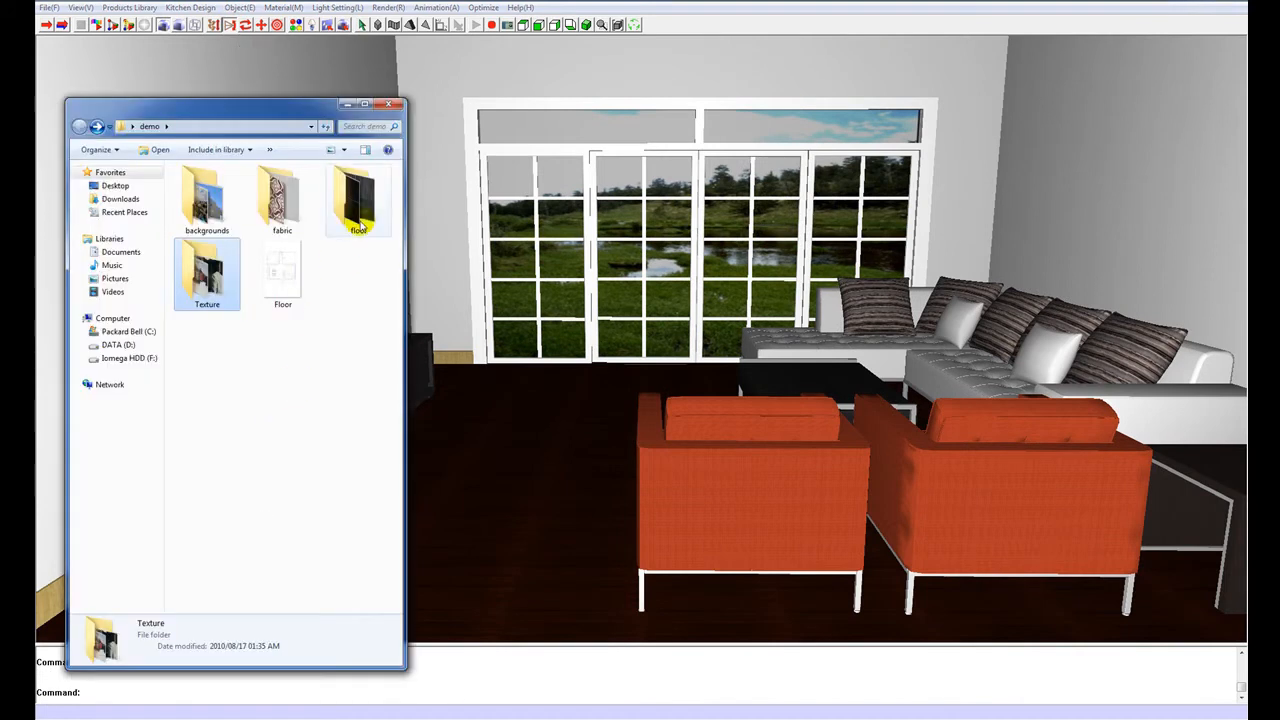
Try several floor textures and settle on the light grey tile0002 for the floor
double_click(356, 200)
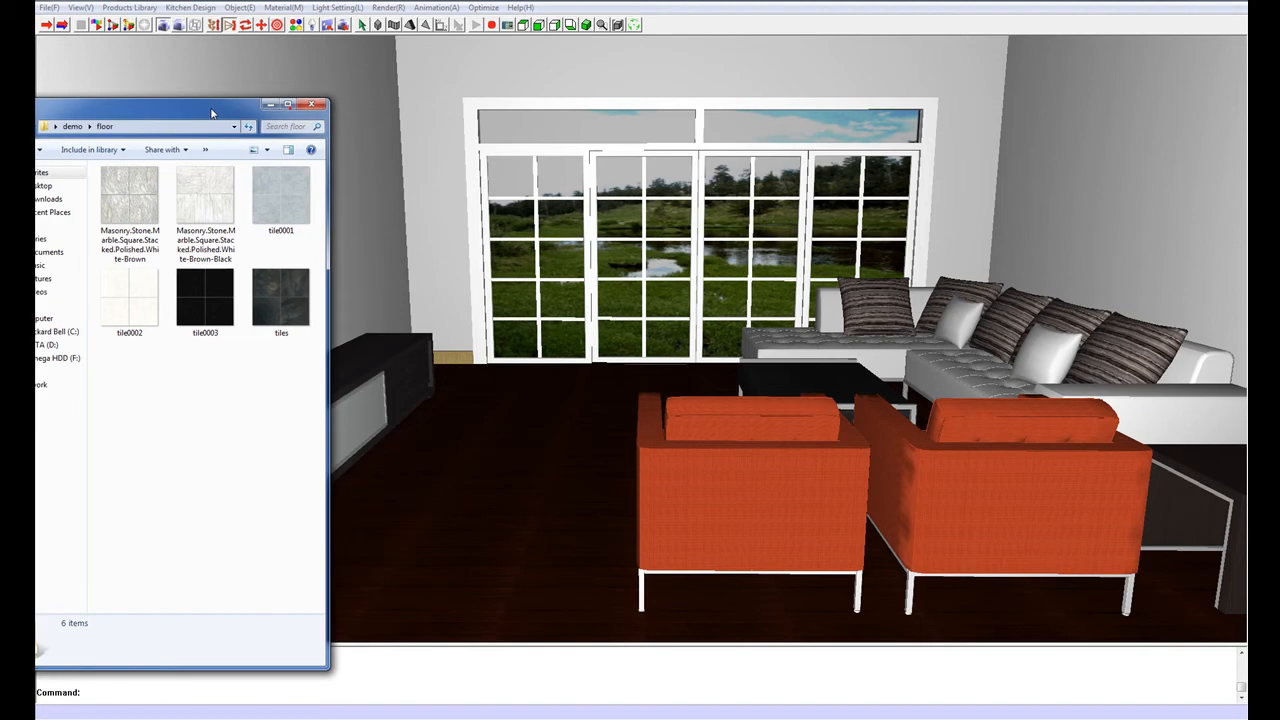
left_click(128, 198)
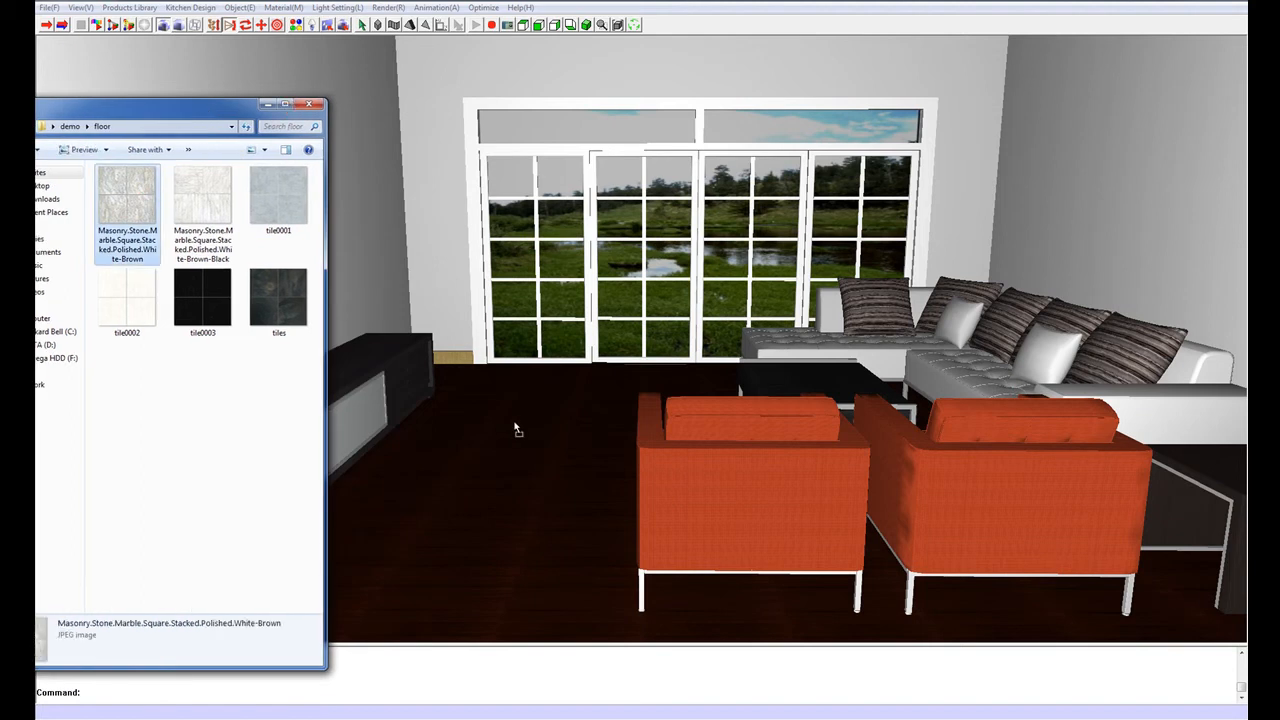
mouse_move(500, 432)
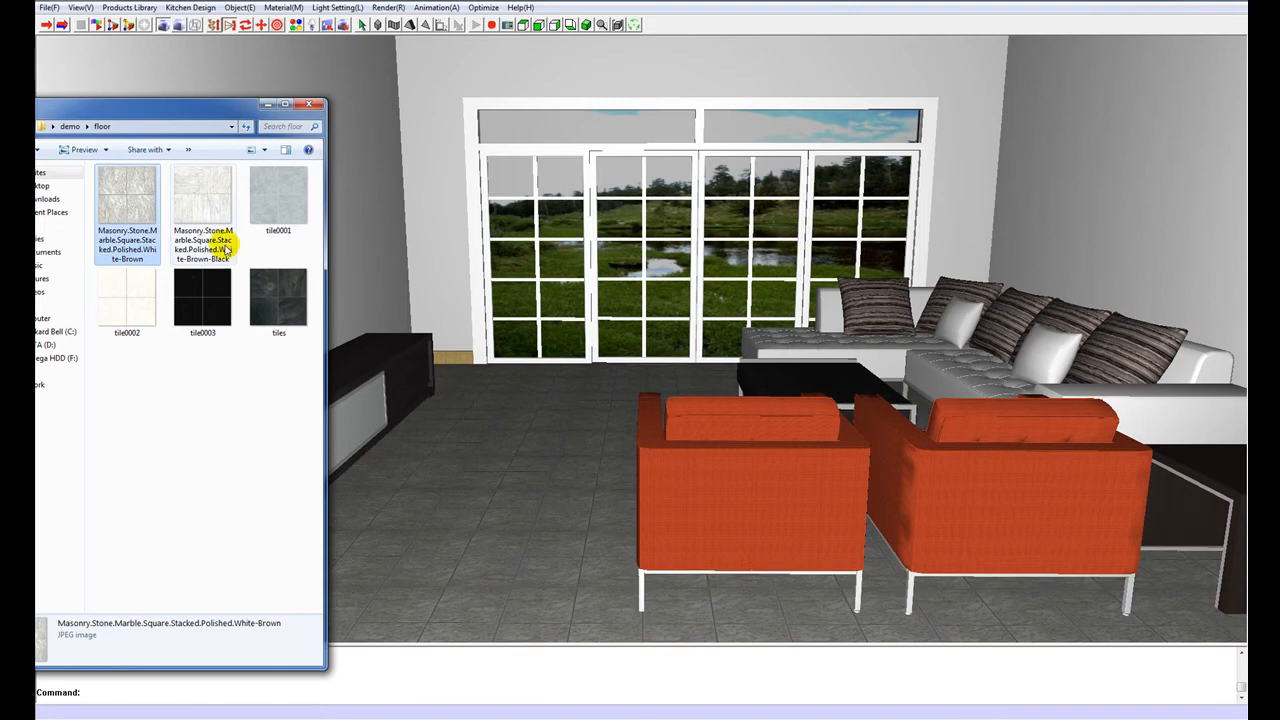
left_click(280, 196)
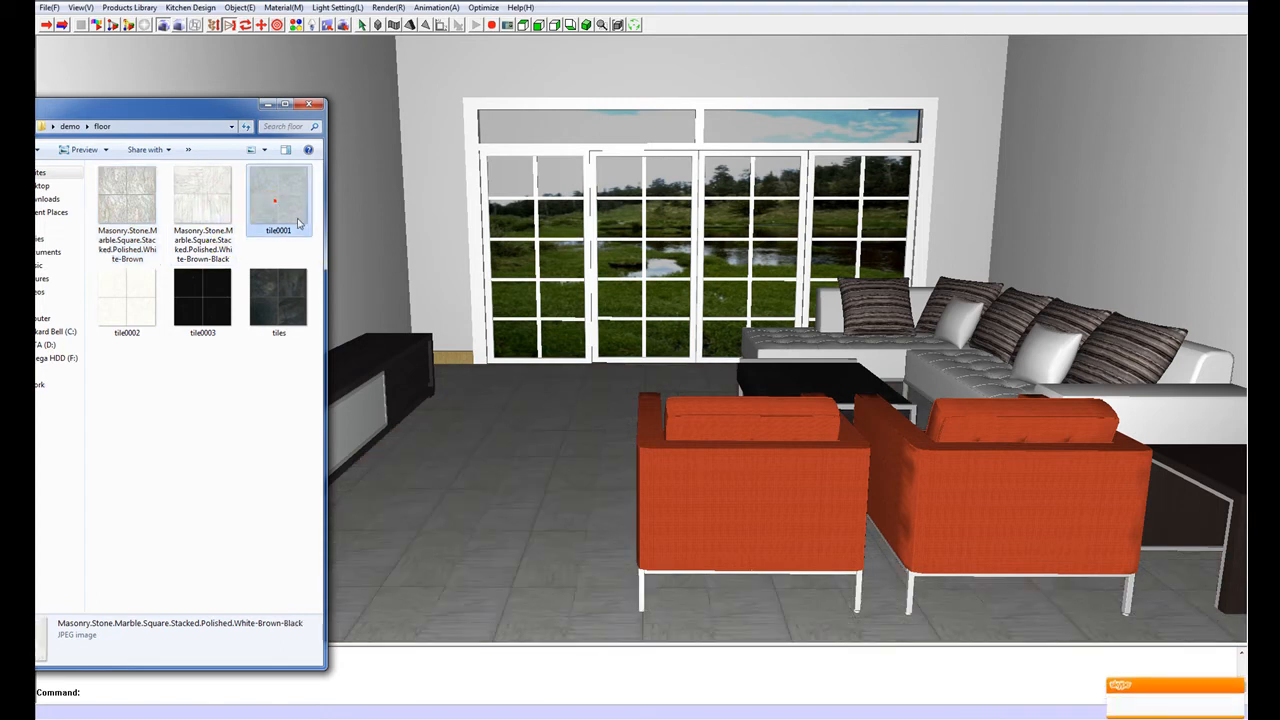
left_click(124, 296)
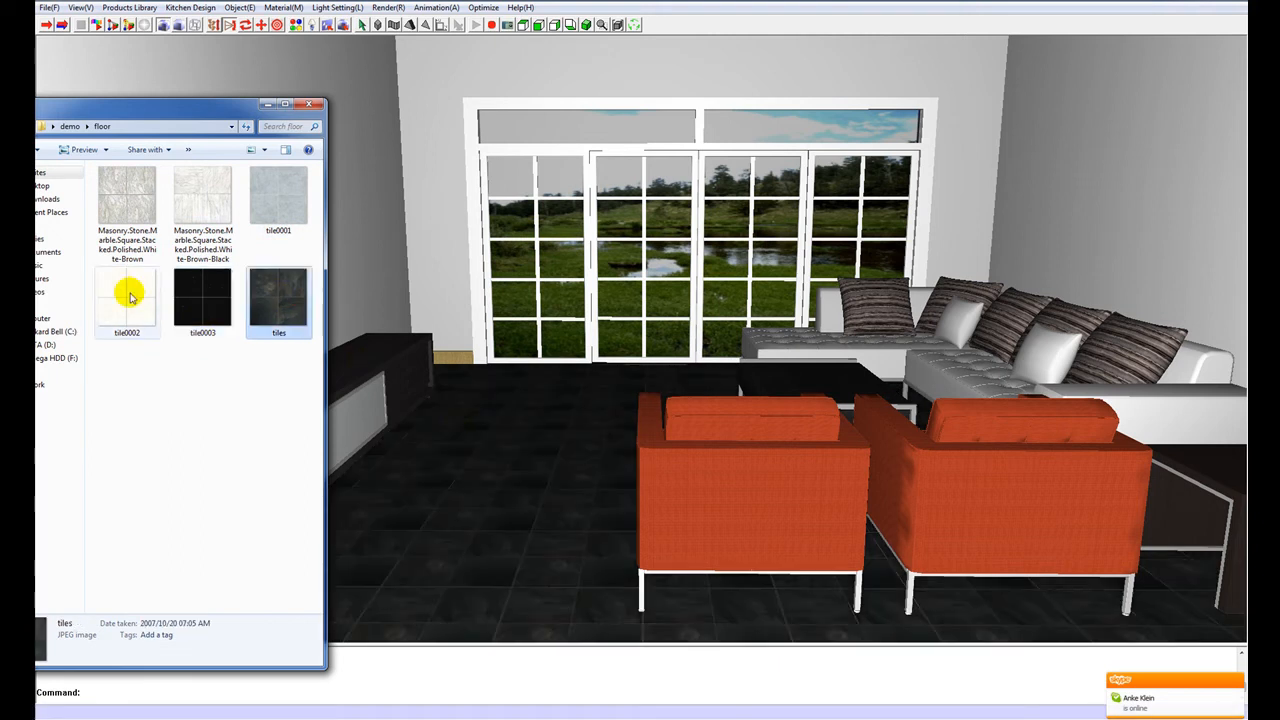
left_click(128, 296)
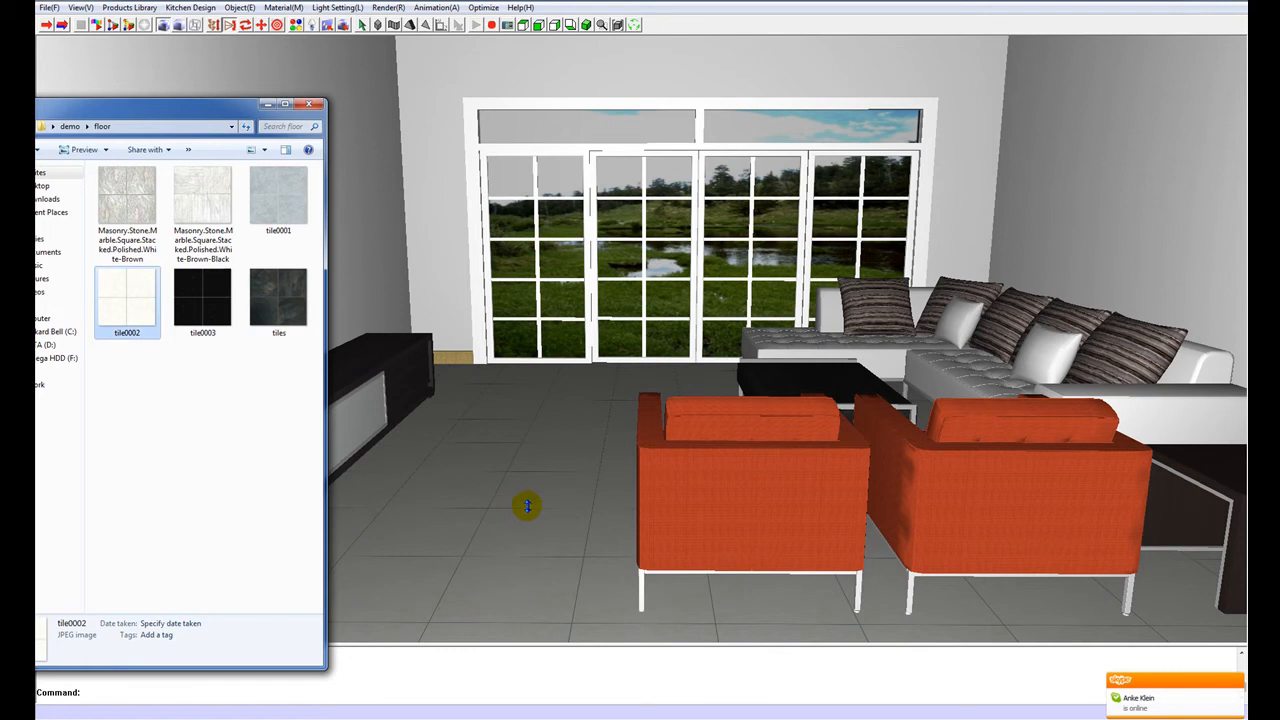
mouse_move(256, 104)
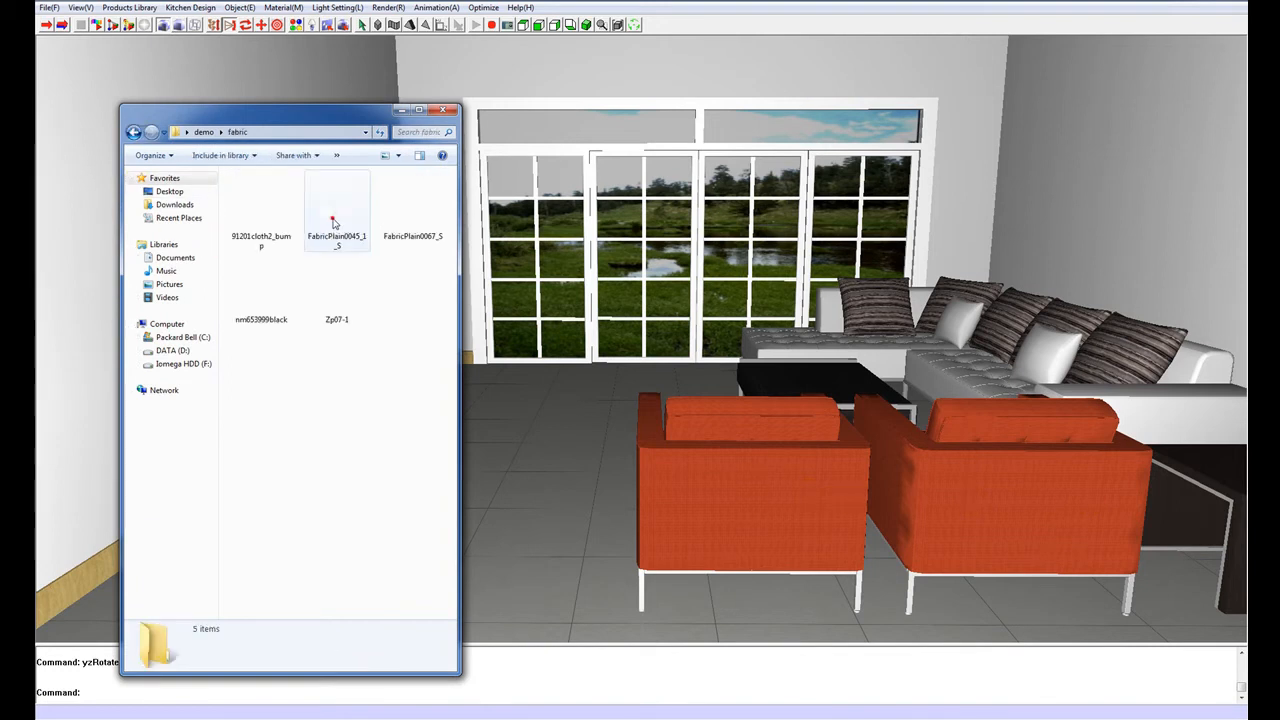
Cover the orange armchairs in a plain pale grey fabric texture
left_click(260, 204)
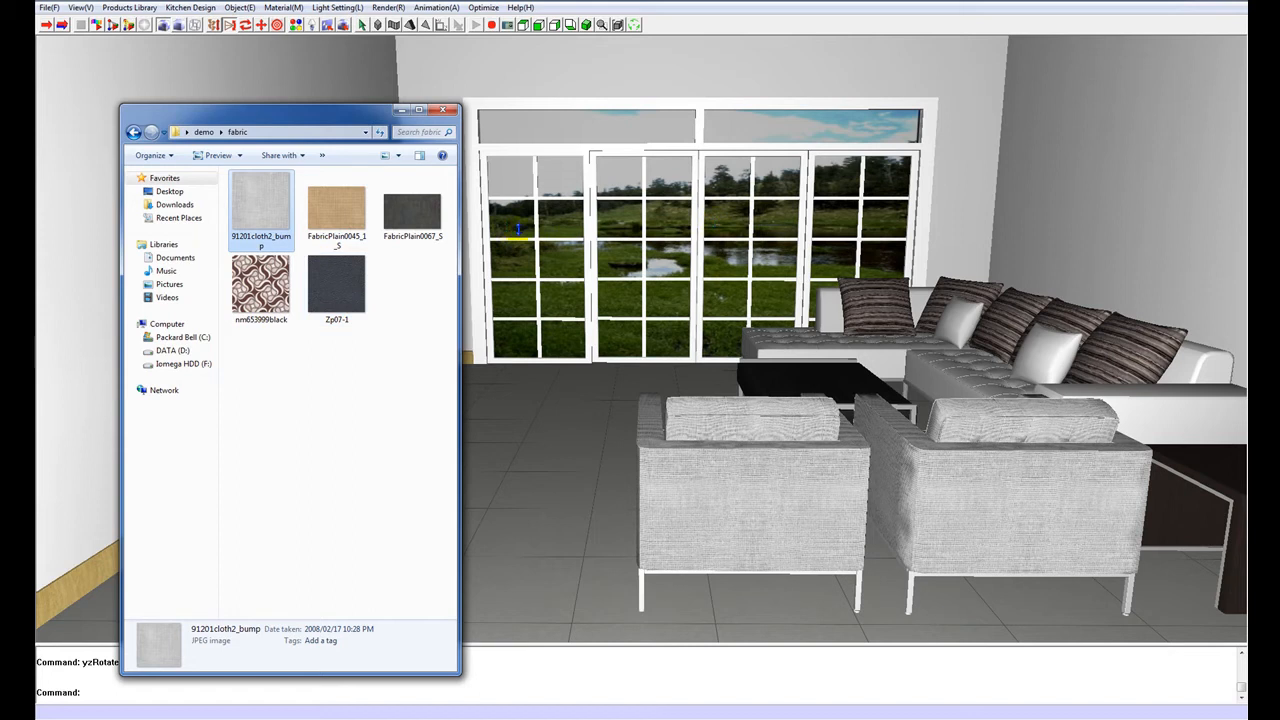
left_click(136, 132)
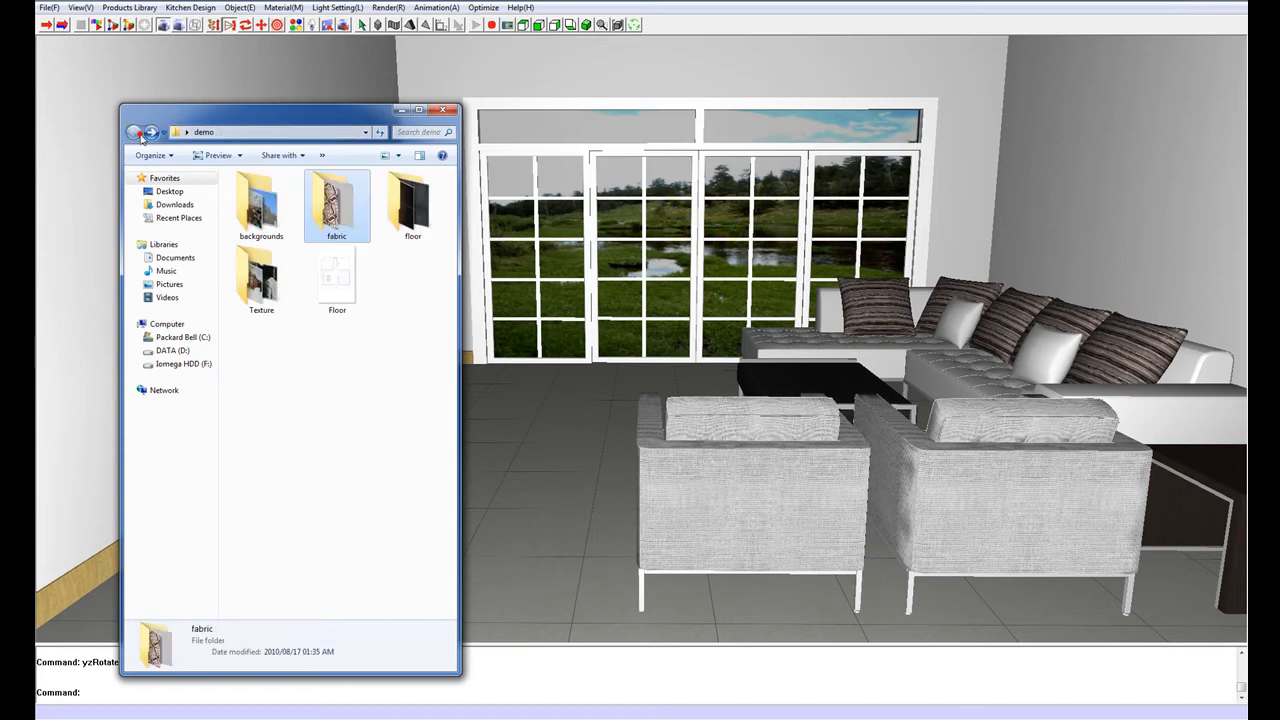
Swap the window backdrop through Cape Town, vineyard and Table Mountain landscapes, keeping the vineyard view
double_click(260, 198)
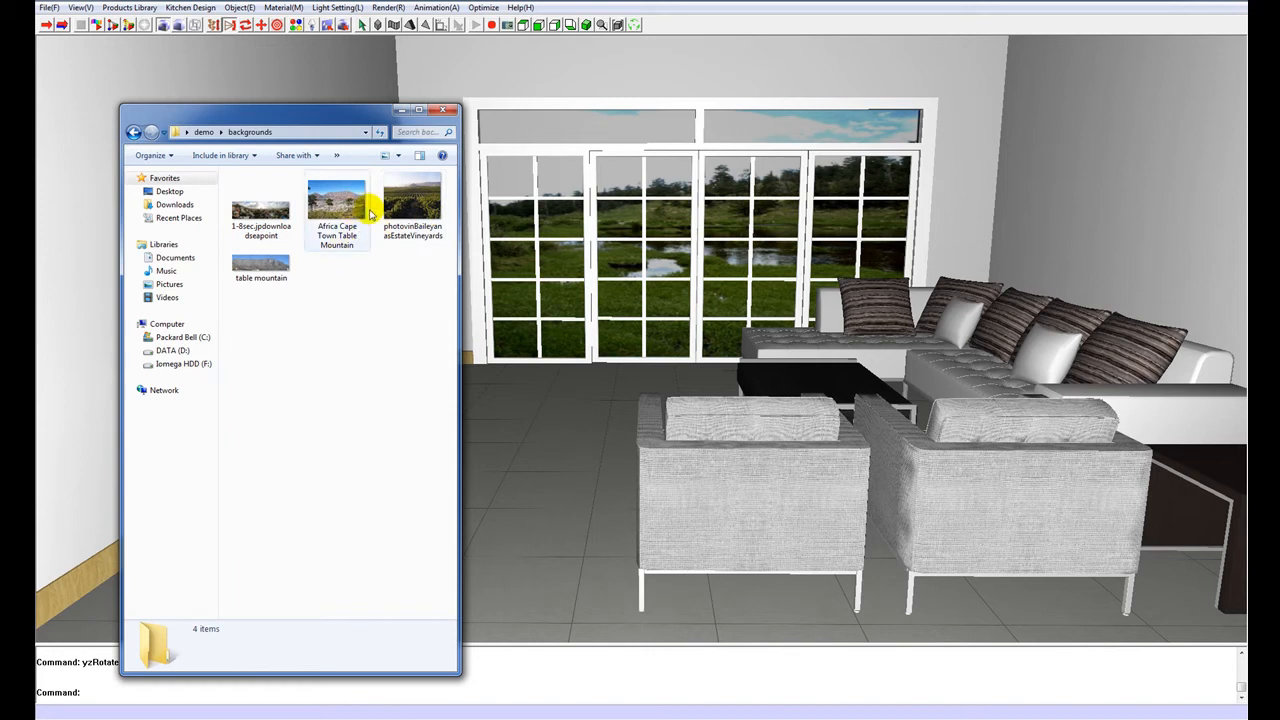
left_click(336, 200)
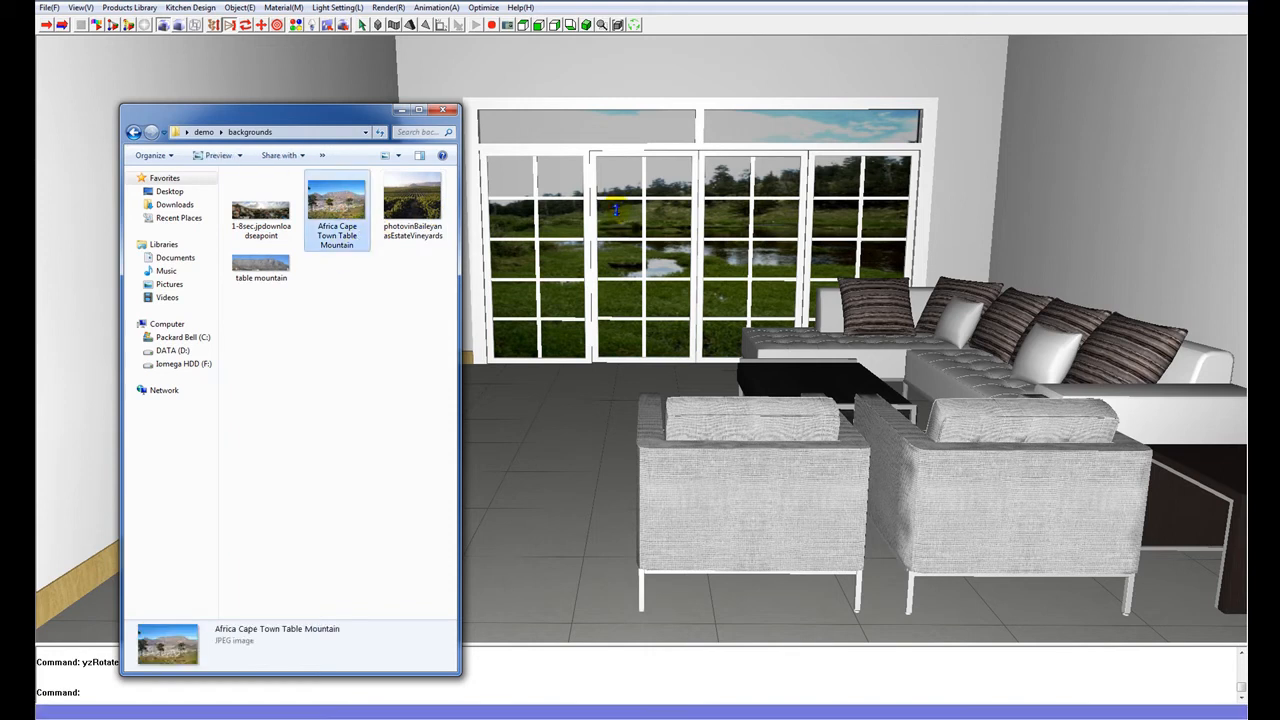
left_click(412, 200)
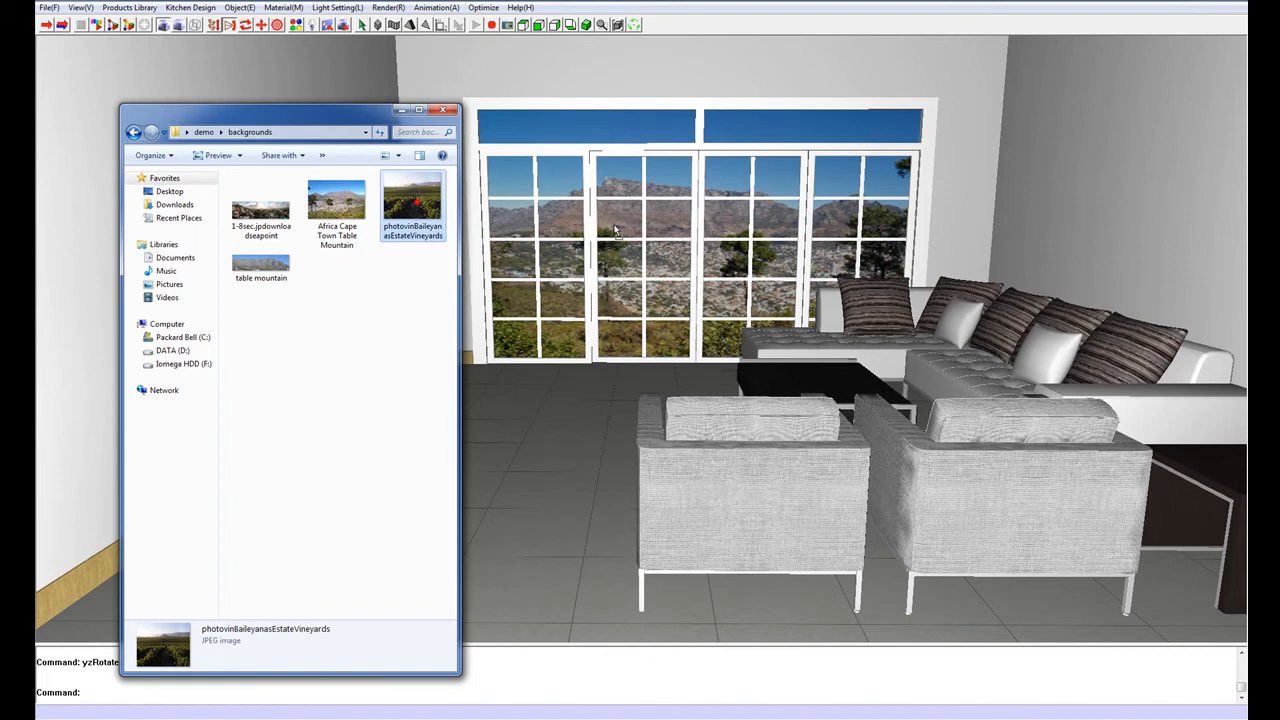
double_click(412, 196)
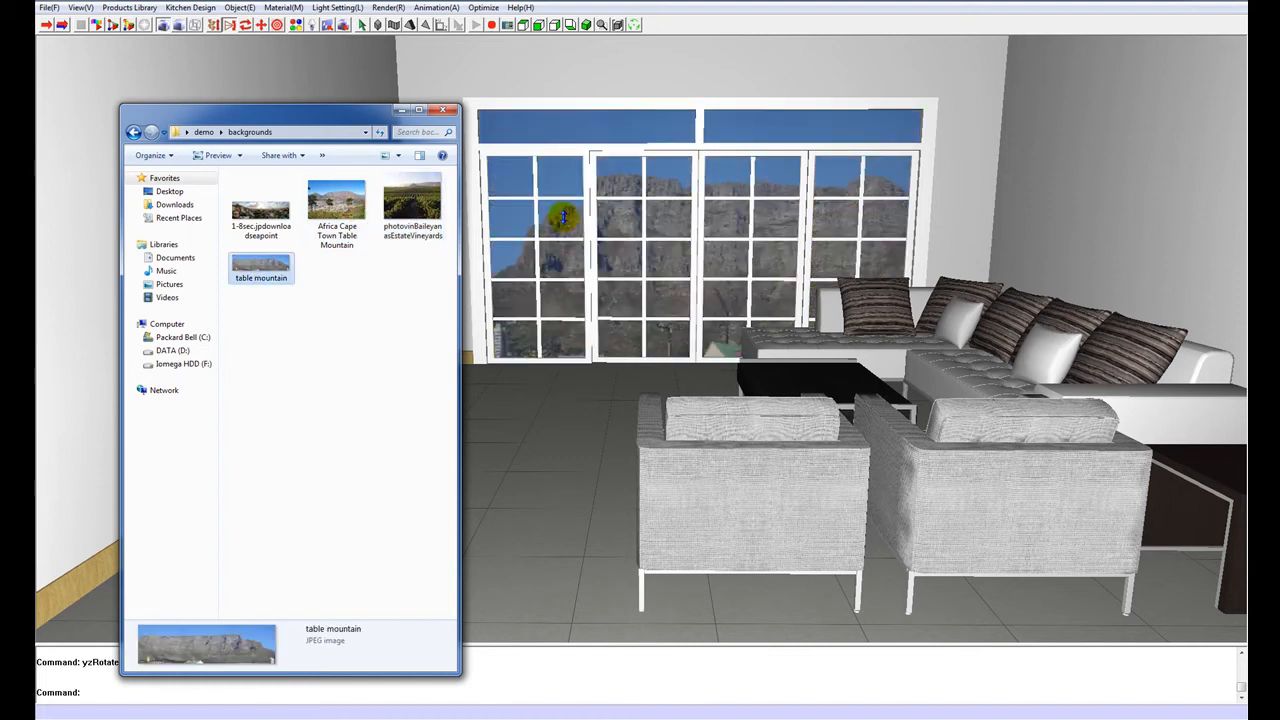
left_click(412, 196)
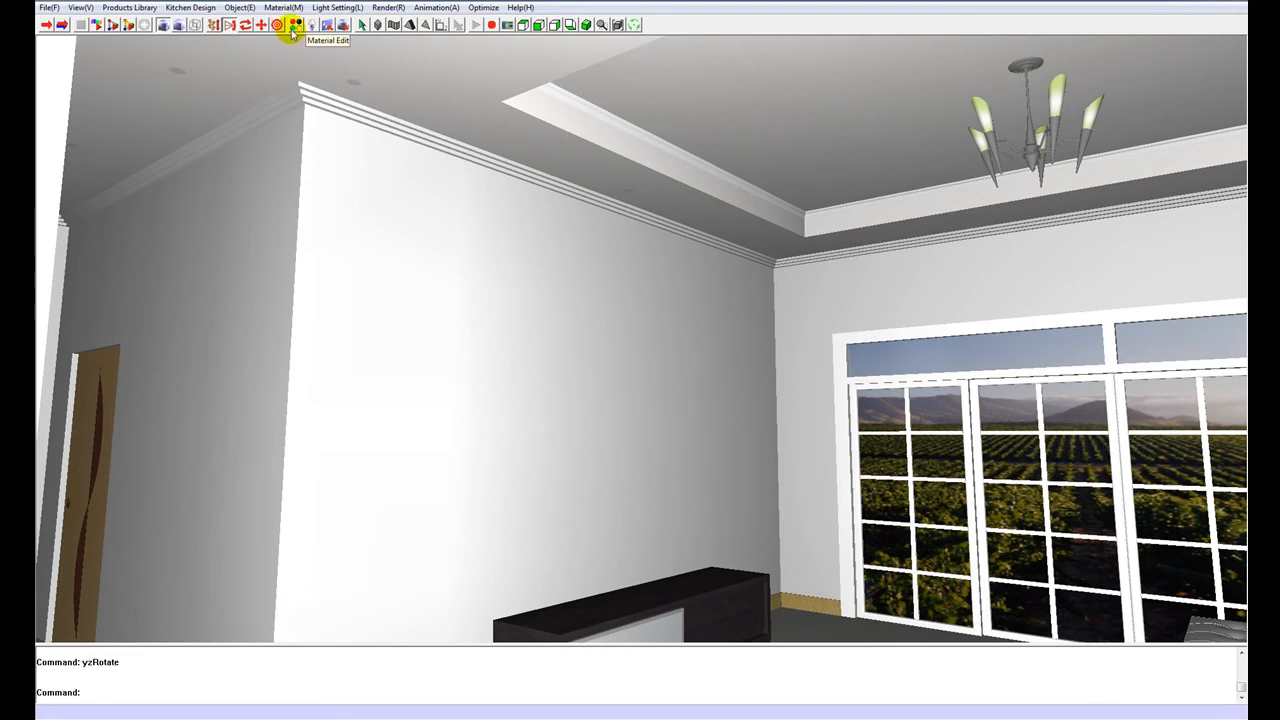
Bring up the Material Editor on the room's wall material colour settings
left_click(296, 28)
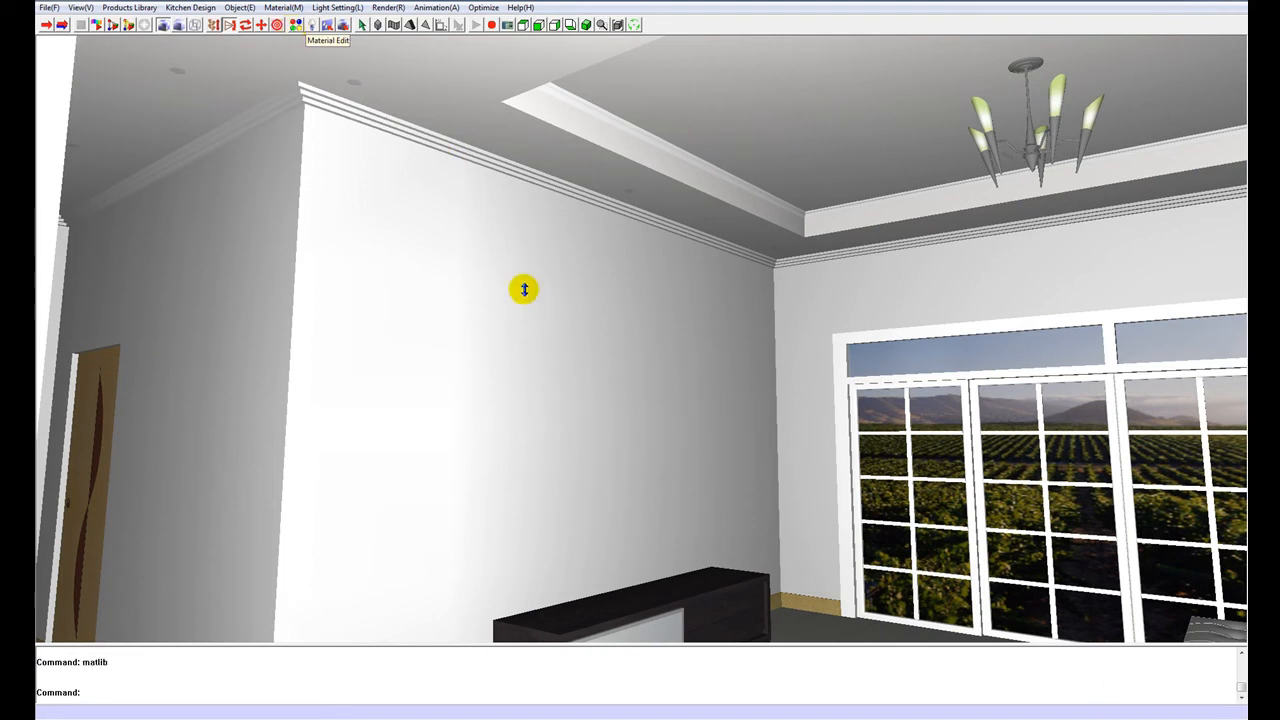
left_click(284, 8)
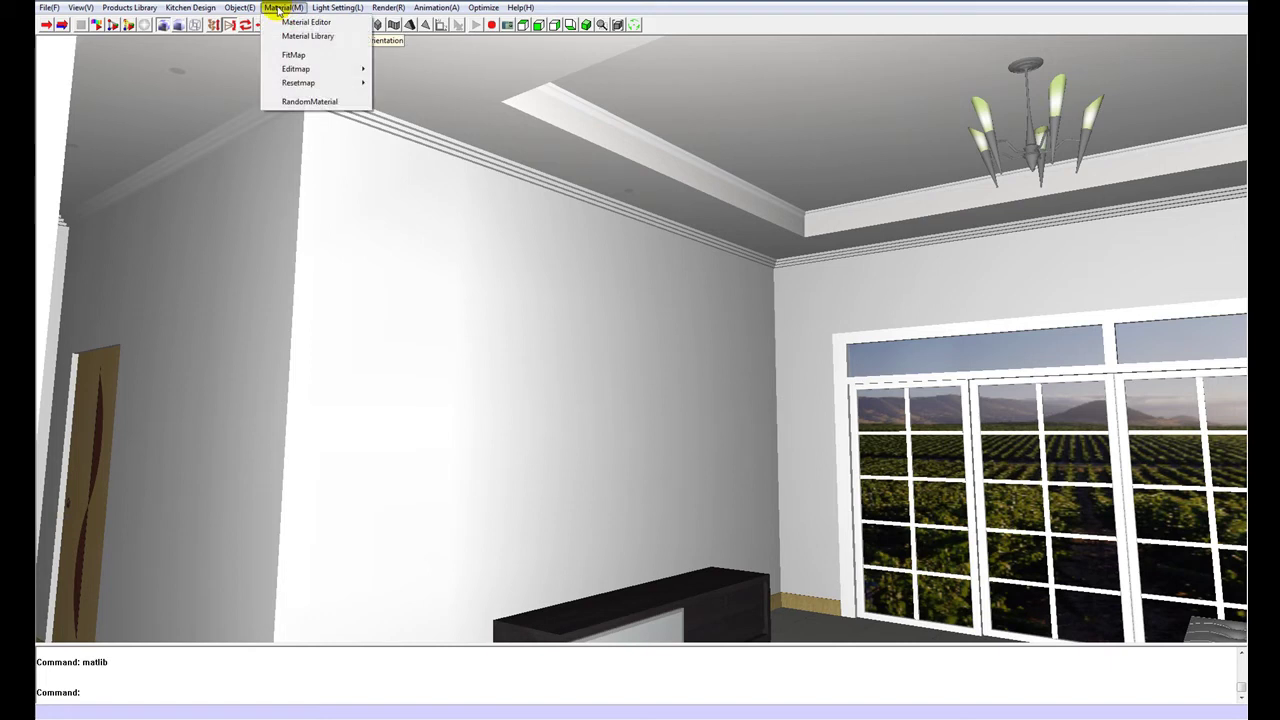
left_click(304, 20)
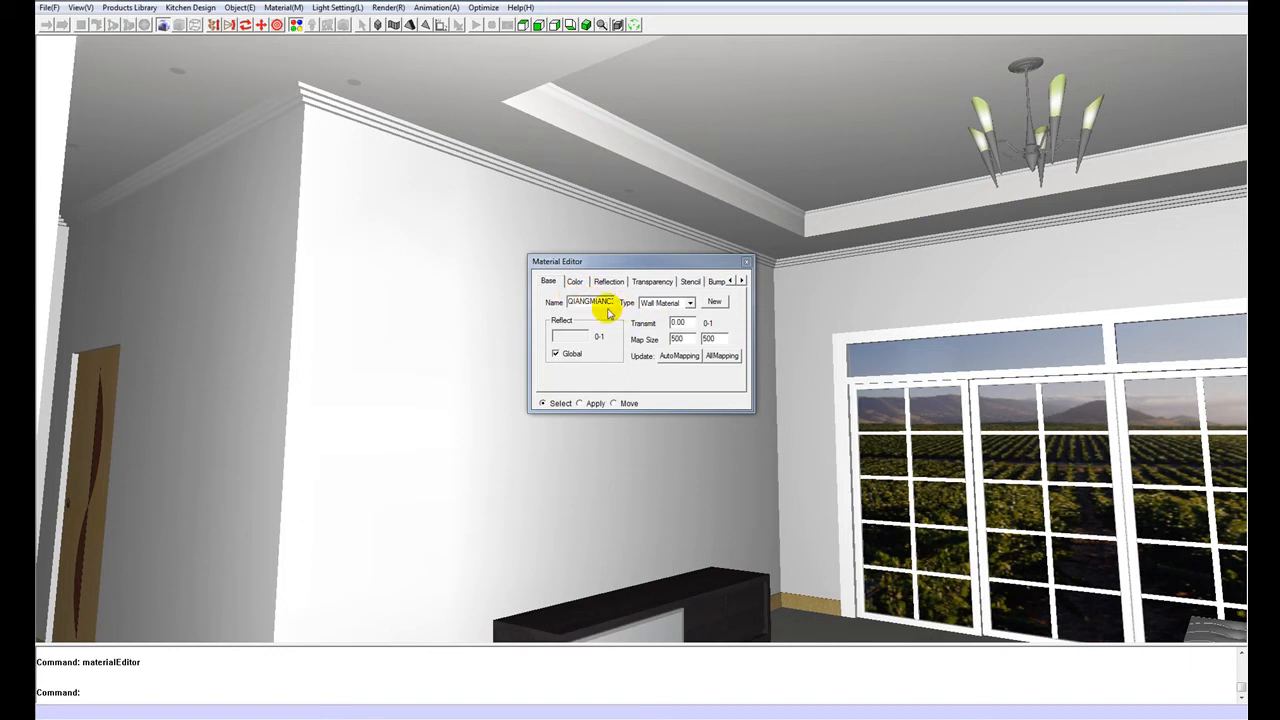
left_click(576, 280)
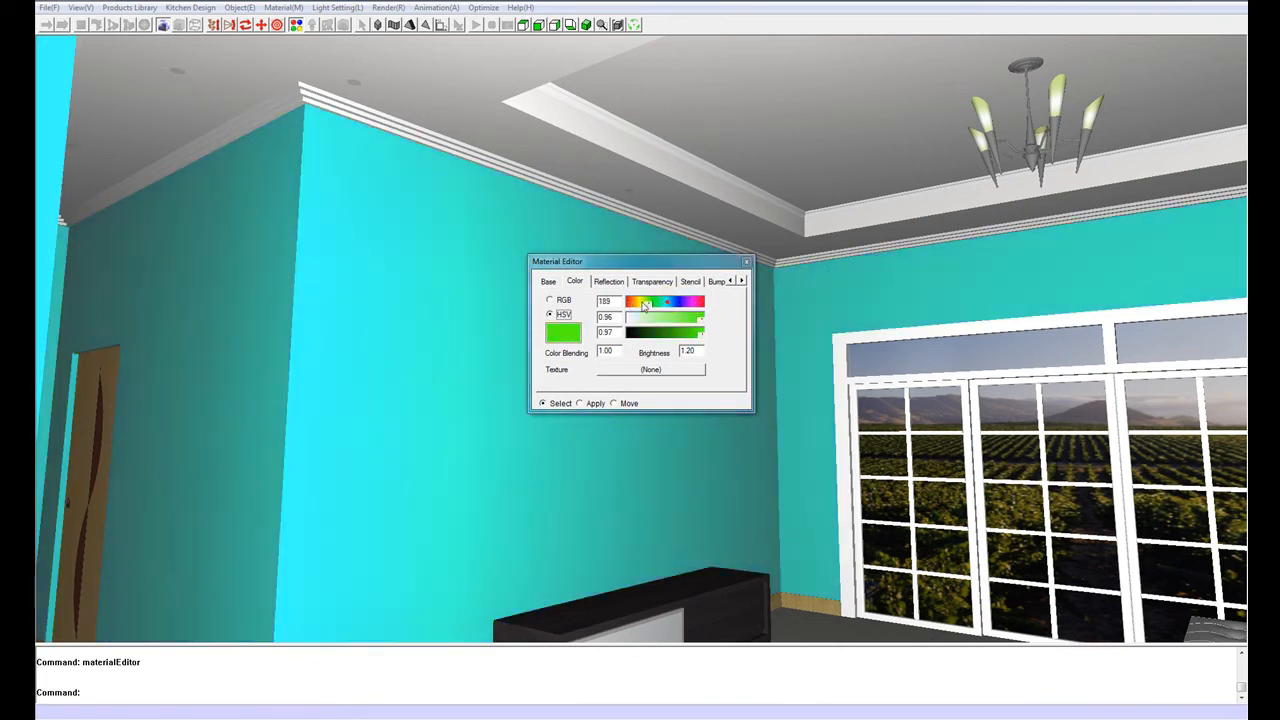
Shift the wall hue and lower saturation to a pale warm off-white tint
left_click(688, 300)
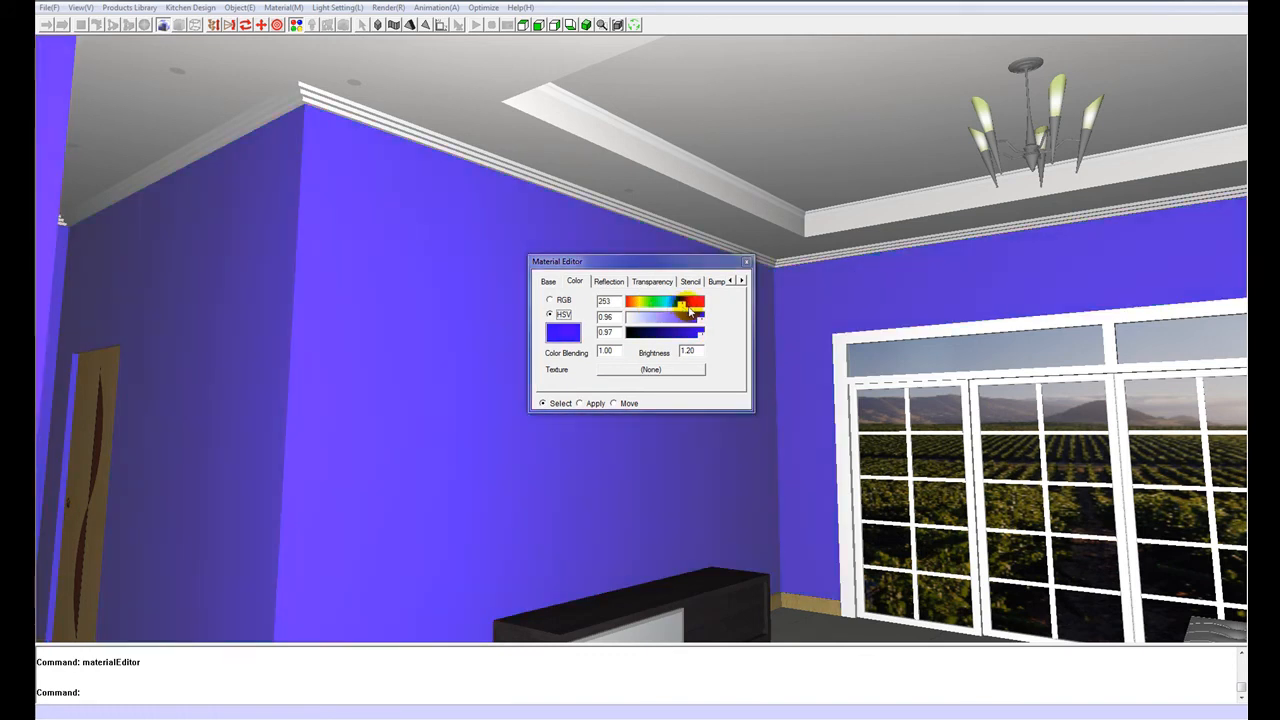
left_click_drag(688, 302, 698, 302)
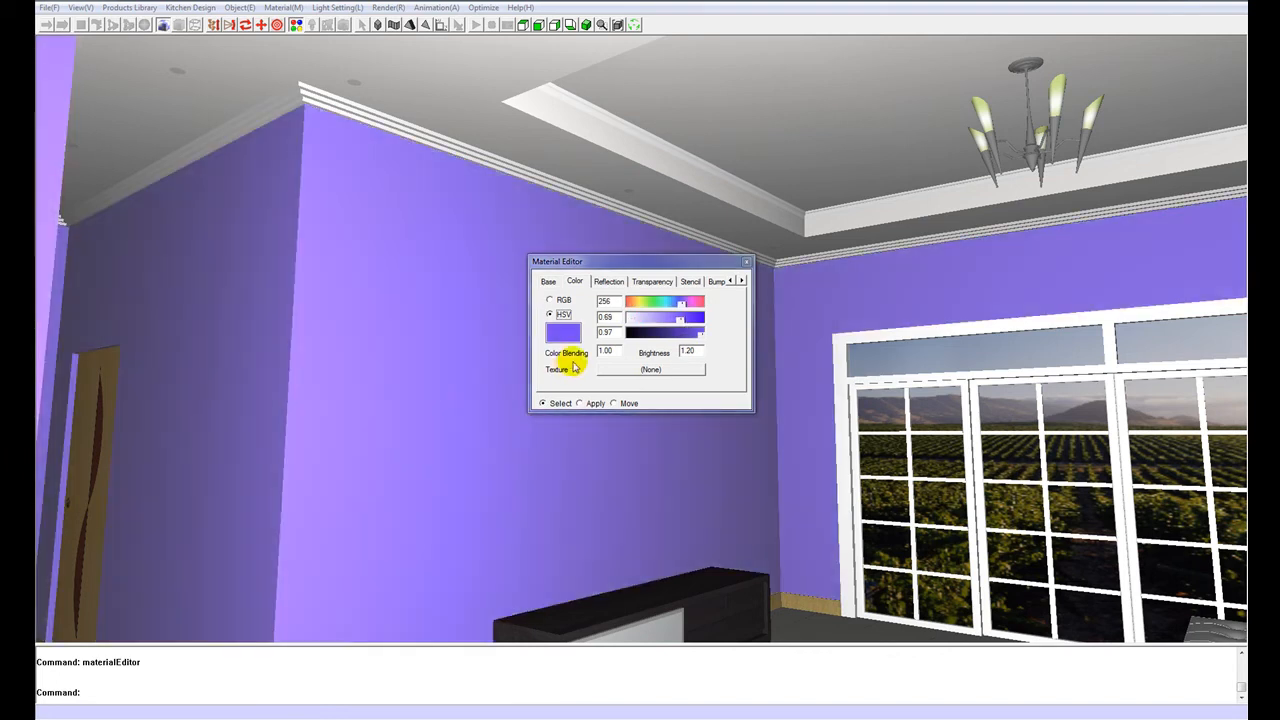
left_click_drag(680, 316, 632, 316)
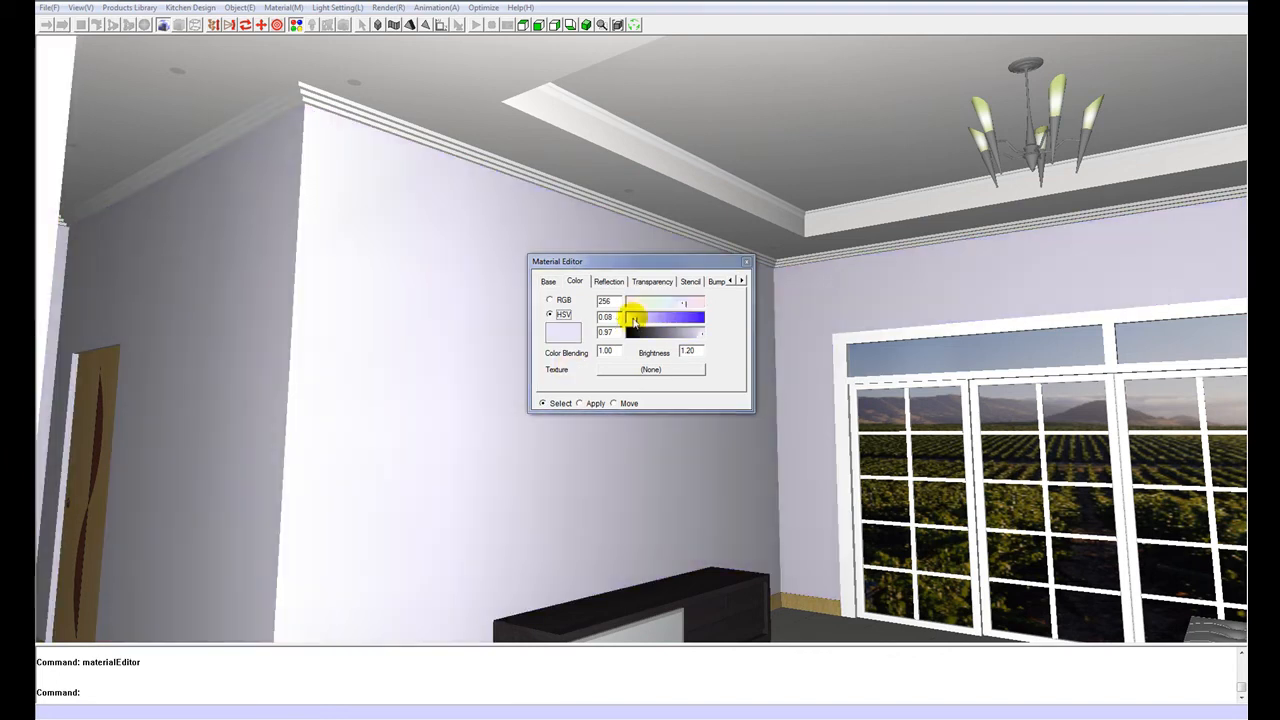
left_click(684, 304)
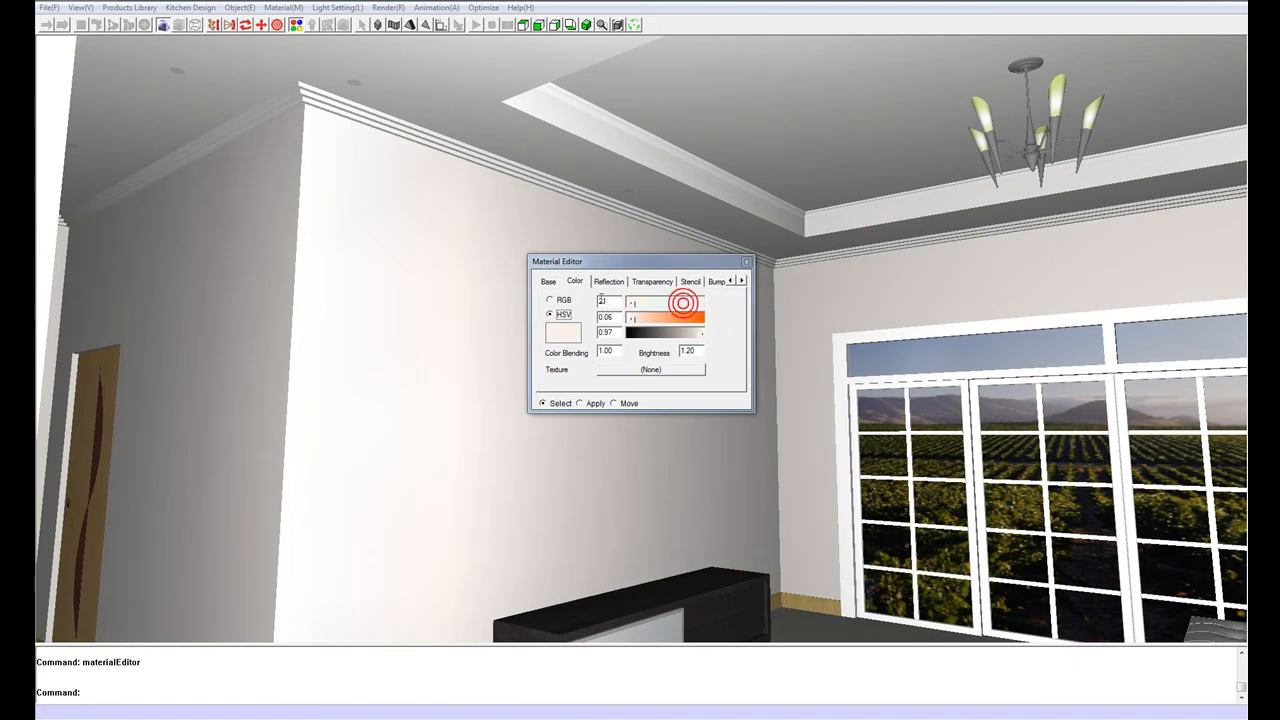
Save the off-white colour as a new wall material and set its mode to Apply
left_click(548, 280)
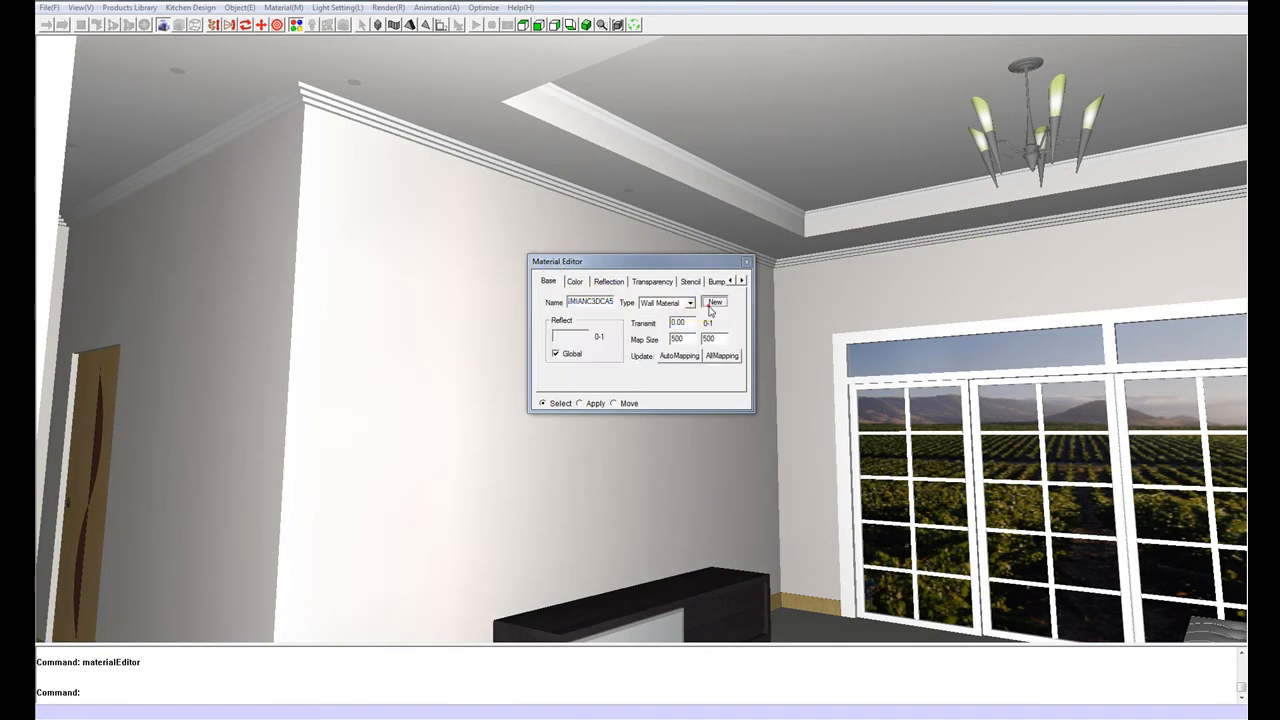
left_click(714, 302)
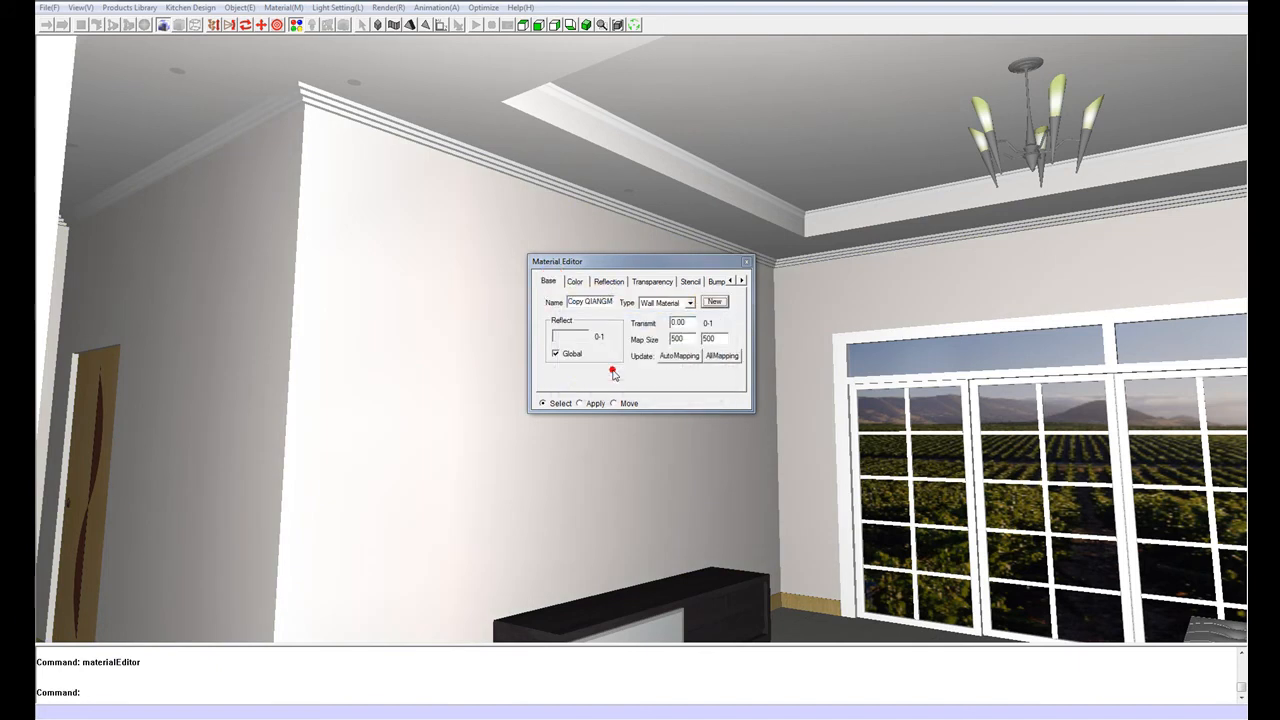
left_click(580, 404)
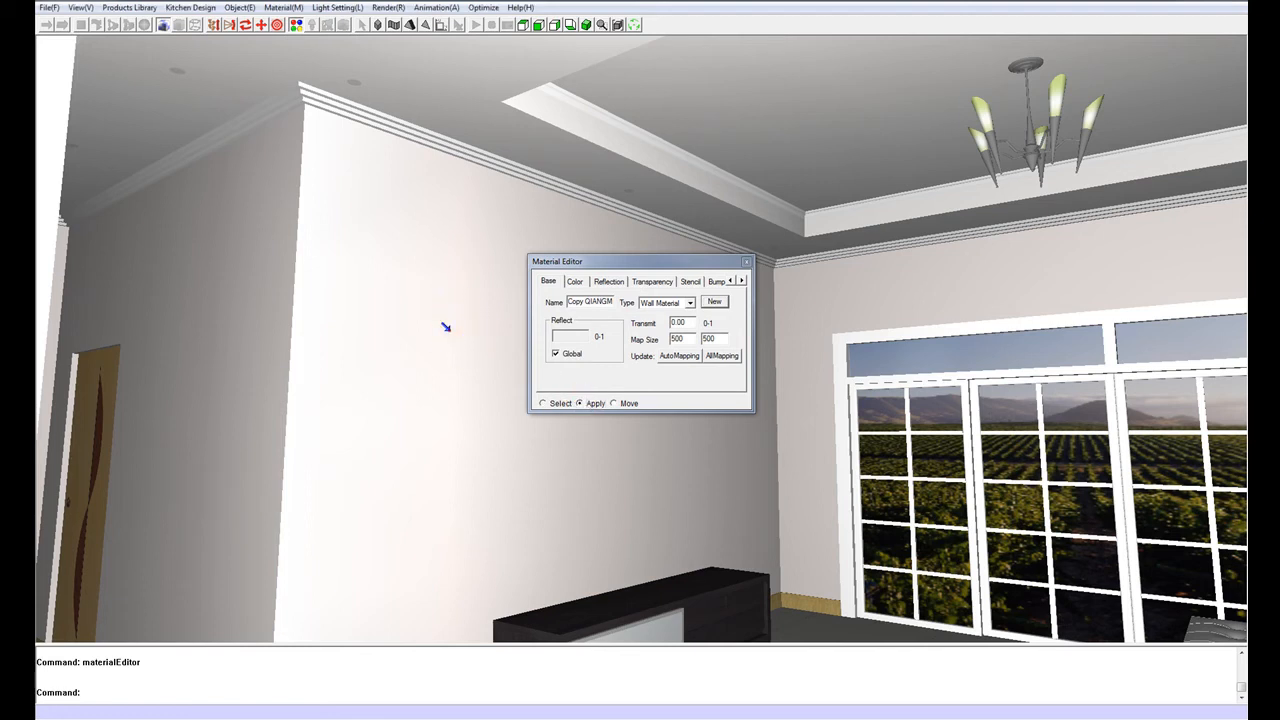
Apply the material to the large wall, tune its hue to warm brown and close the editor
left_click(574, 280)
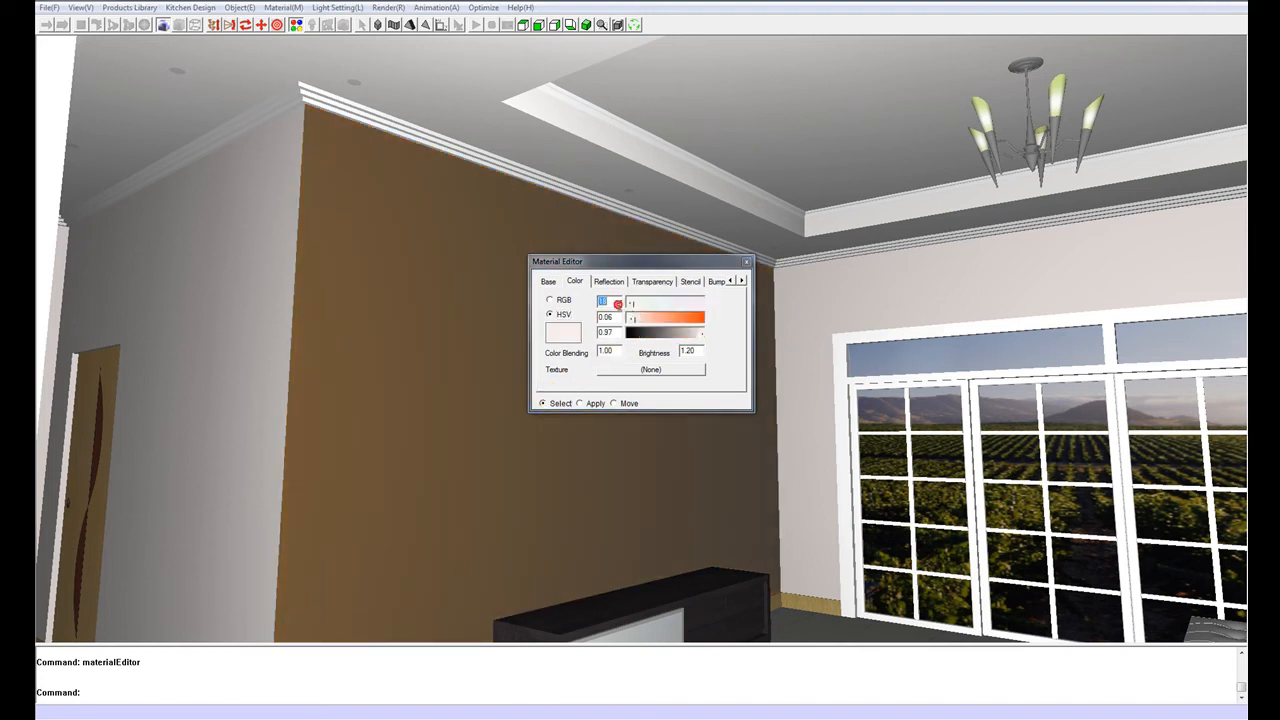
left_click(616, 316)
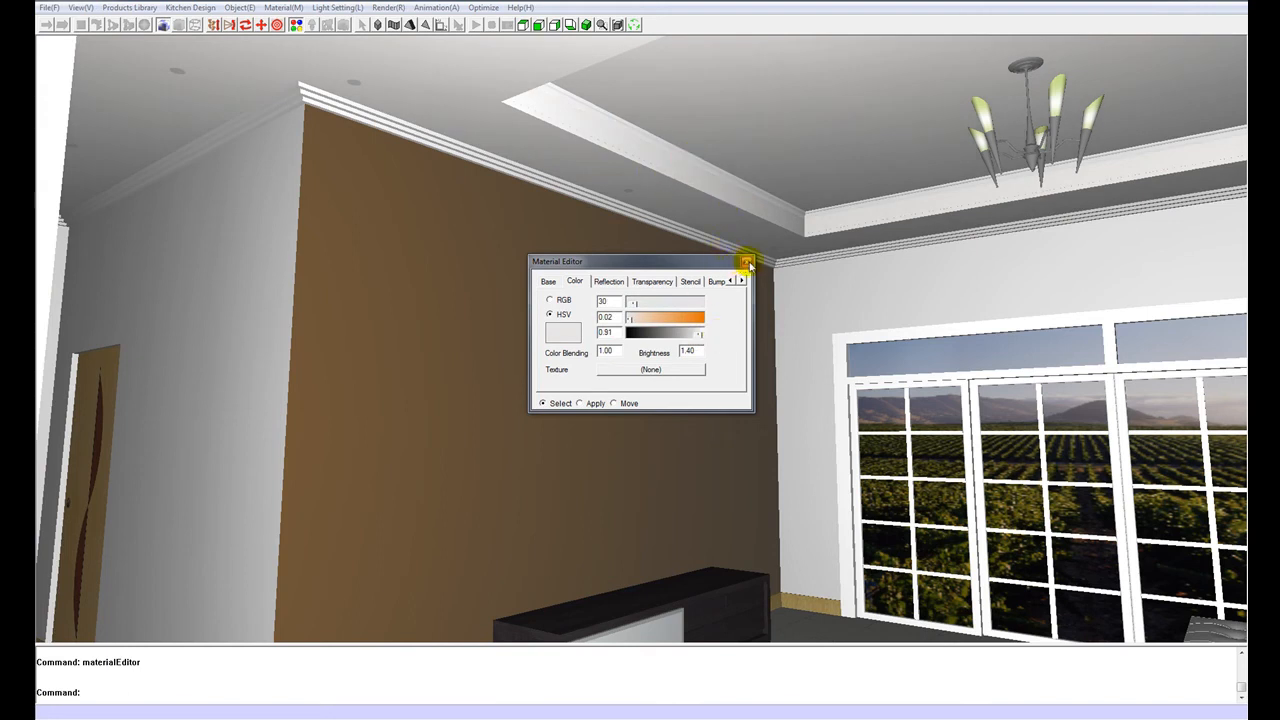
left_click(748, 260)
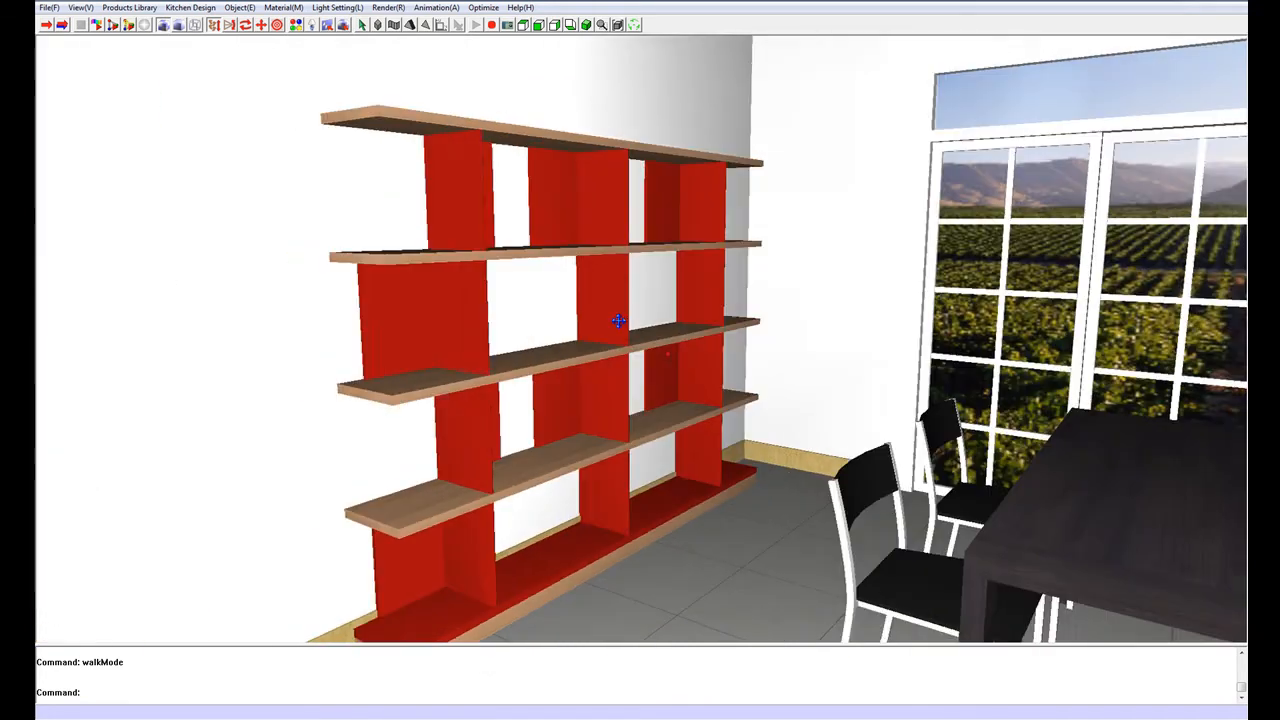
mouse_move(296, 30)
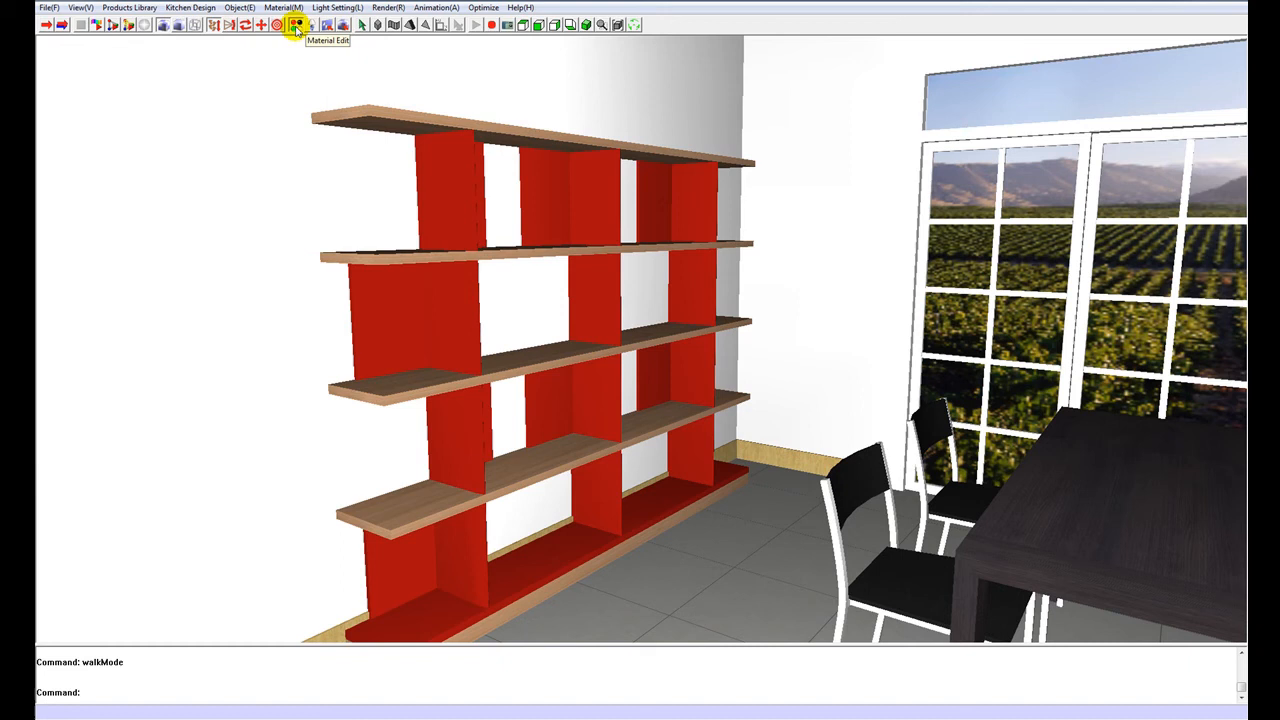
Clear the bookshelf uprights' texture, desaturate their red to plain white and check reflection settings
left_click(296, 28)
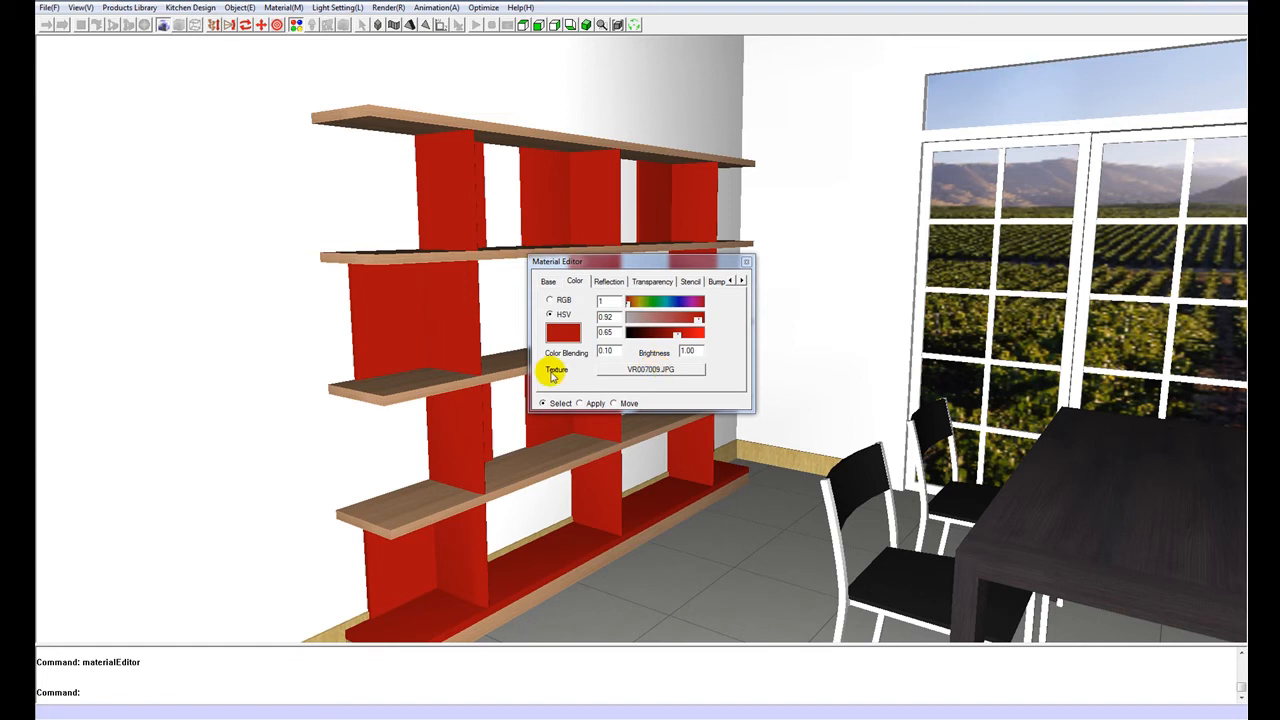
left_click(556, 370)
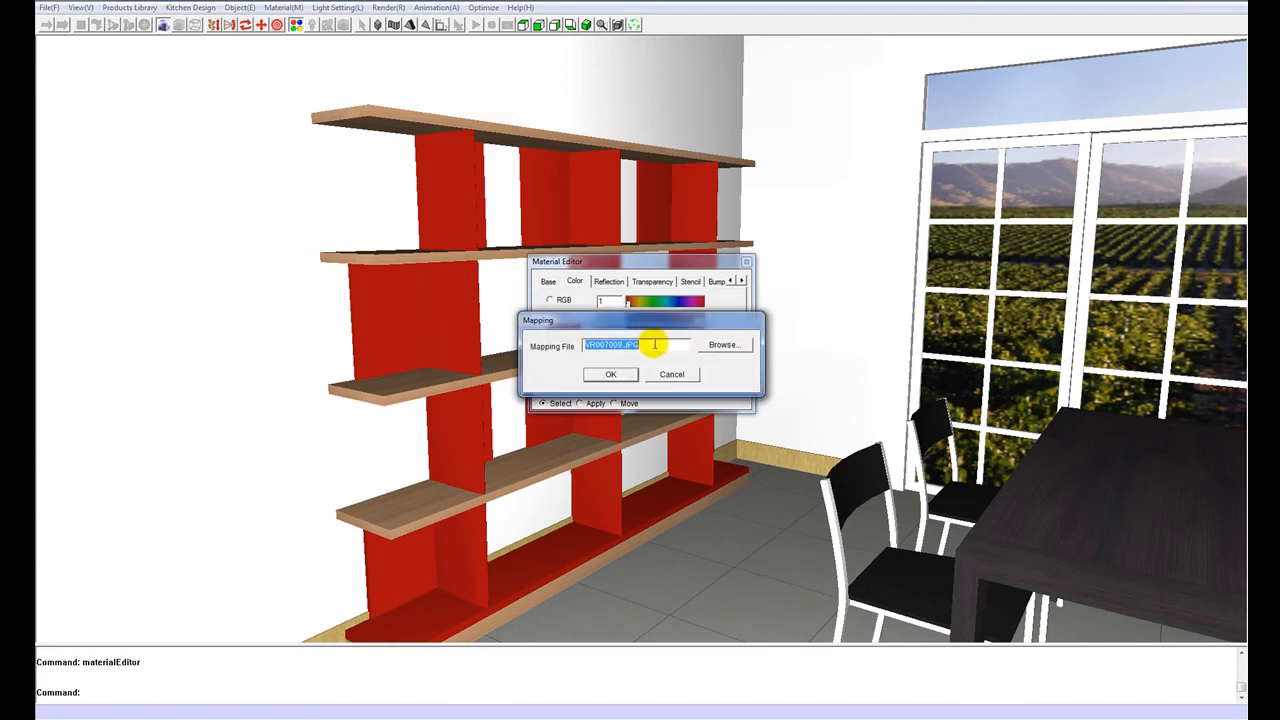
left_click(672, 374)
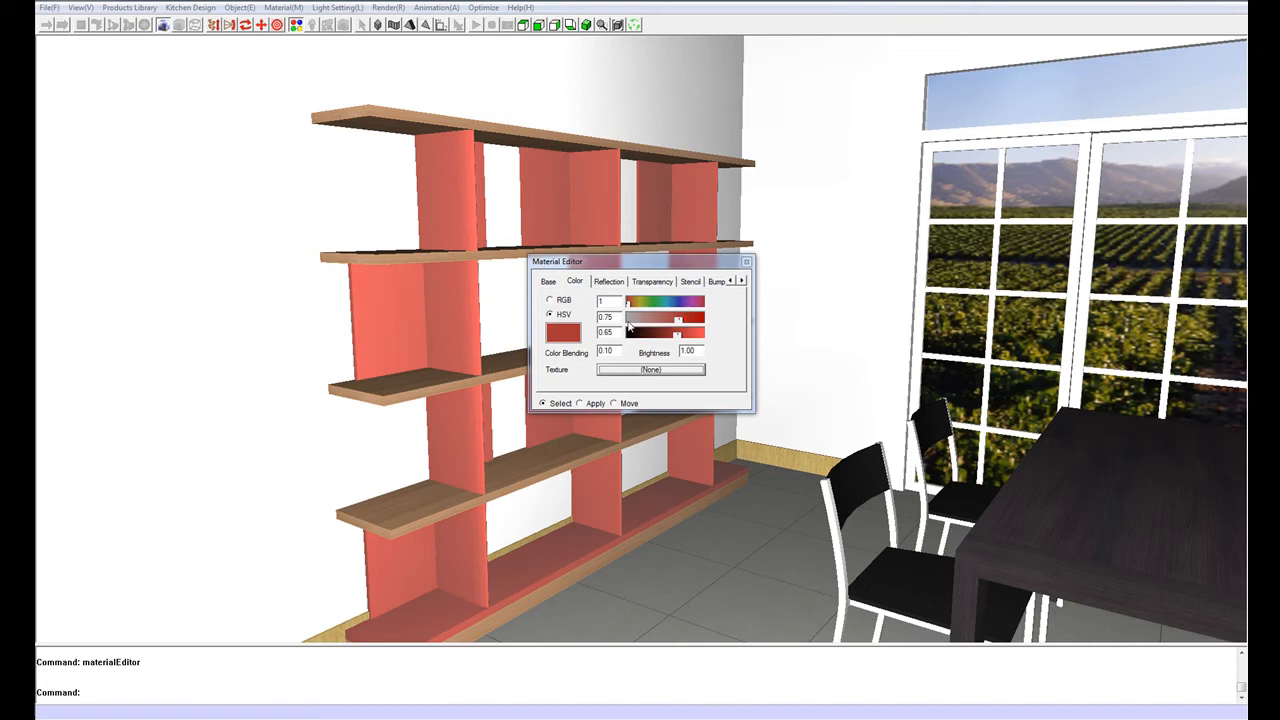
left_click_drag(680, 332, 630, 332)
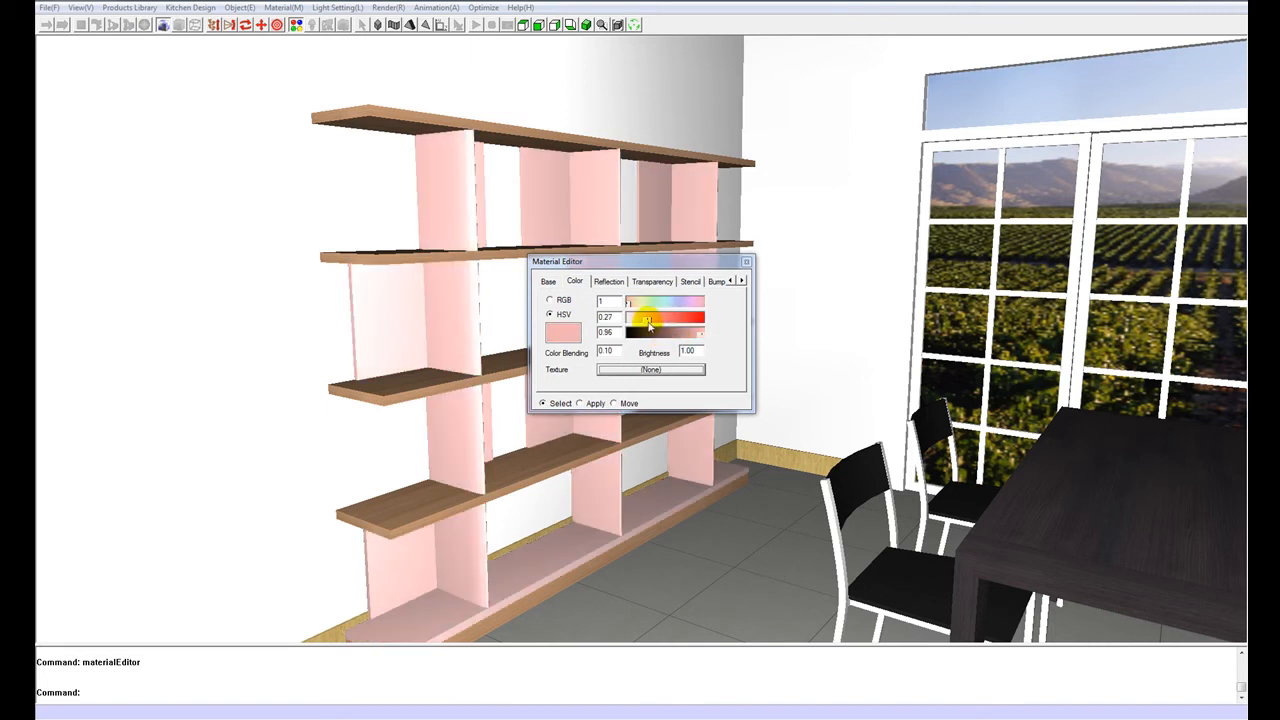
left_click_drag(648, 316, 630, 316)
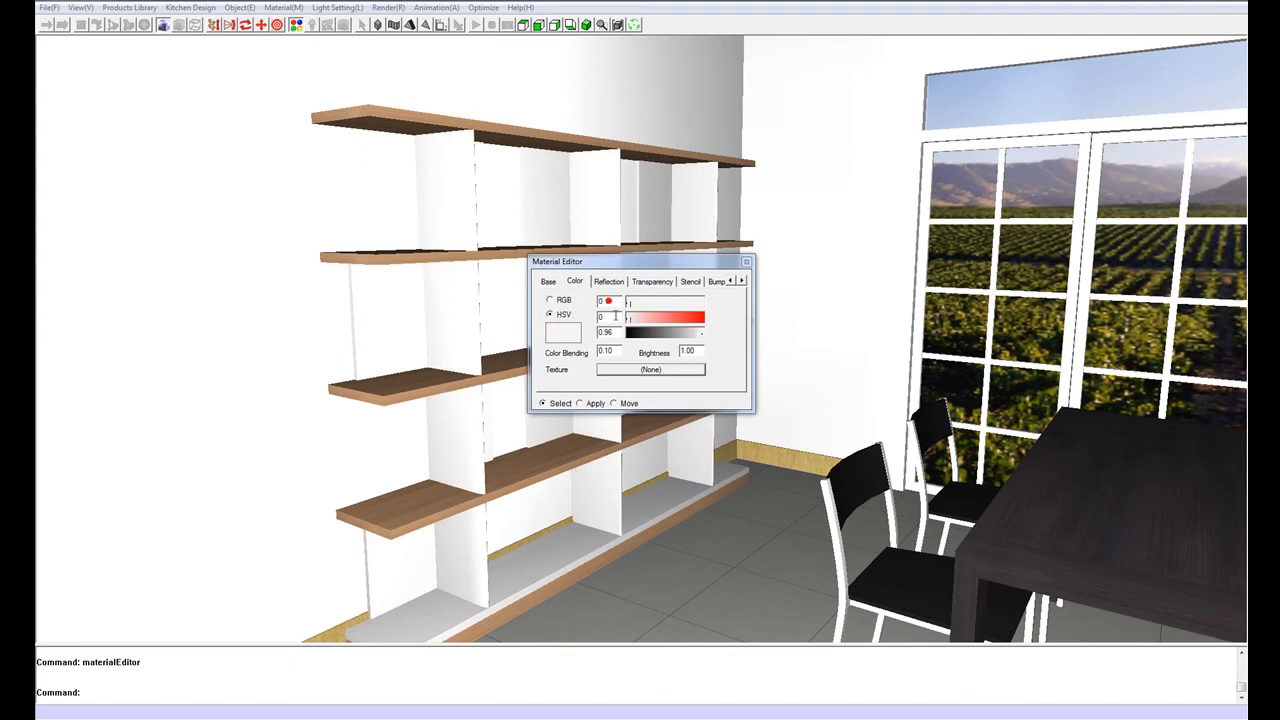
left_click(608, 280)
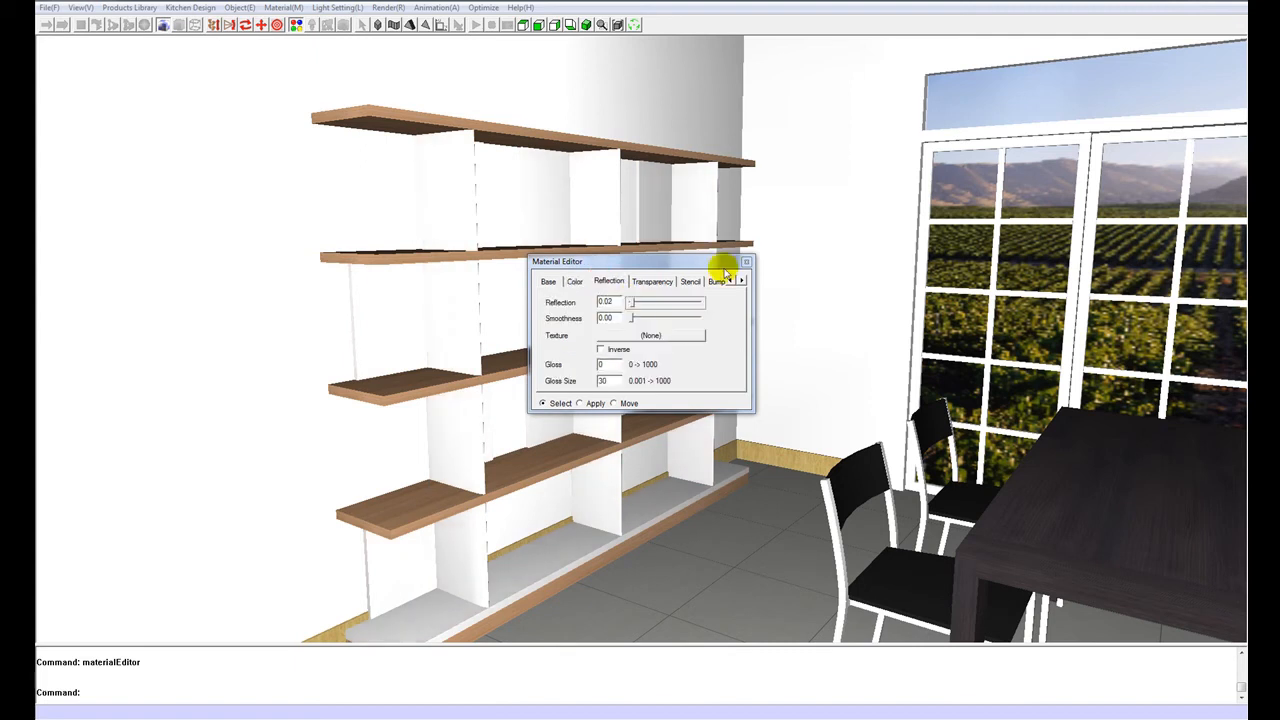
left_click(746, 260)
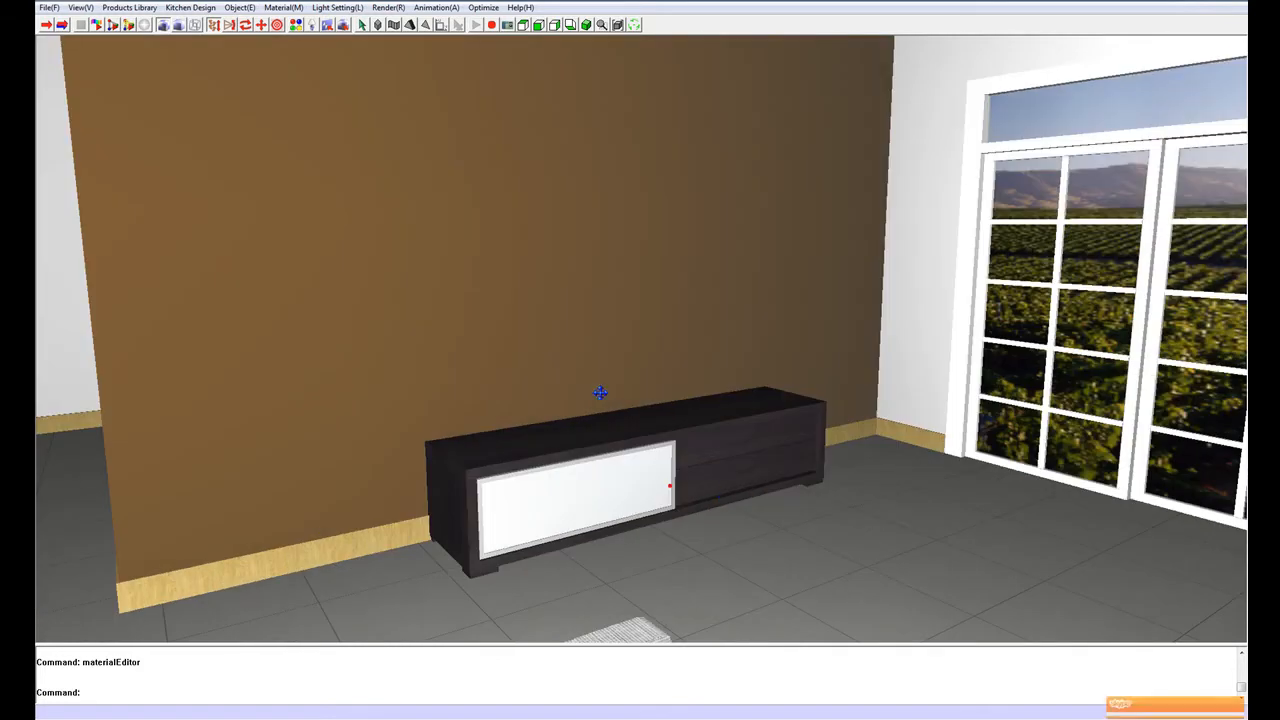
mouse_move(214, 80)
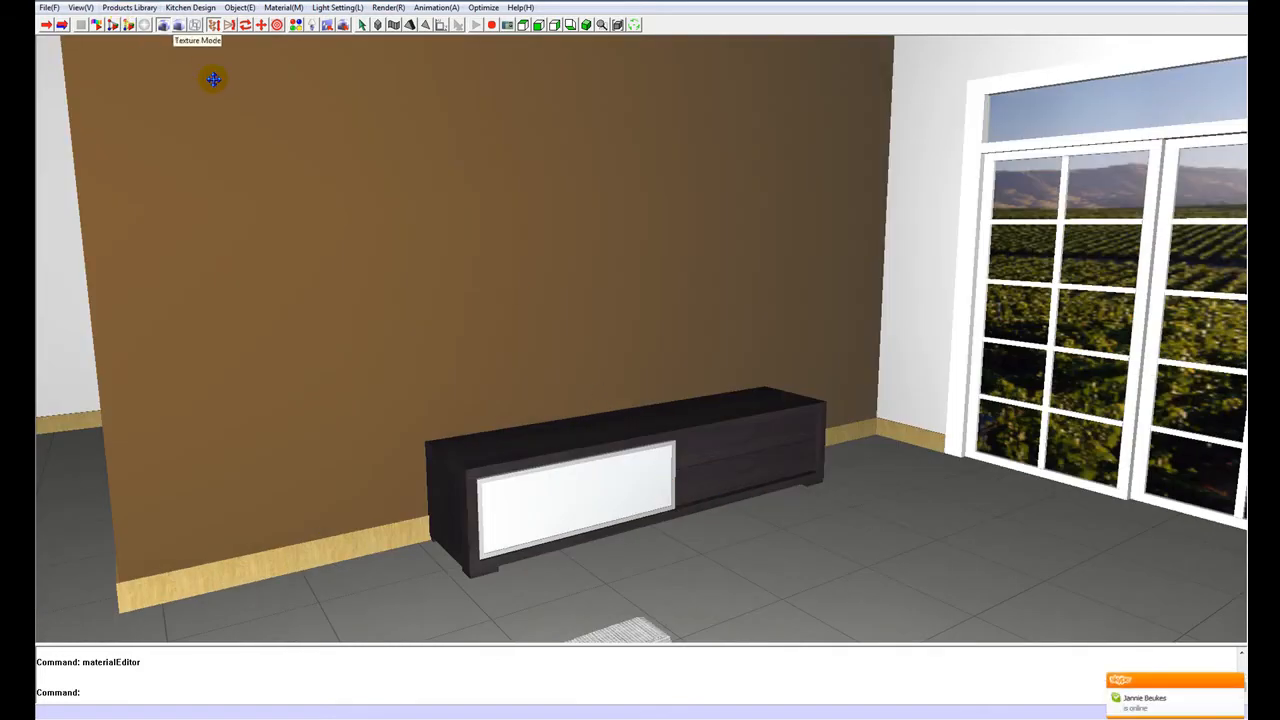
Insert a flat-screen television from the household appliances library onto the dark TV cabinet
left_click(132, 8)
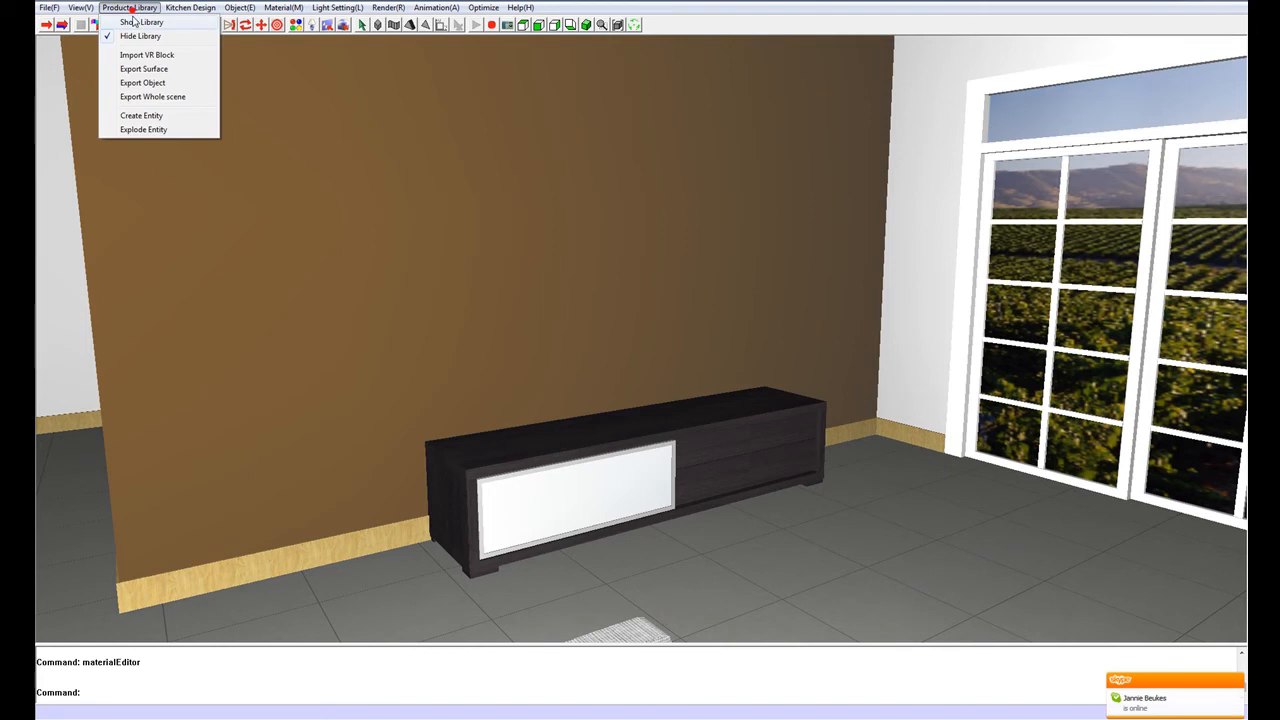
left_click(136, 22)
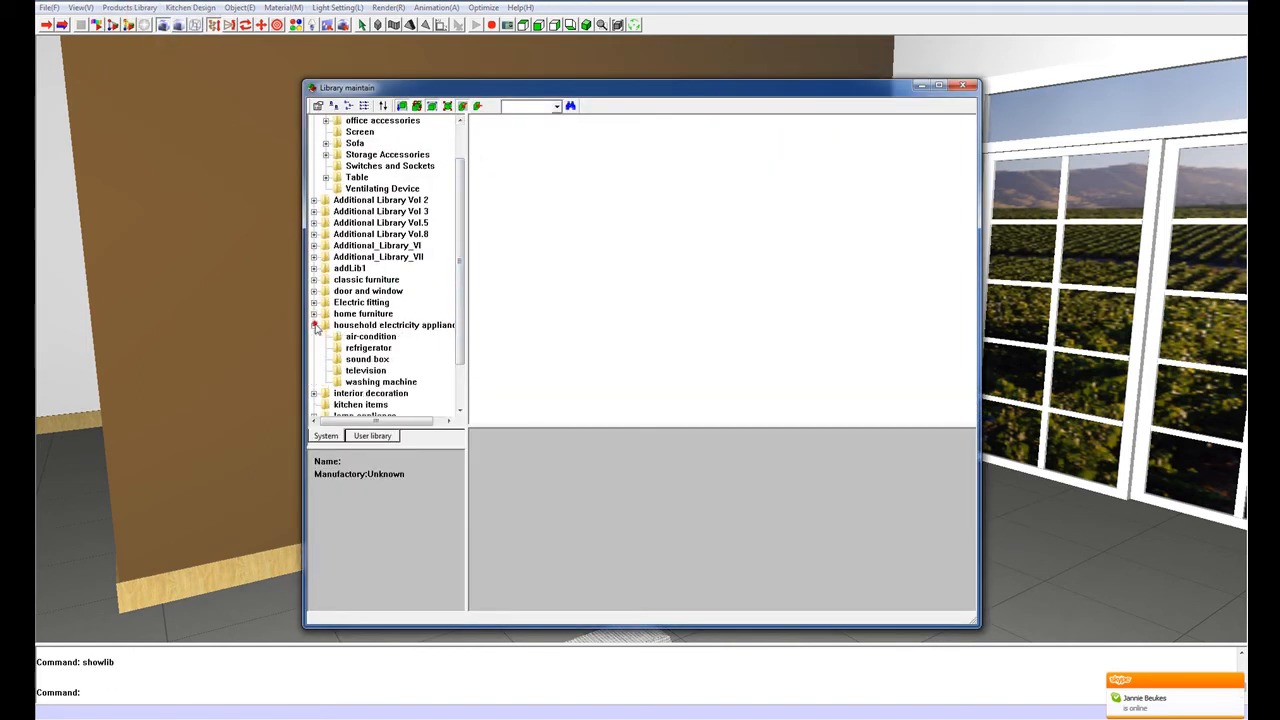
left_click(364, 370)
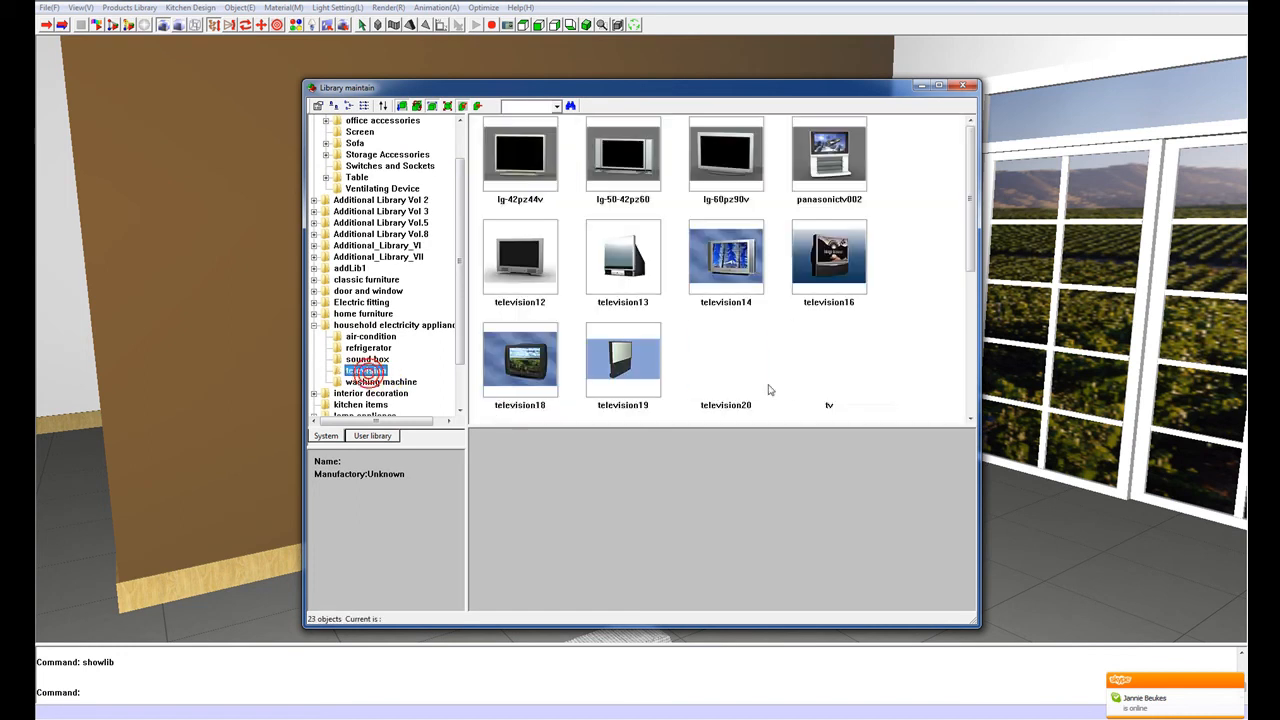
scroll("down", 3)
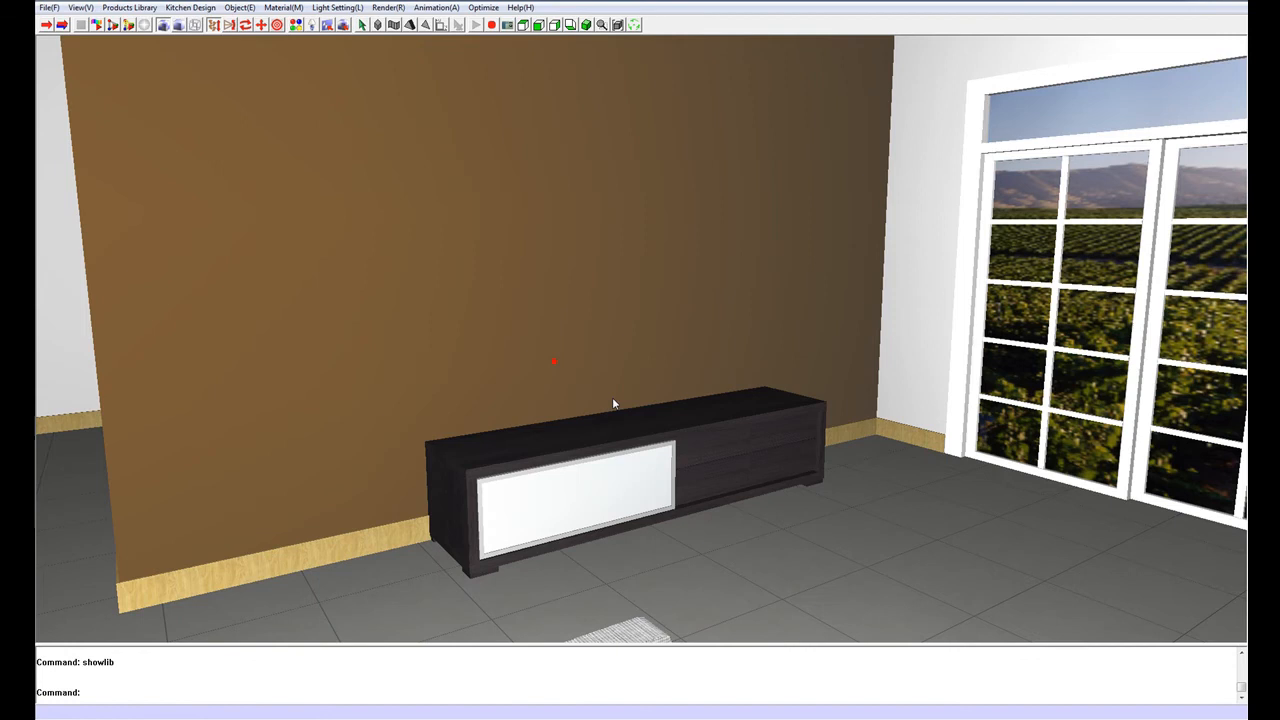
left_click(614, 404)
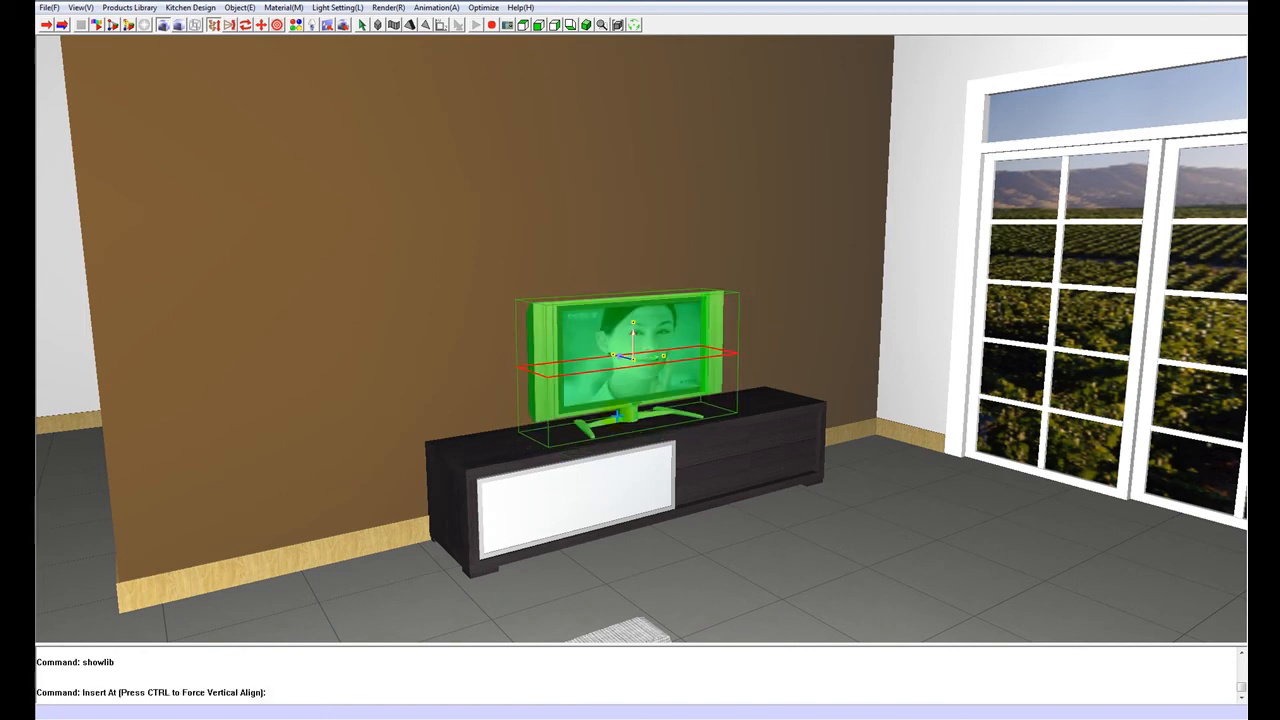
left_click(624, 356)
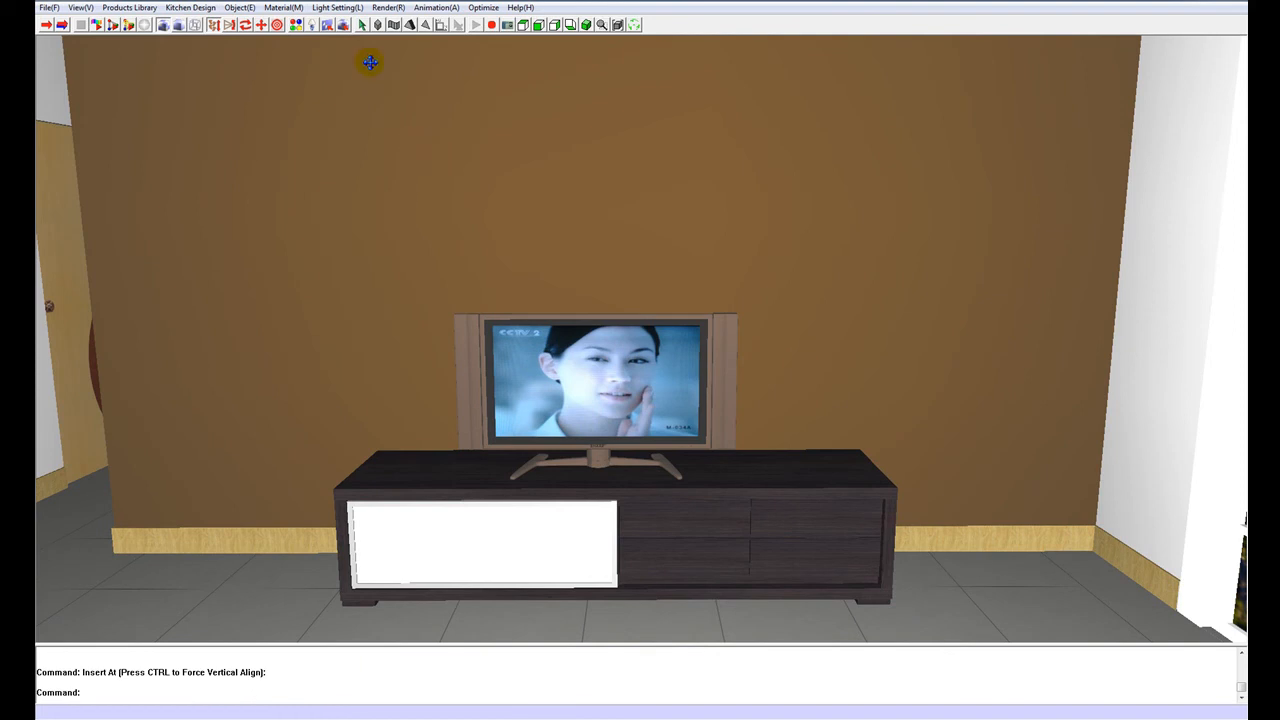
mouse_move(372, 48)
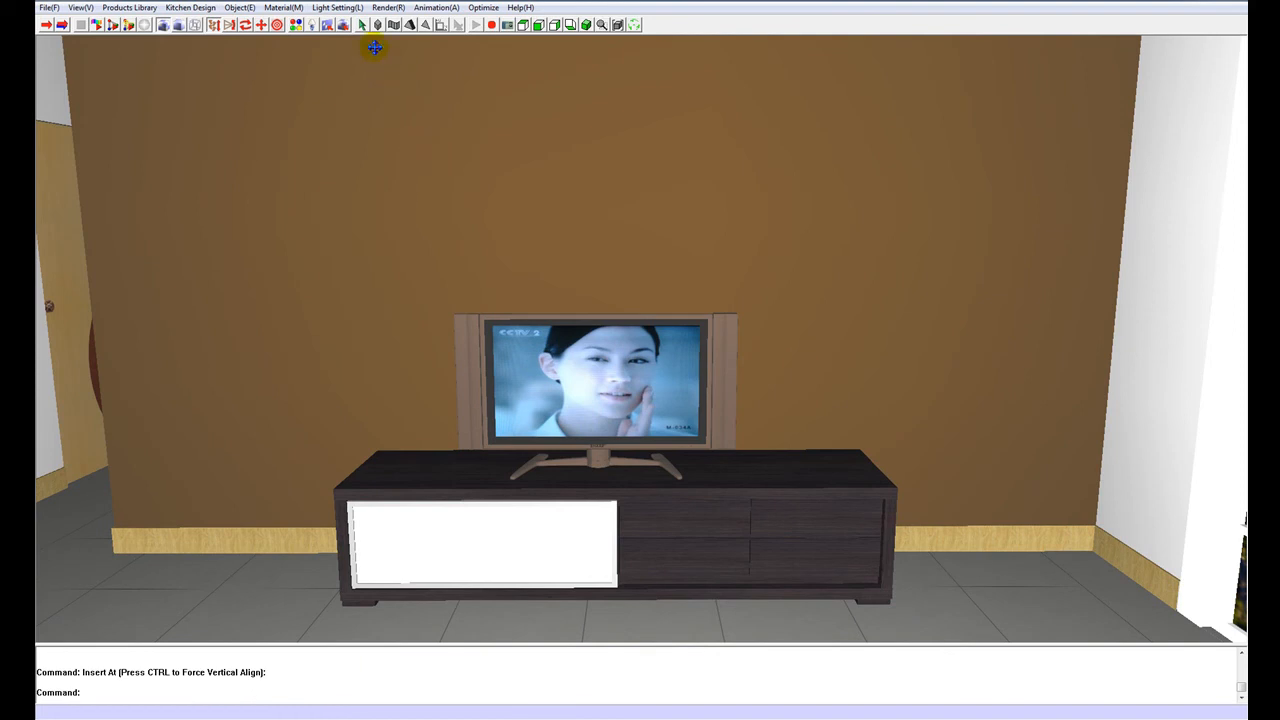
Bring up the object editing options for the placed television
left_click(236, 8)
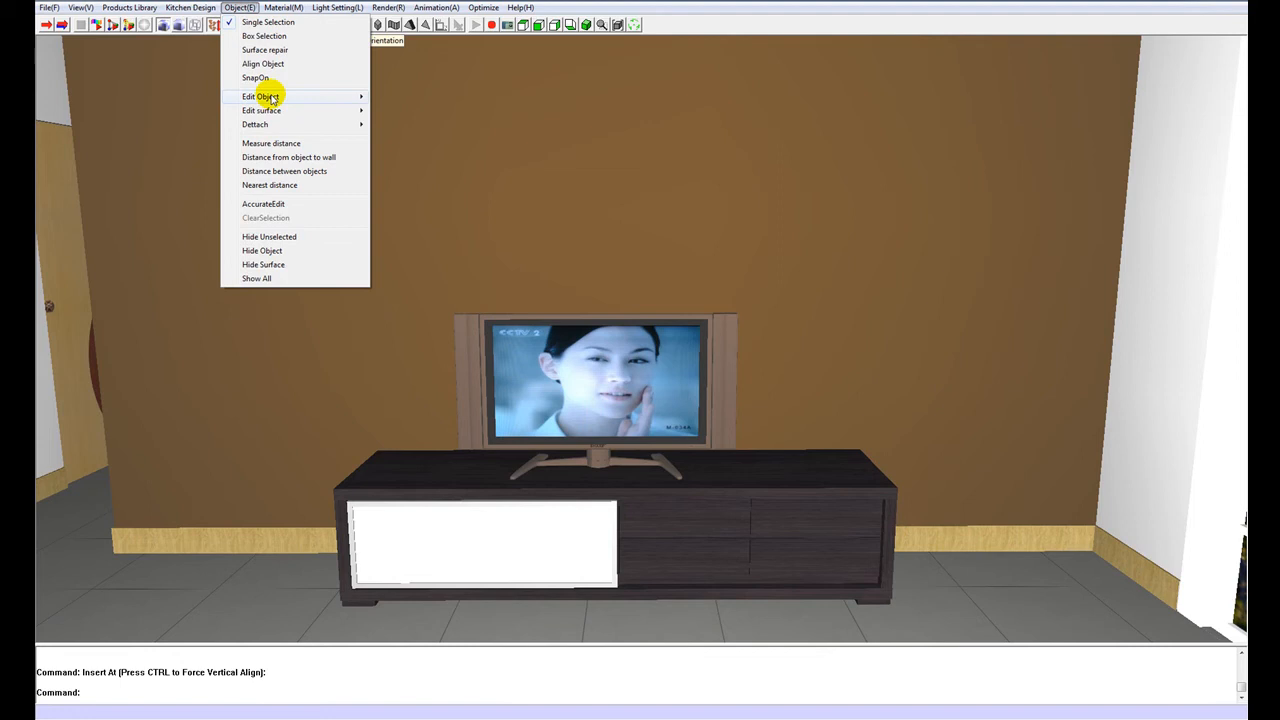
left_click(386, 8)
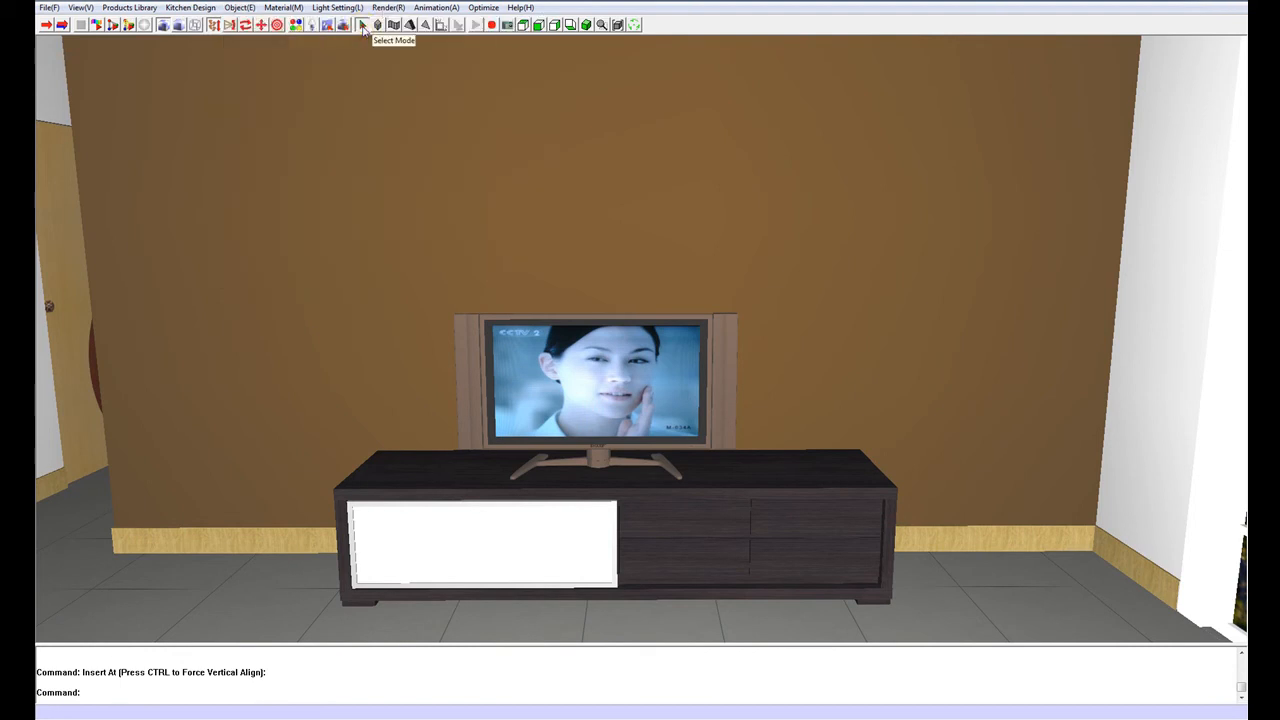
Scale the television wider and taller so it spans most of the cabinet
left_click(362, 24)
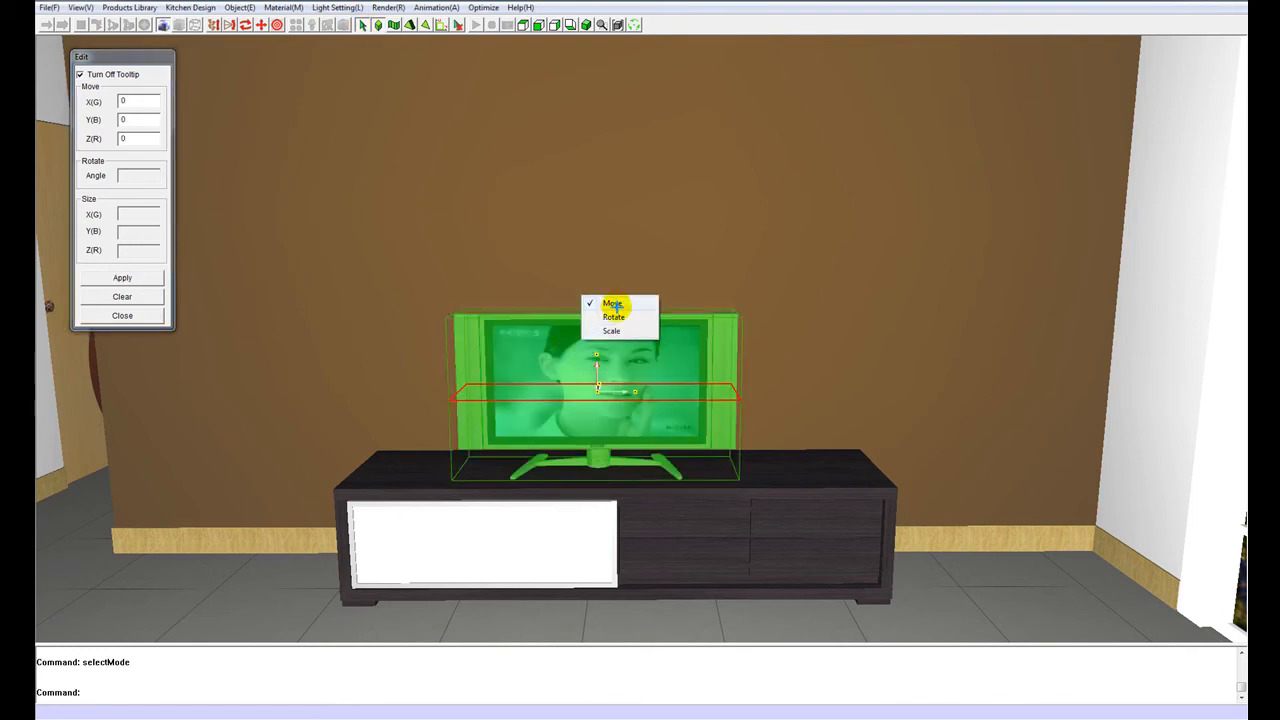
mouse_move(628, 316)
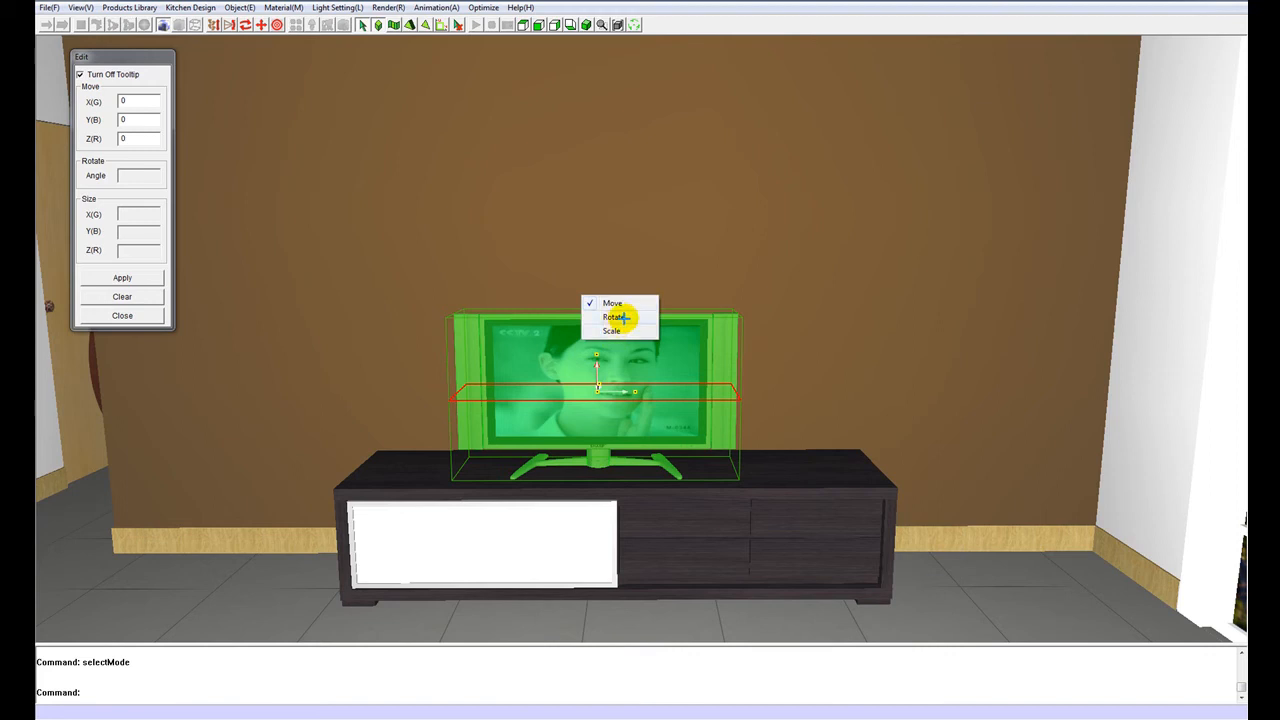
mouse_move(620, 330)
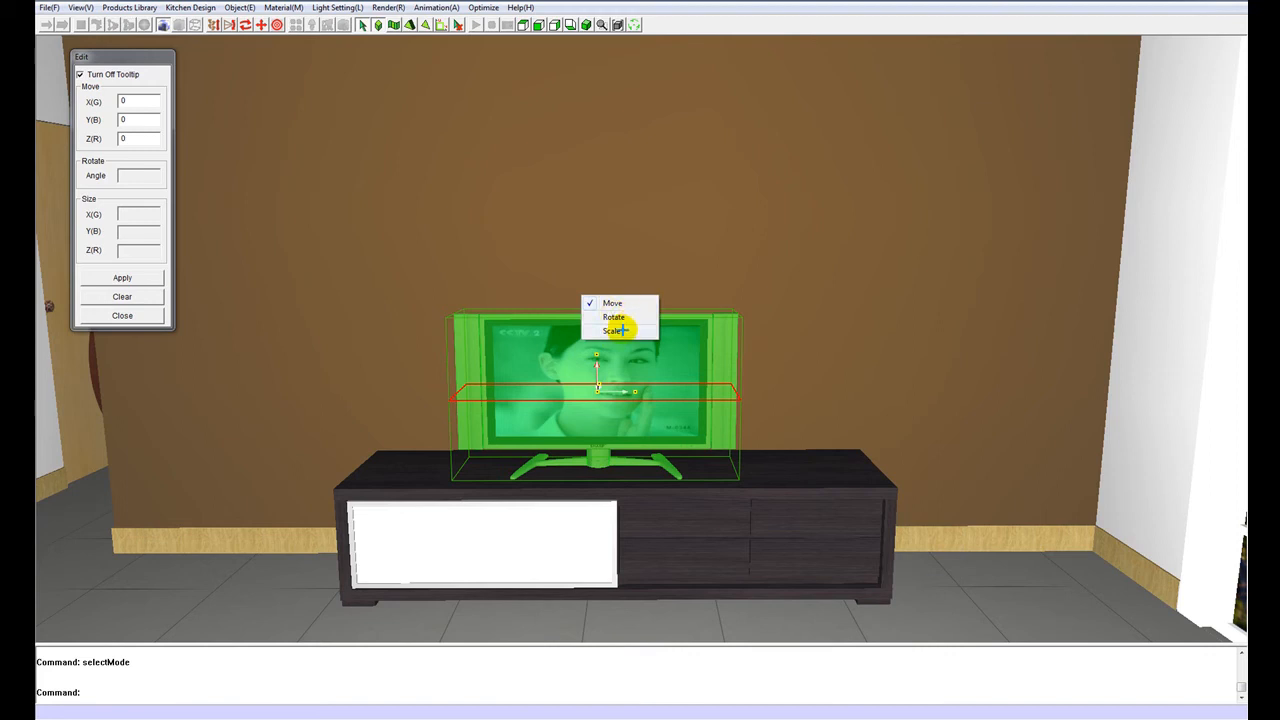
left_click(608, 330)
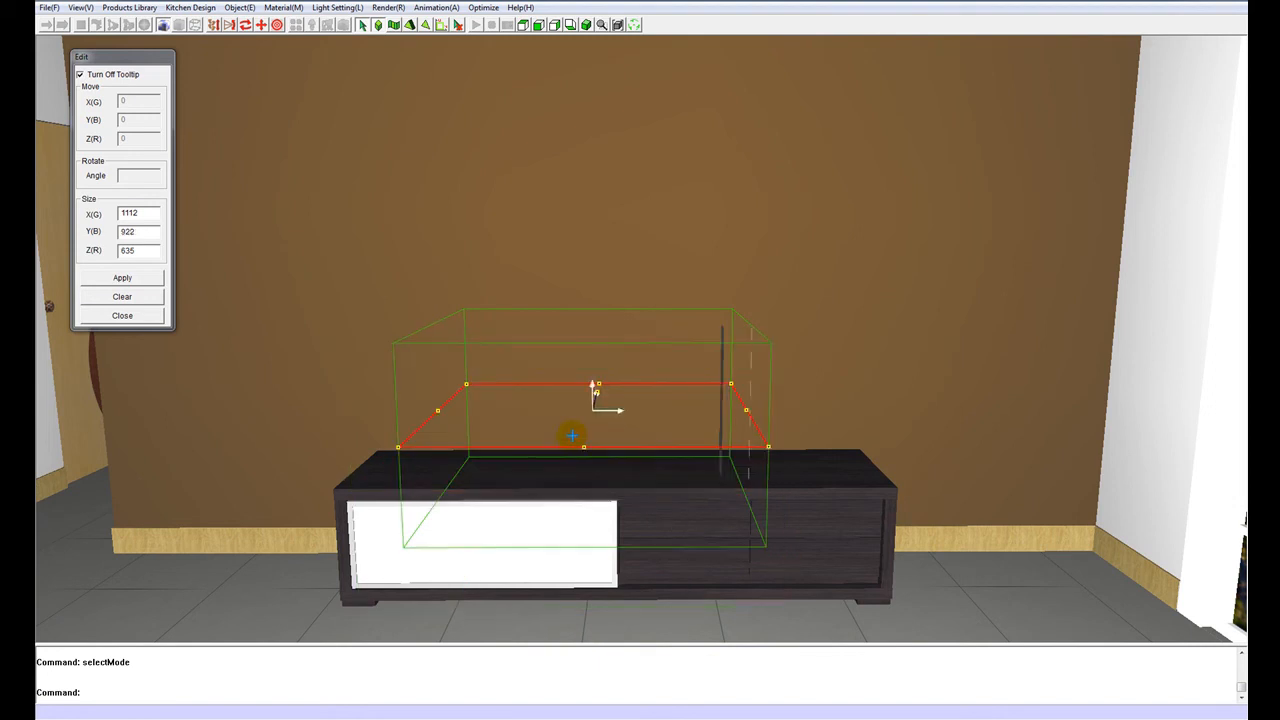
left_click(124, 276)
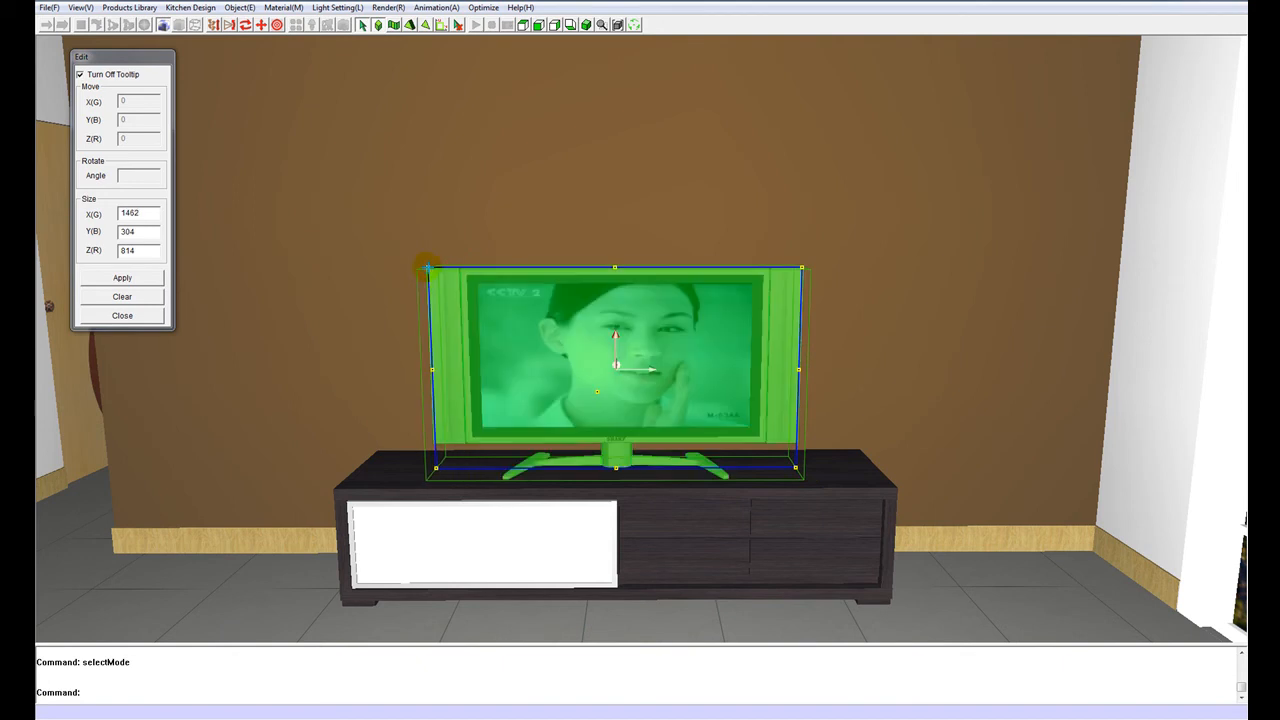
left_click(124, 276)
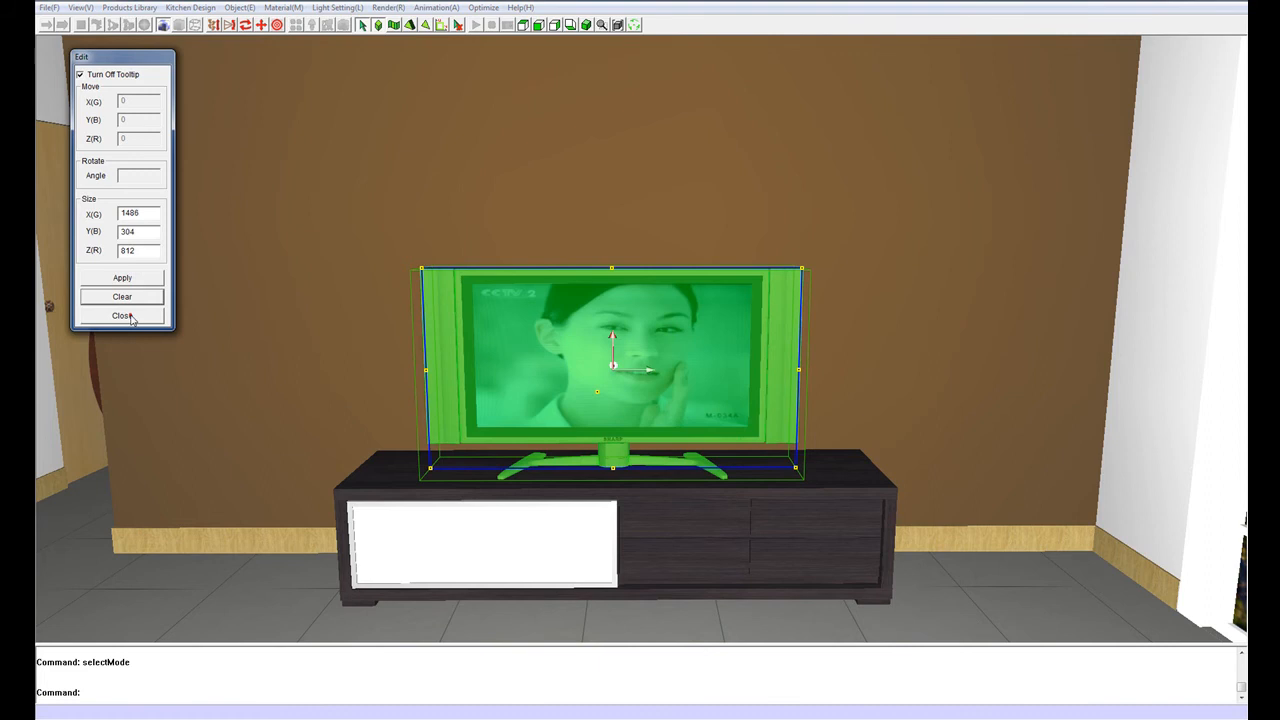
left_click(122, 316)
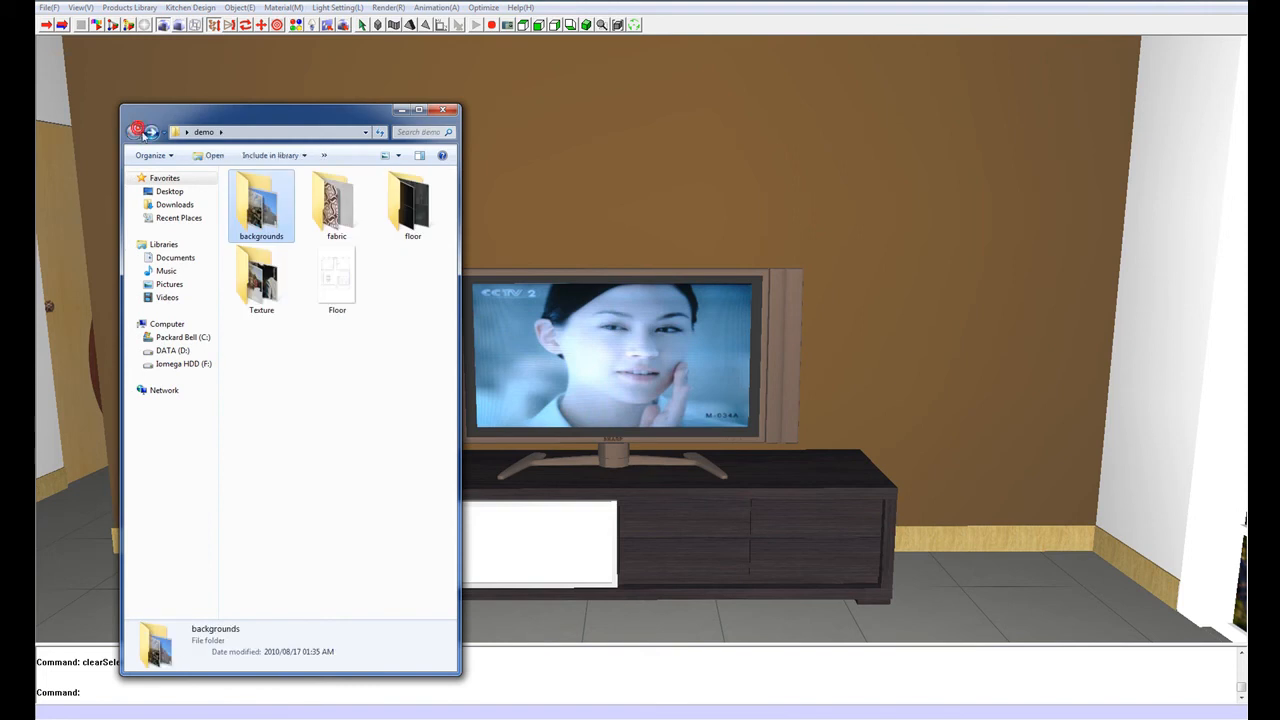
Put the District 9 JPEG from the demo Texture folder onto the television screen
double_click(260, 280)
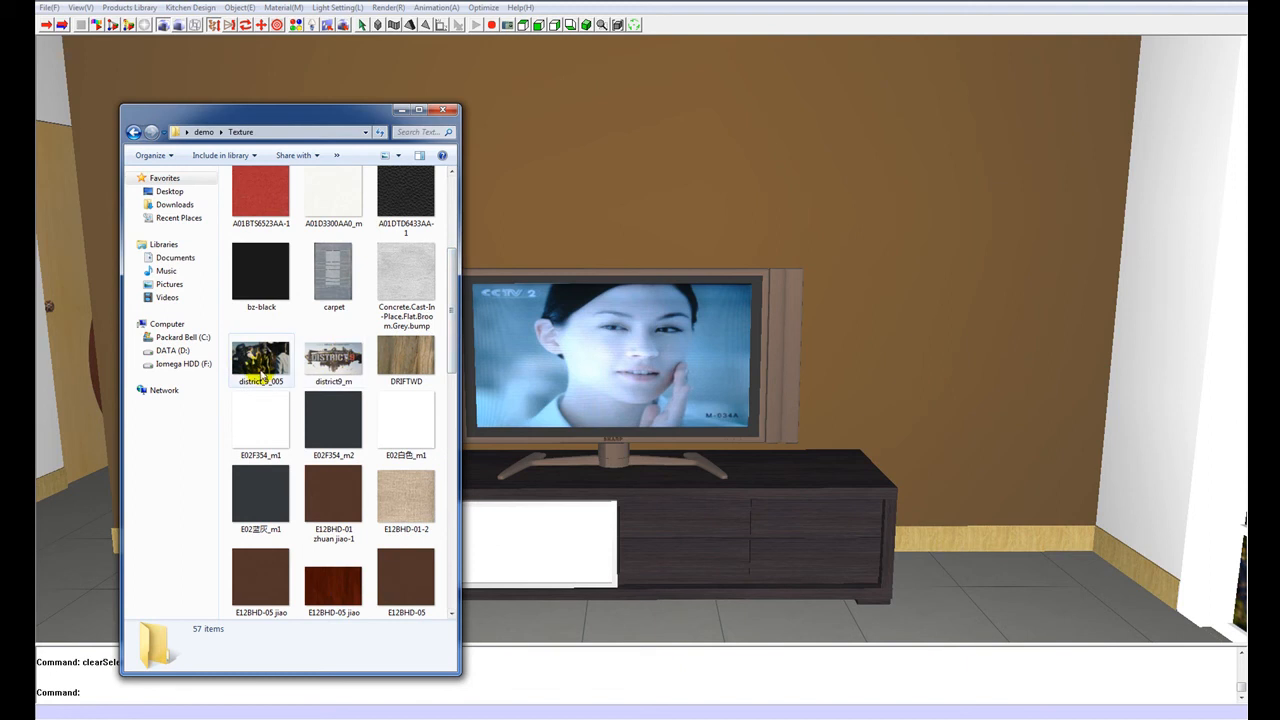
left_click(260, 364)
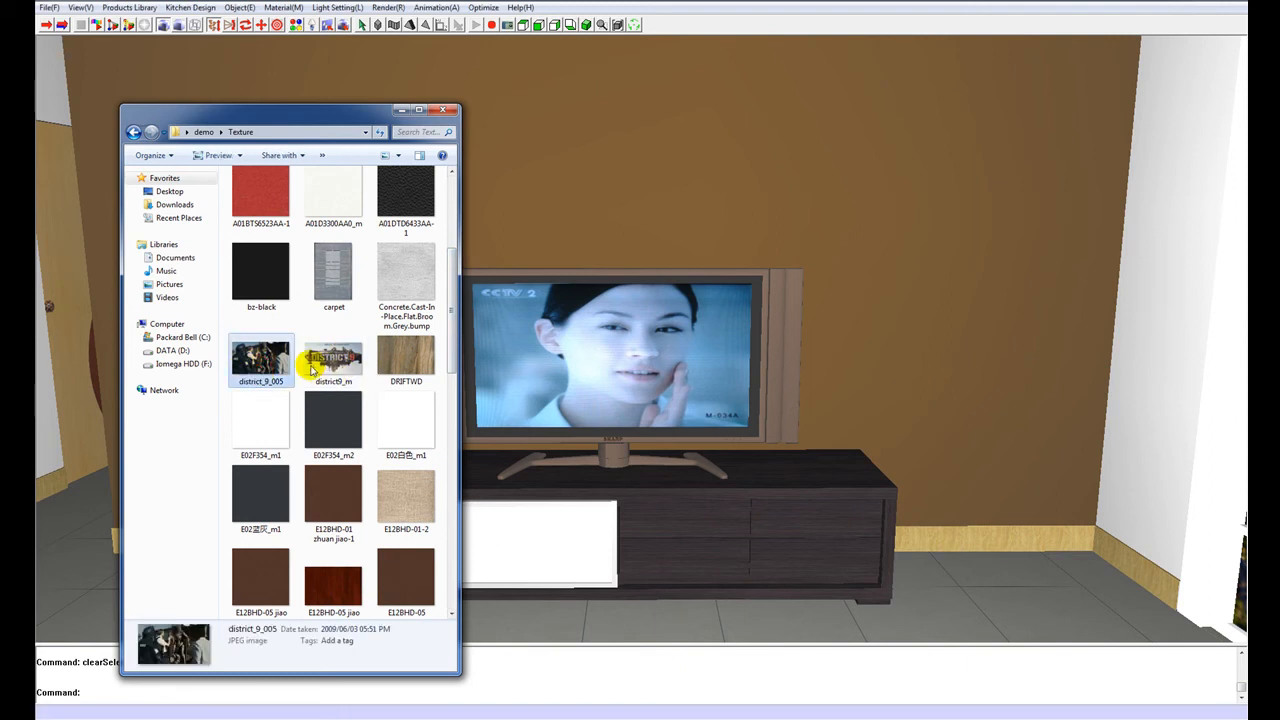
left_click(332, 360)
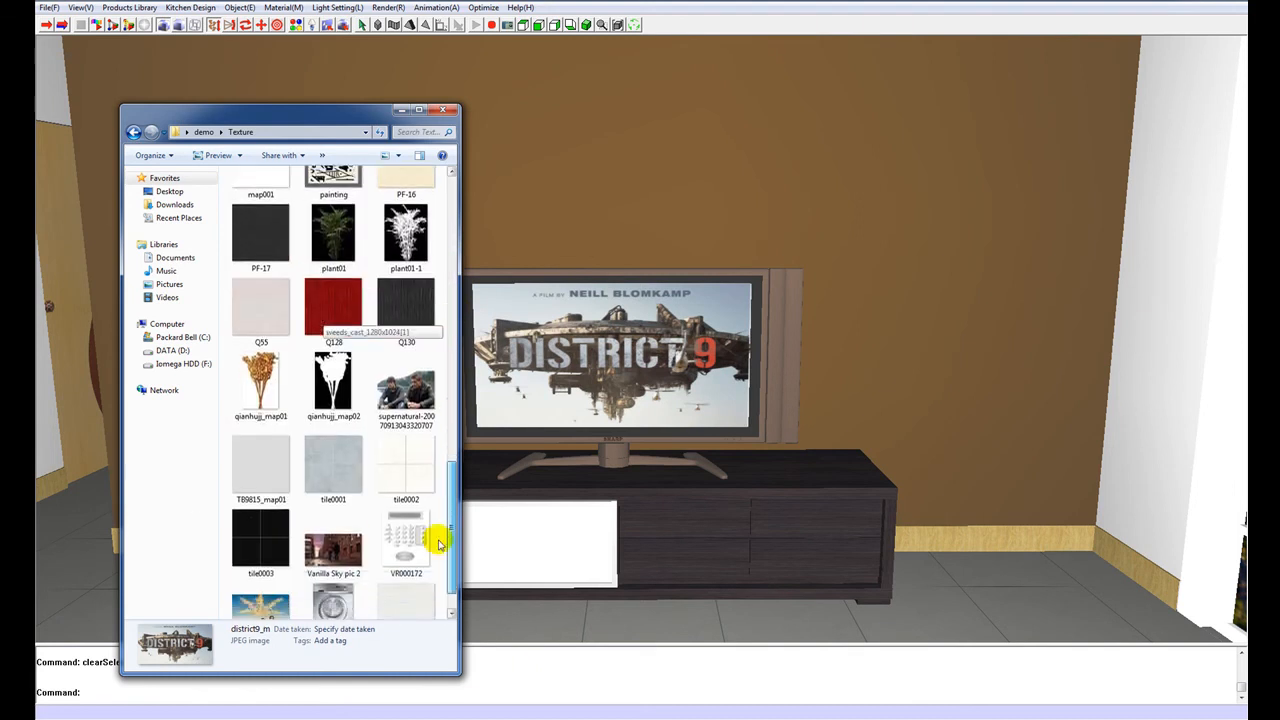
left_click(332, 492)
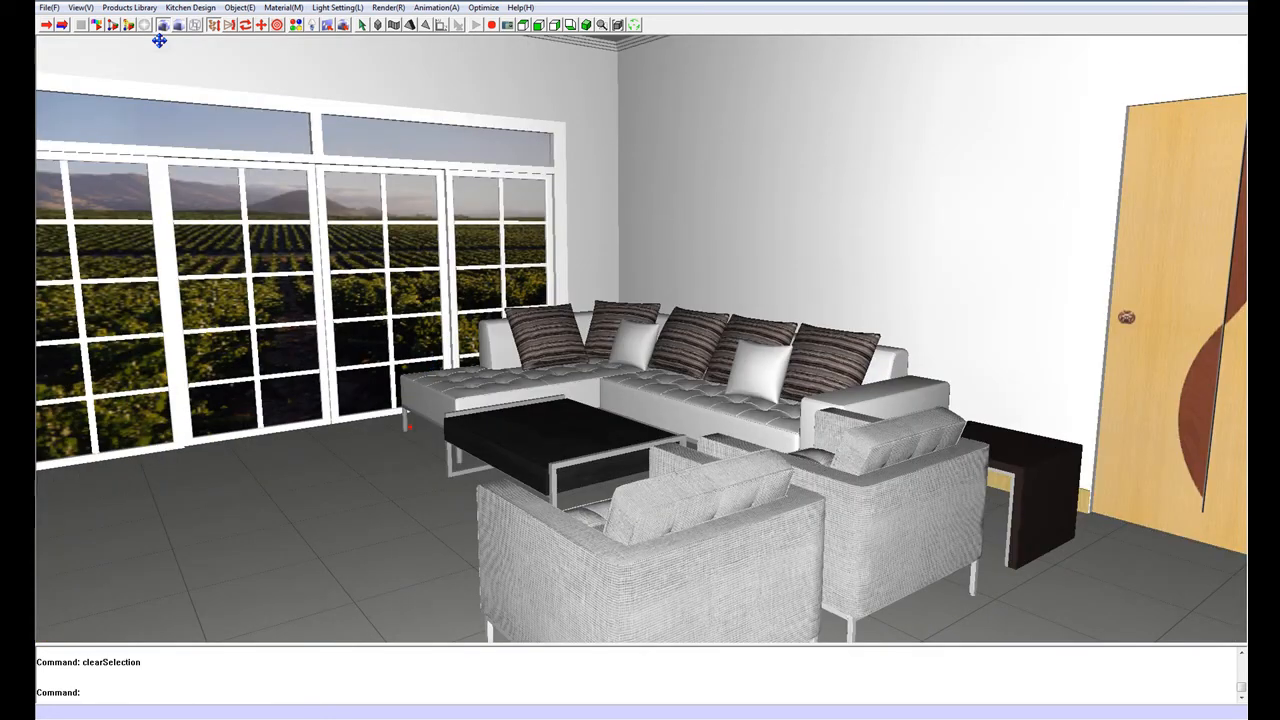
Place a green shag carpet from the interior decoration library under the coffee table
left_click(130, 36)
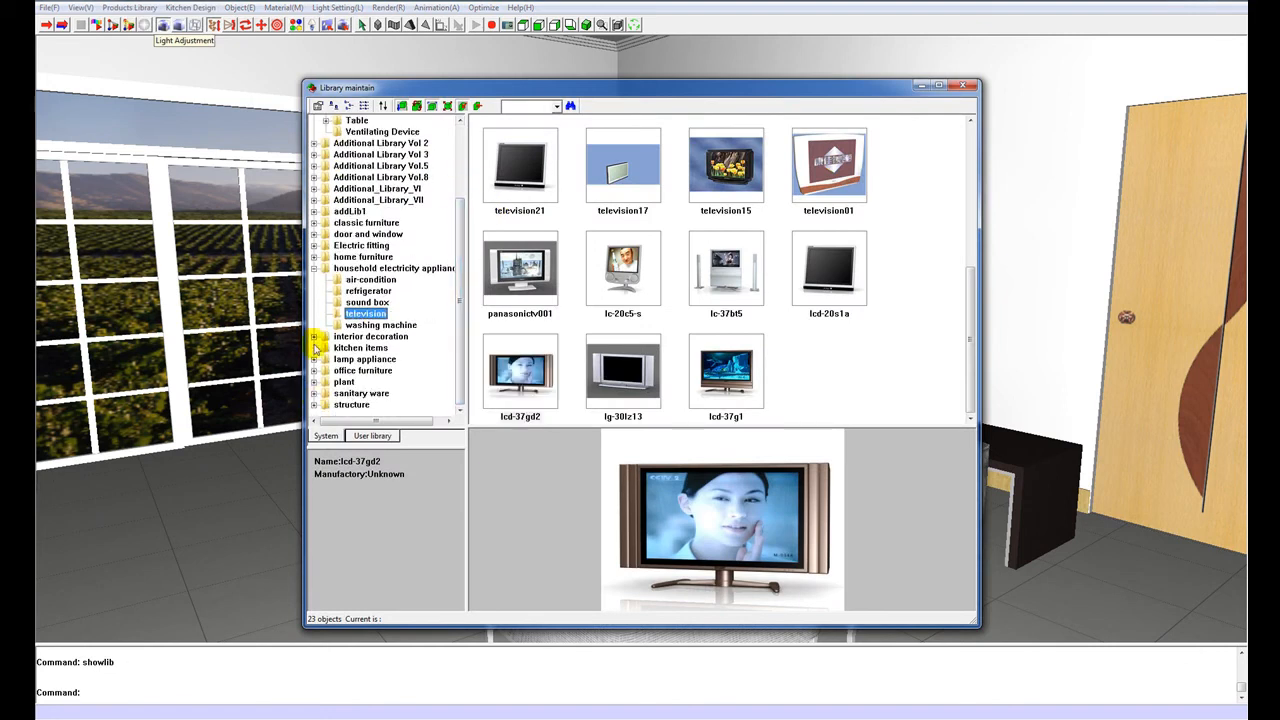
left_click(368, 336)
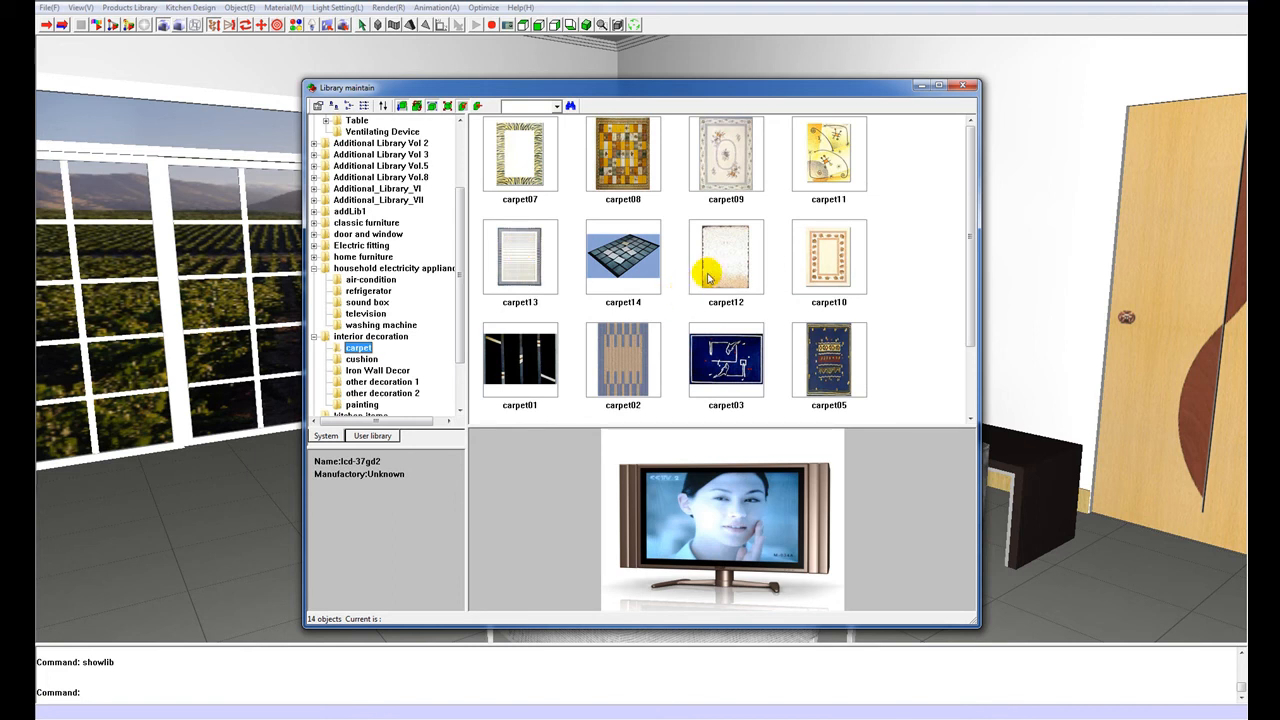
left_click(968, 84)
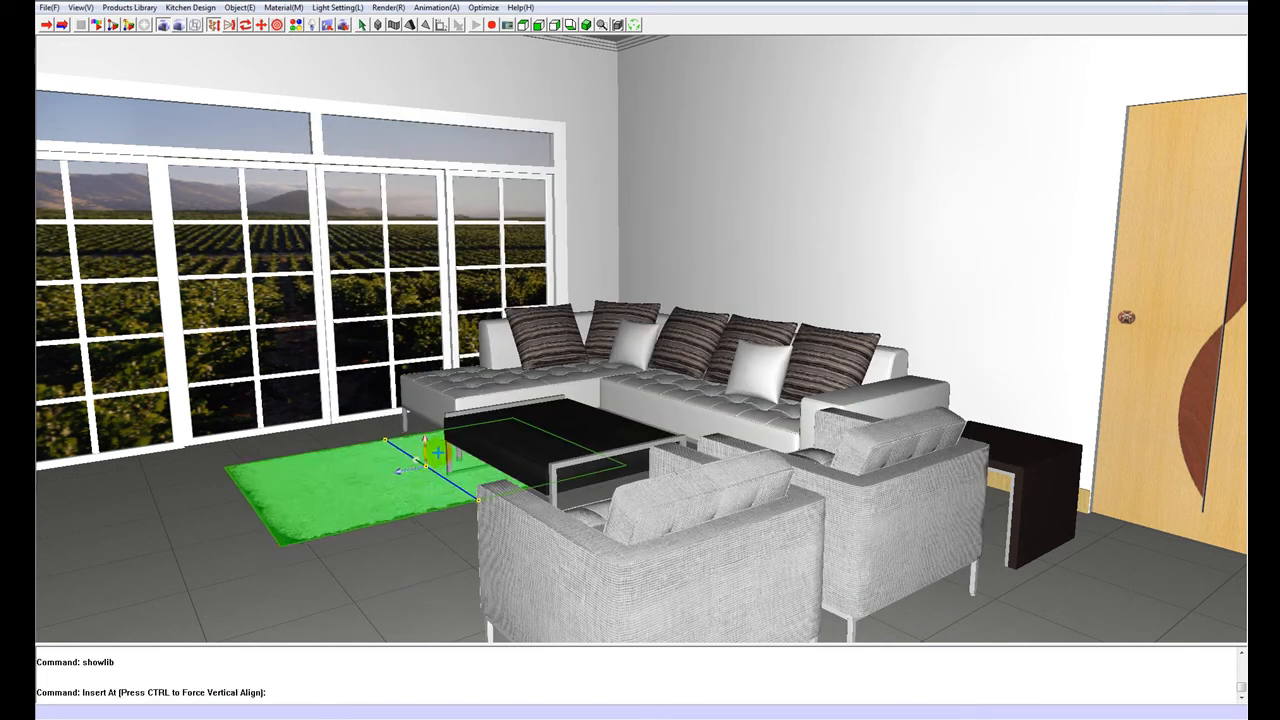
left_click(358, 28)
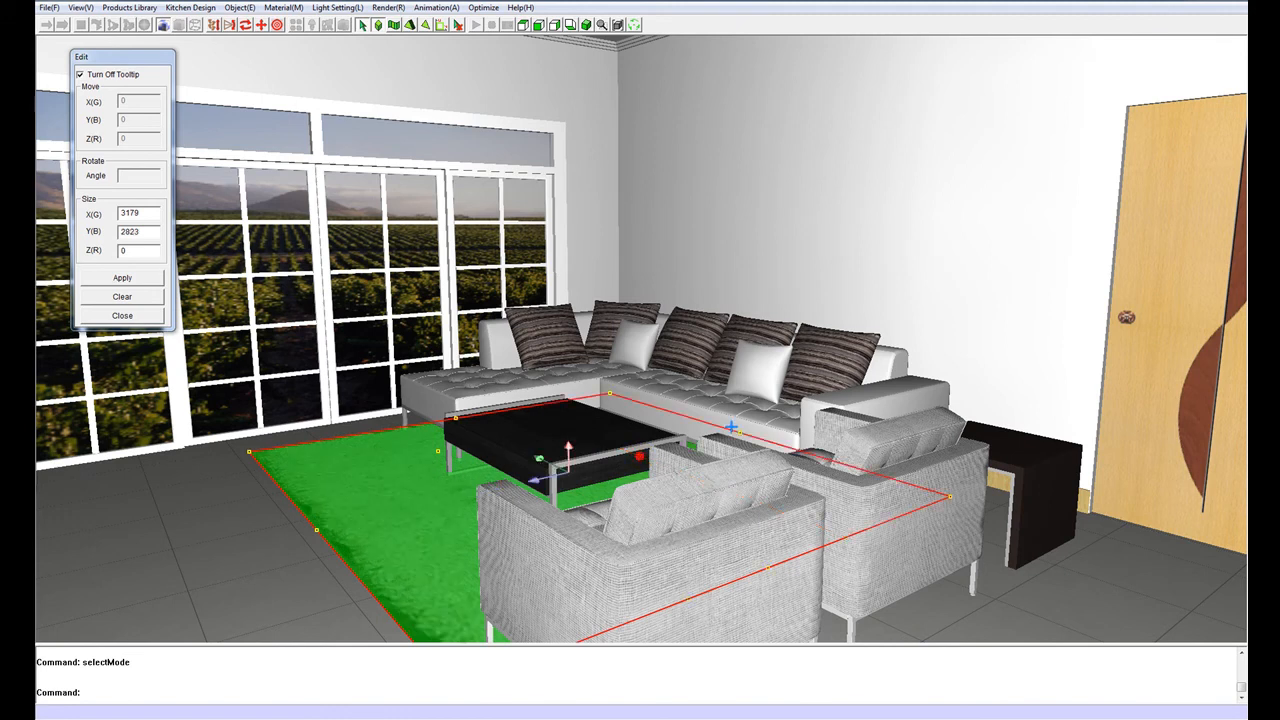
Apply enlarged carpet dimensions so the rug covers the seating area
left_click(122, 276)
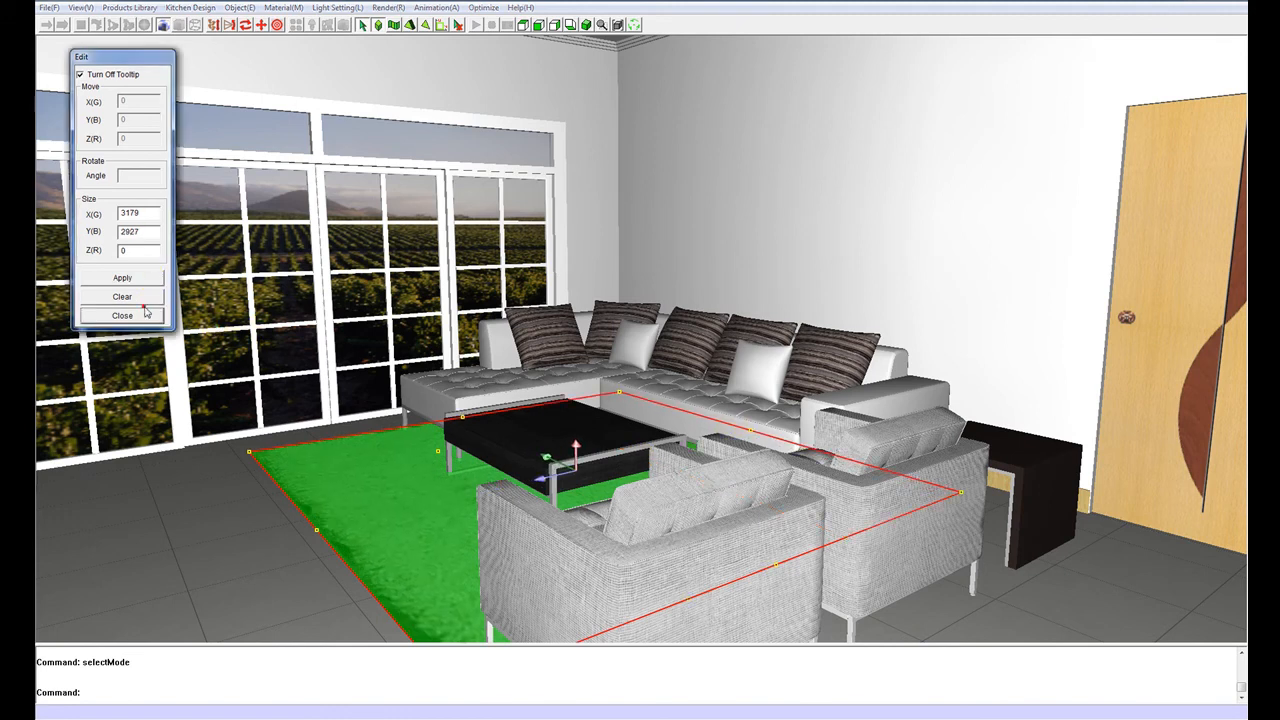
left_click(120, 316)
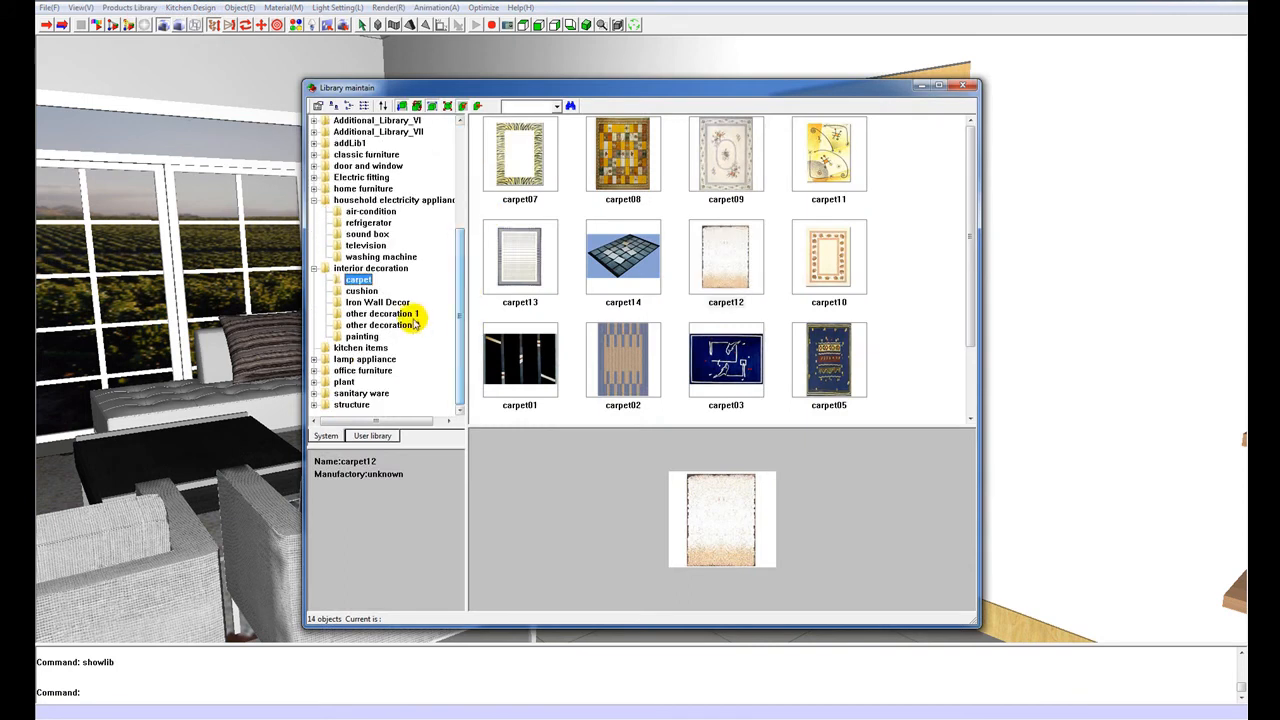
Insert a desk lamp from the lamp appliance library onto the side table beside the sofa
left_click(364, 324)
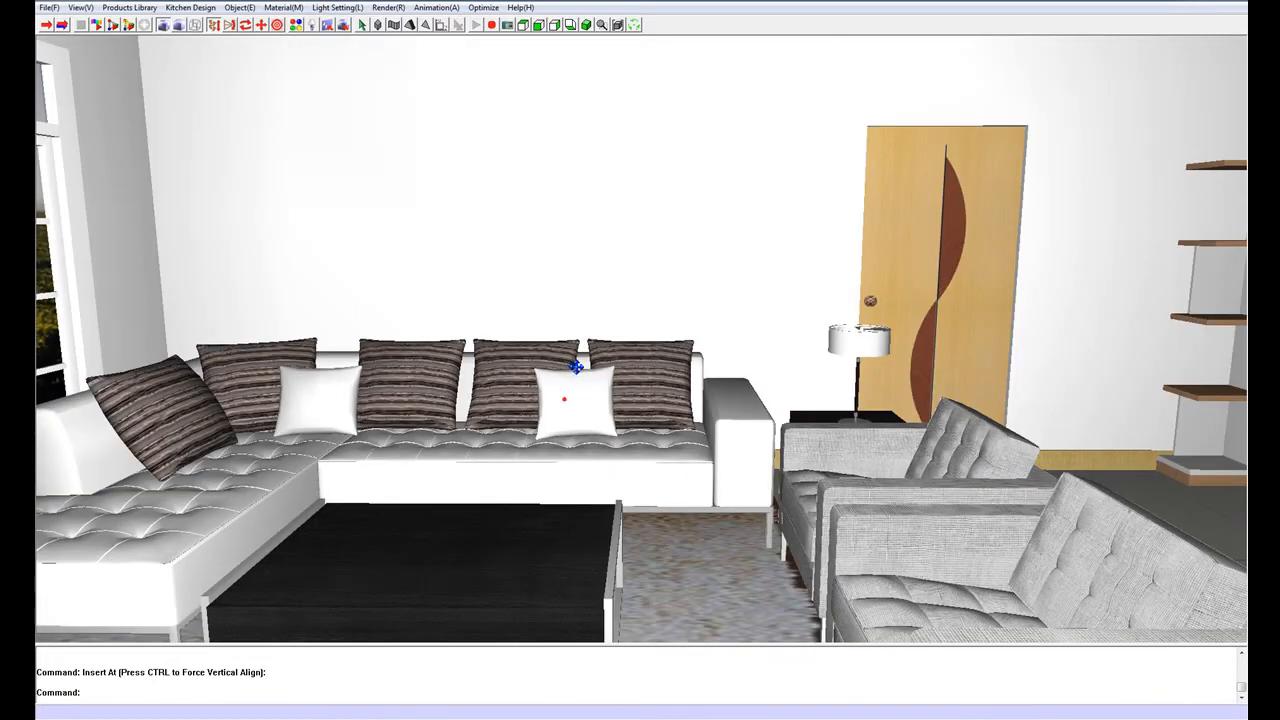
Insert the three-picture set painting10 from the painting library on the wall above the sofa
left_click(132, 8)
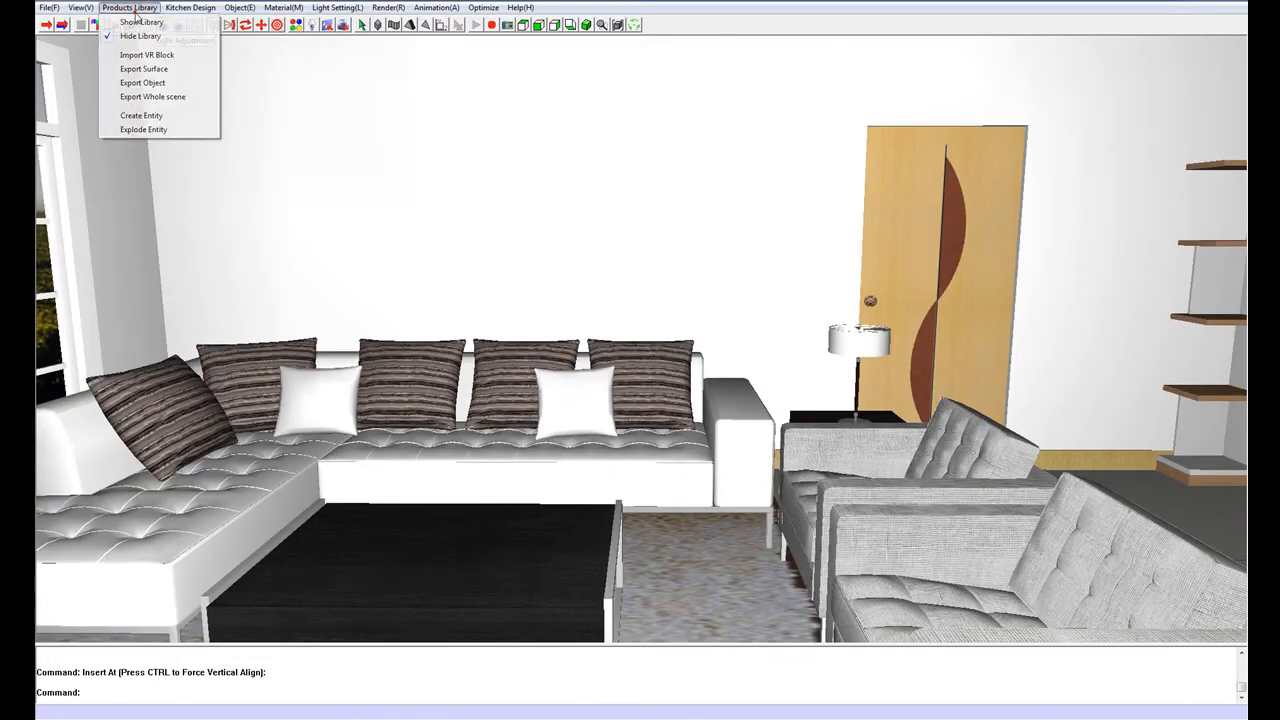
left_click(138, 20)
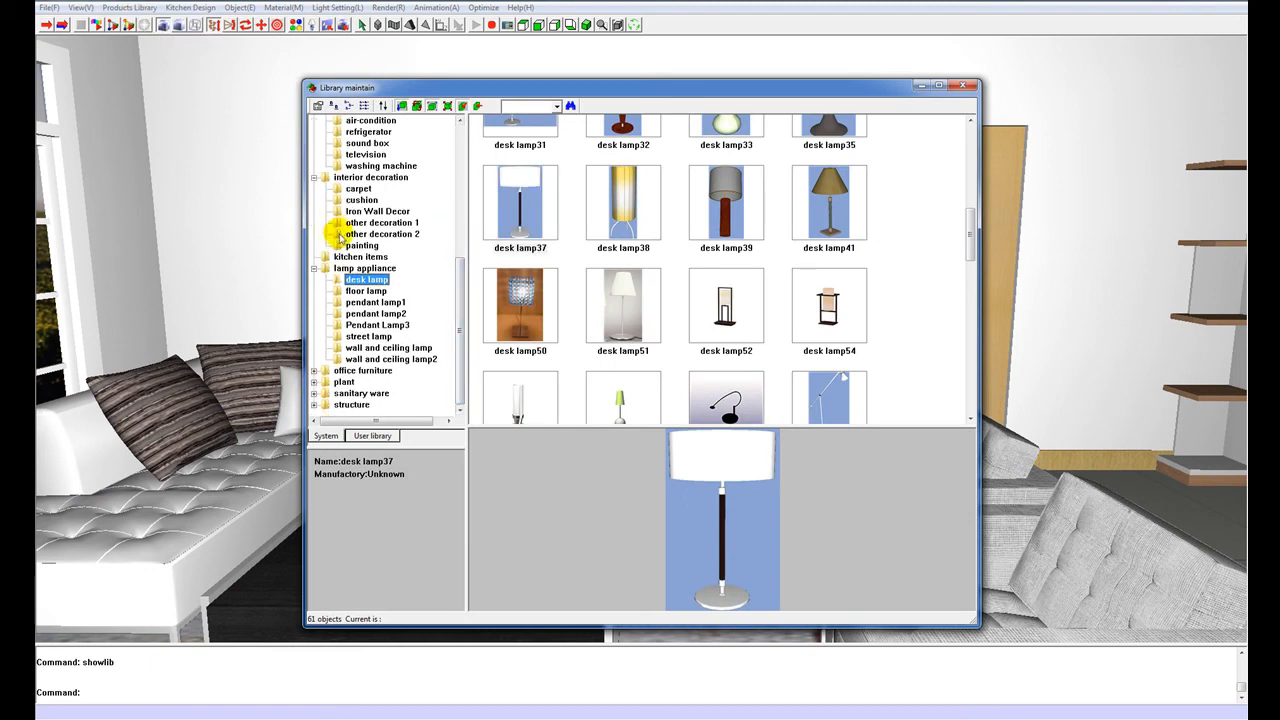
left_click(360, 244)
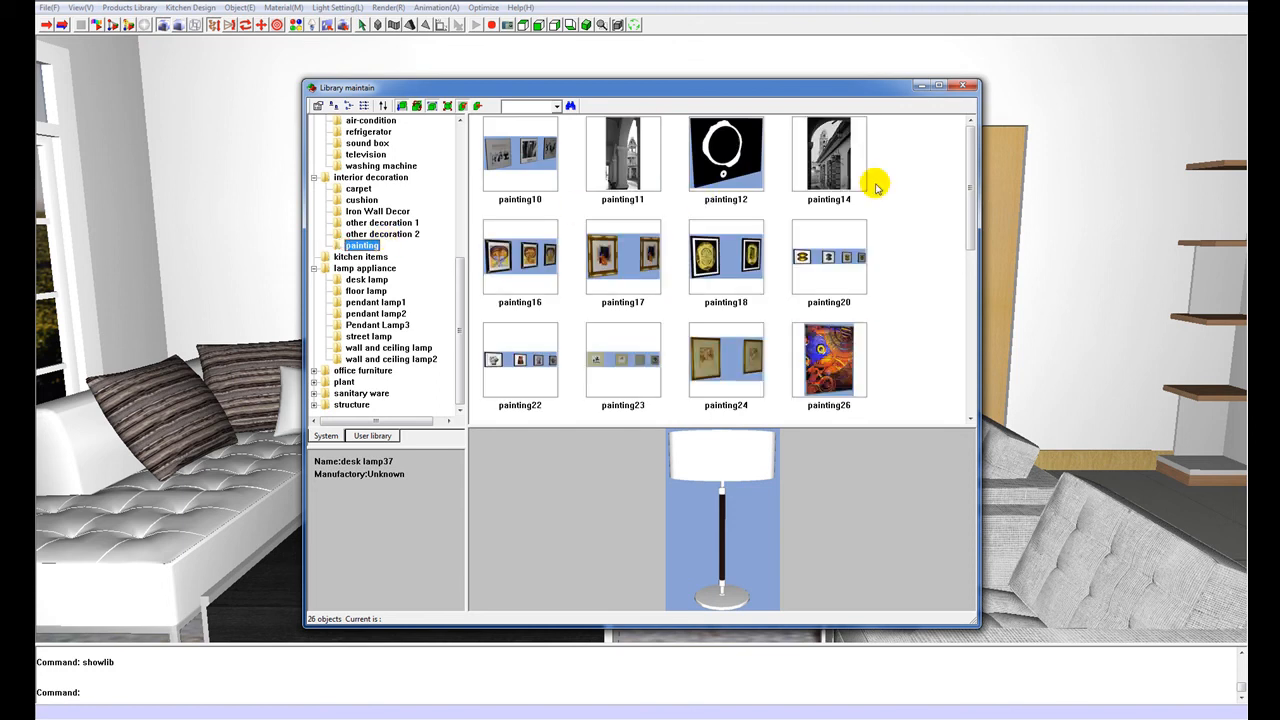
mouse_move(966, 156)
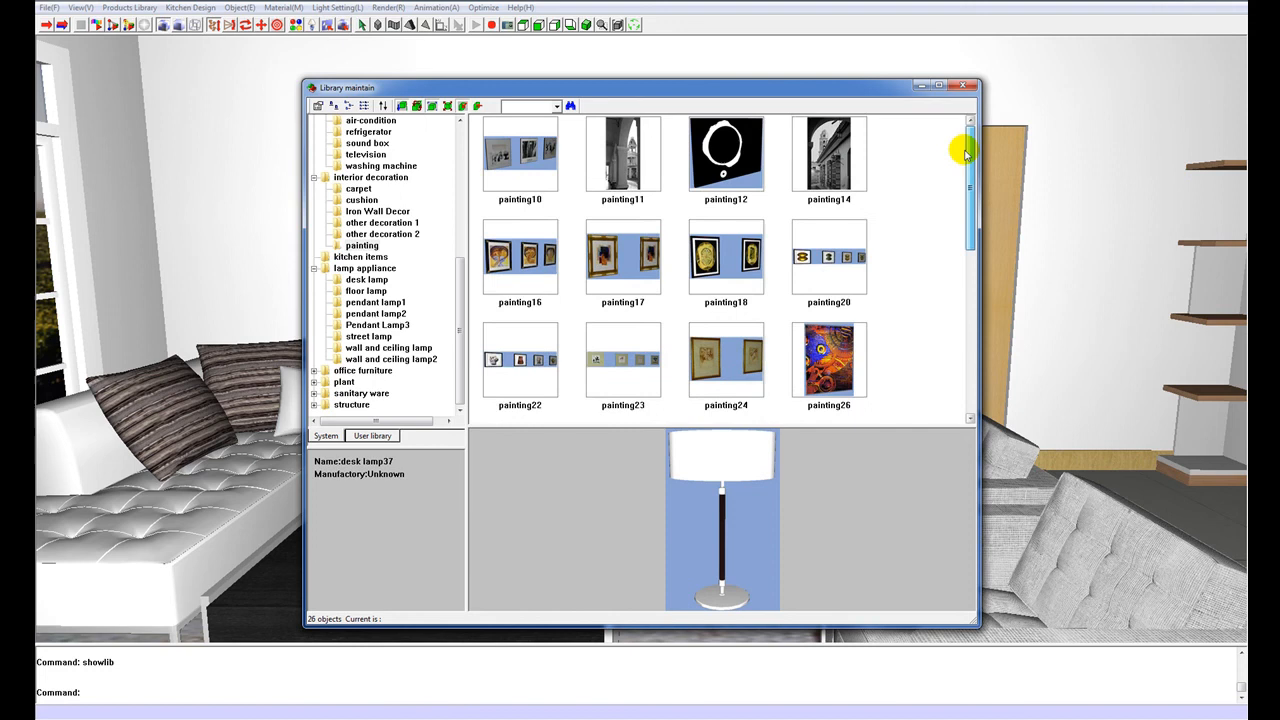
left_click(520, 156)
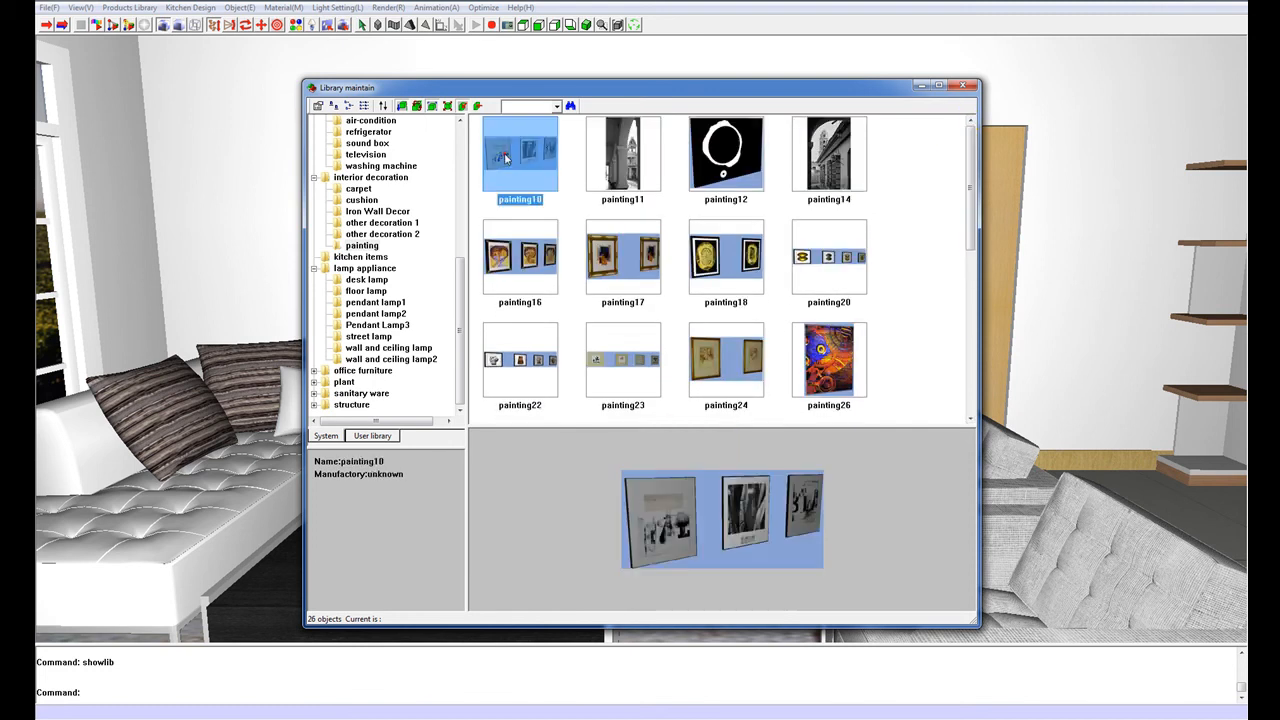
mouse_move(636, 324)
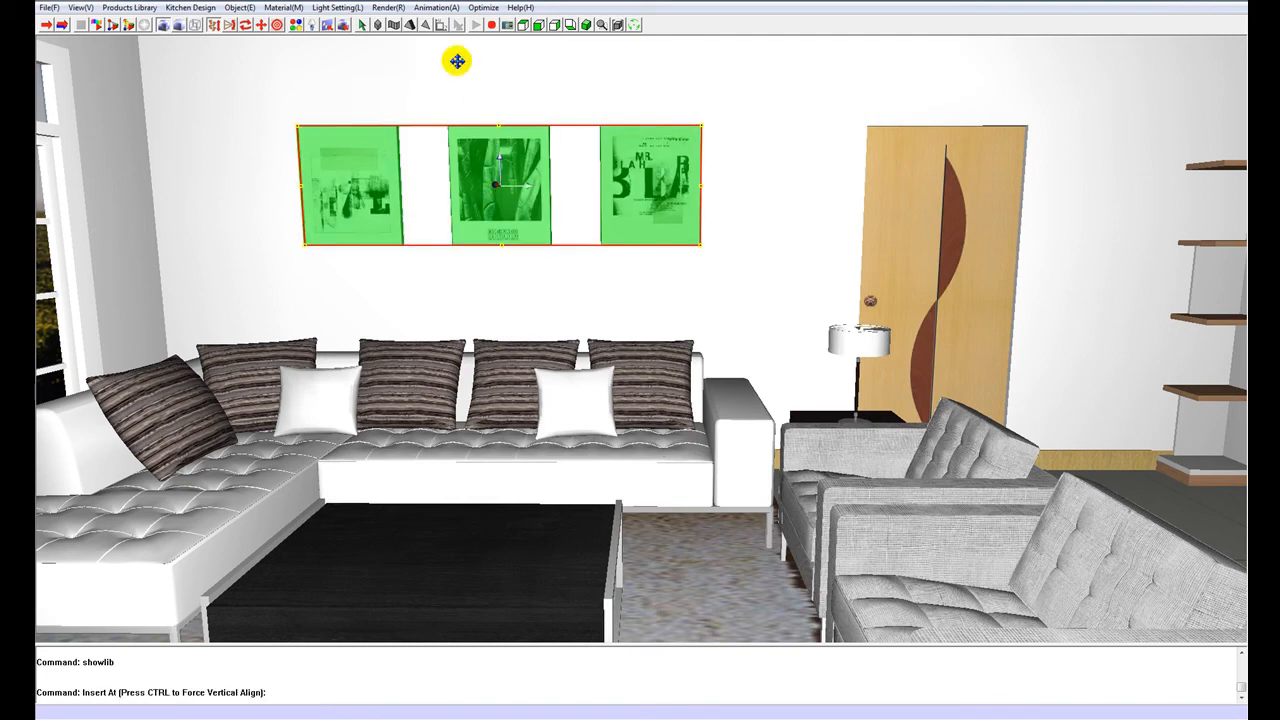
left_click(360, 30)
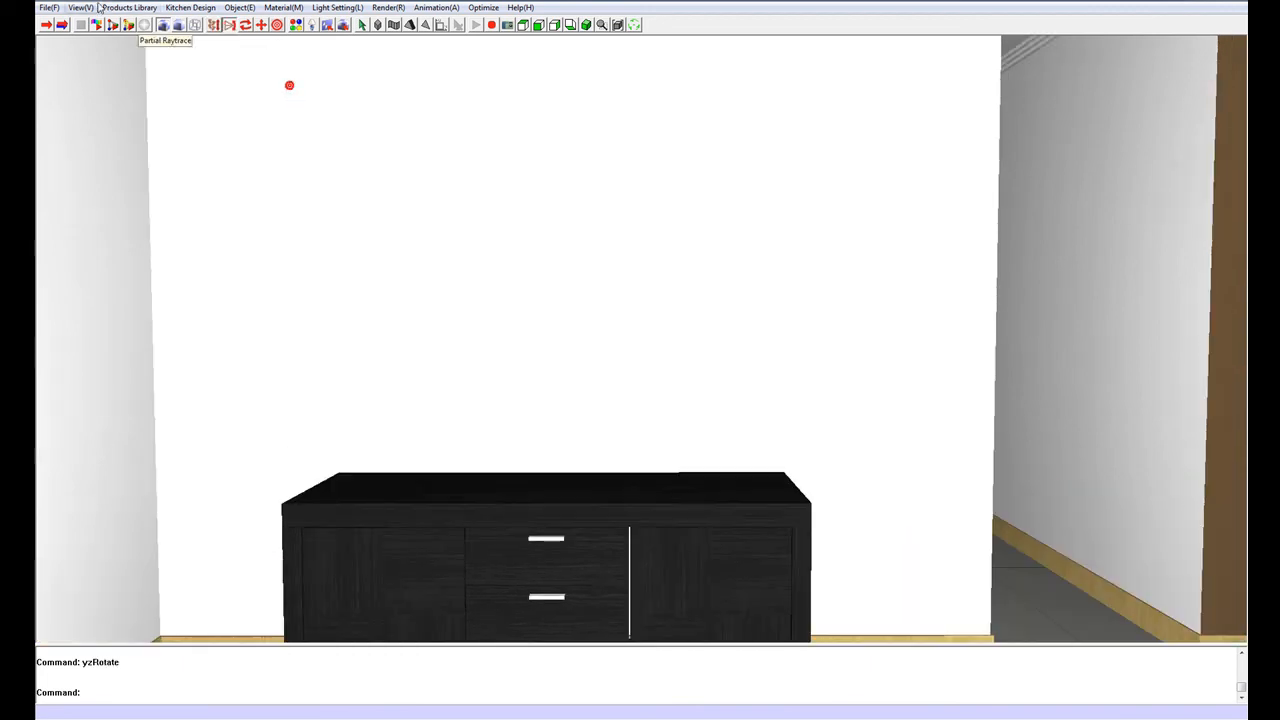
Insert painting12, the black picture with a white ring, on the wall above the sideboard
left_click(128, 10)
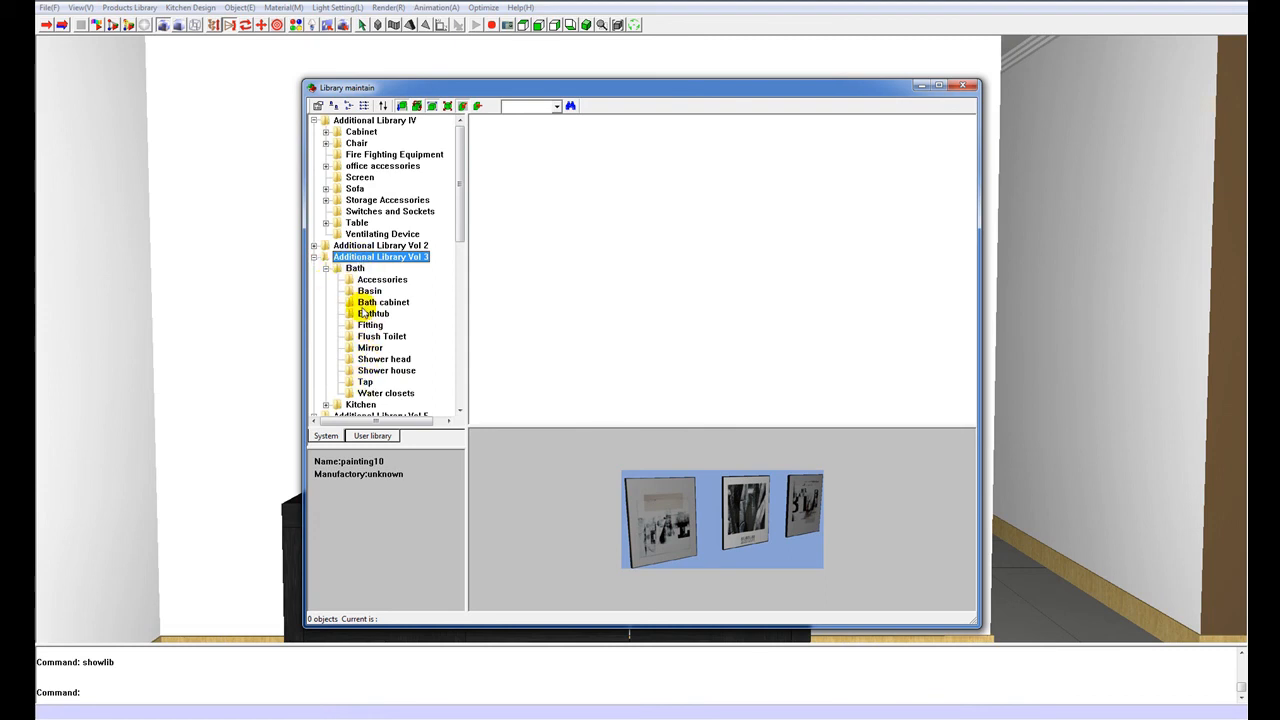
left_click(370, 348)
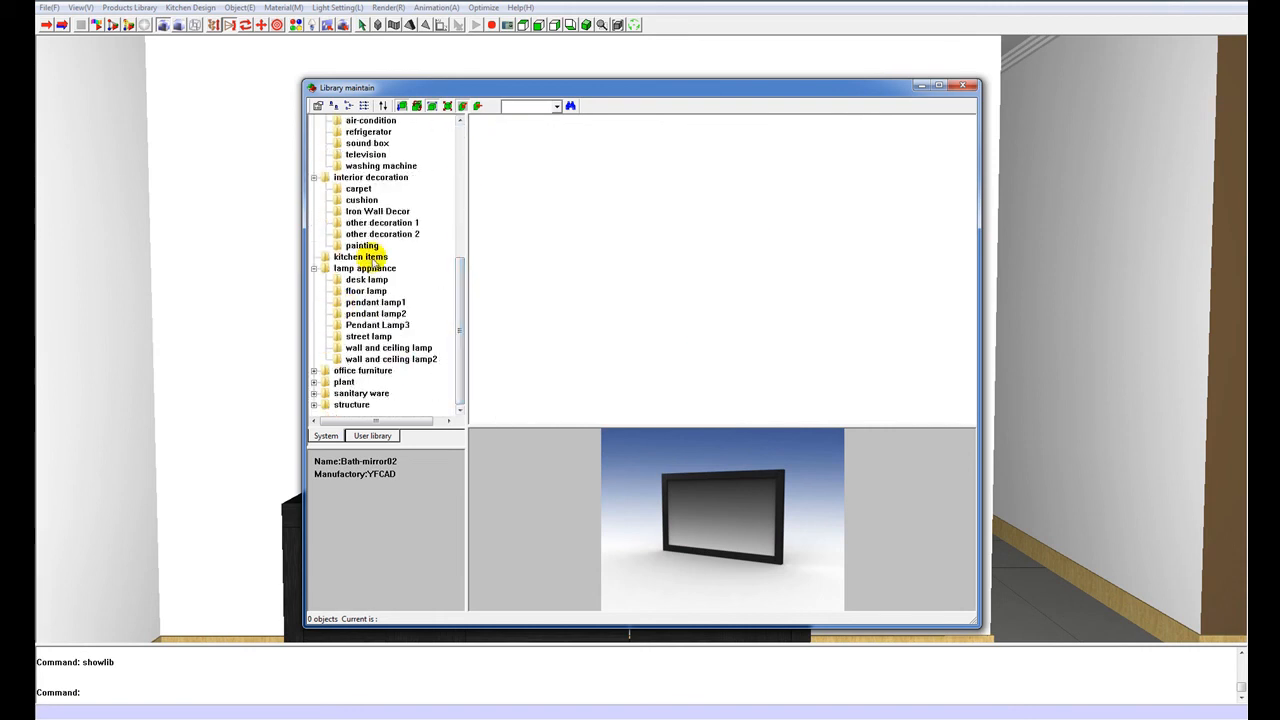
left_click(360, 244)
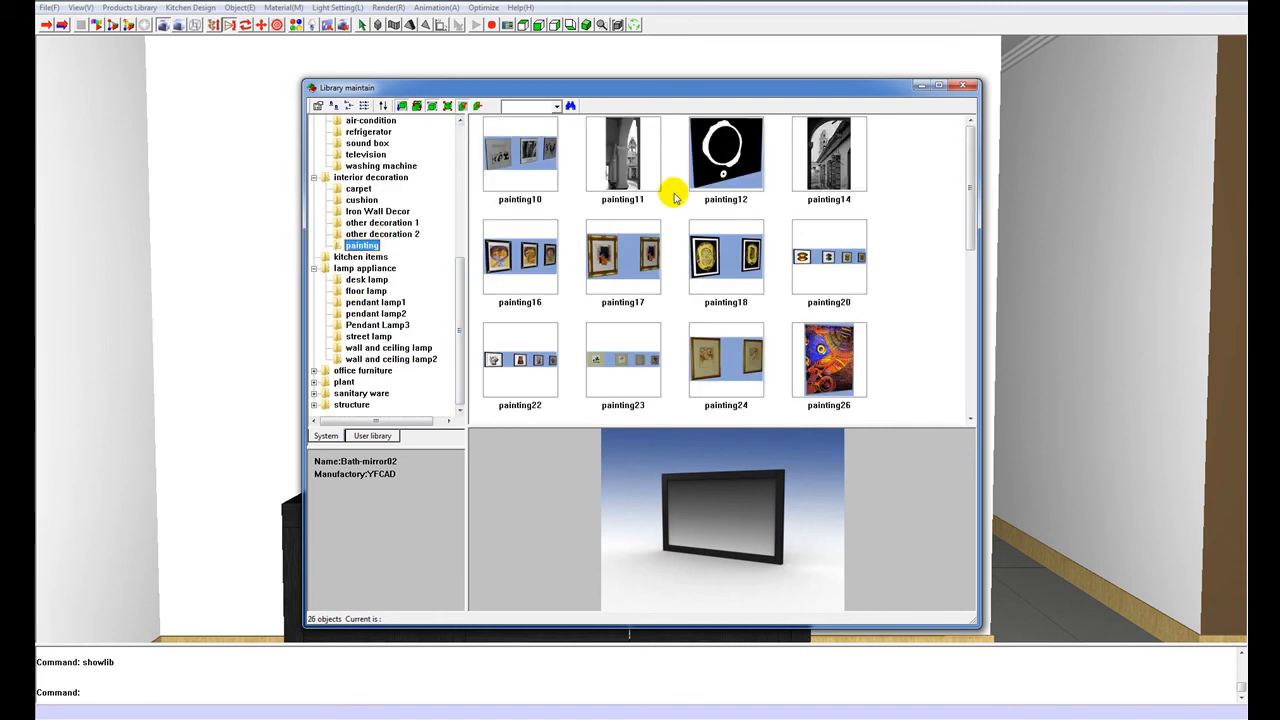
mouse_move(358, 188)
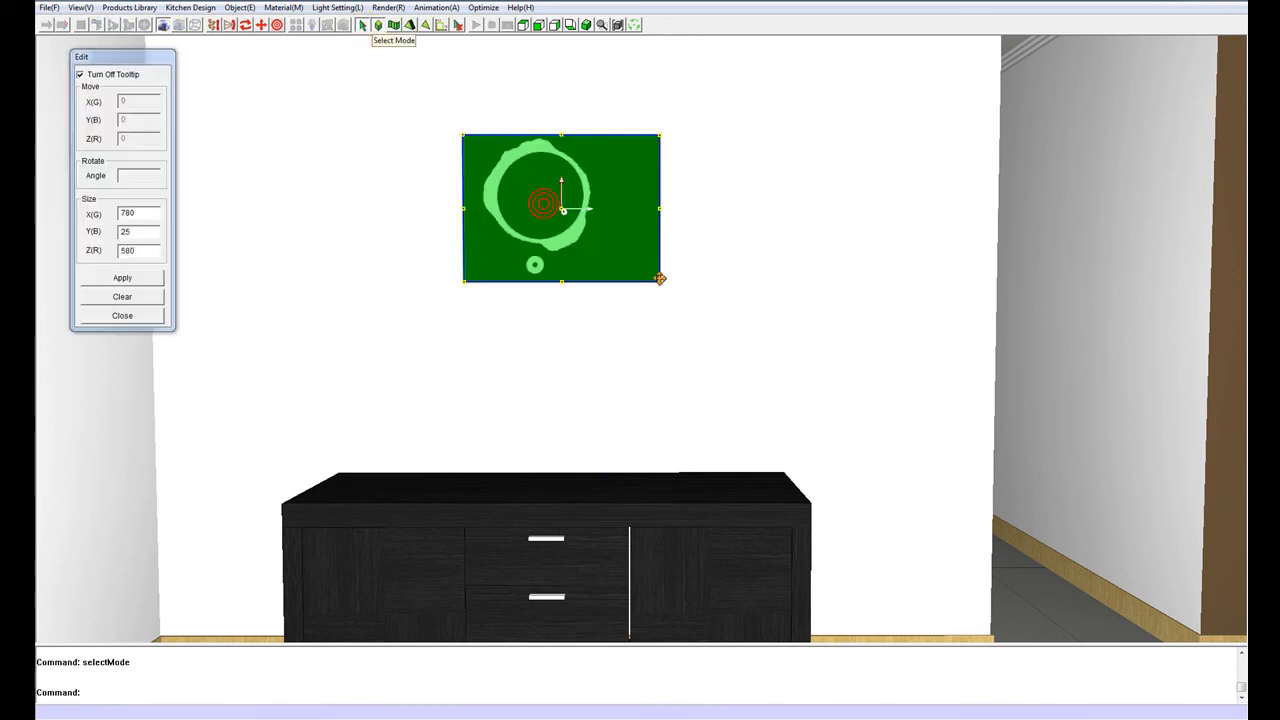
Enlarge the picture to span the sideboard, apply the size and clear the selection
left_click_drag(660, 280, 792, 384)
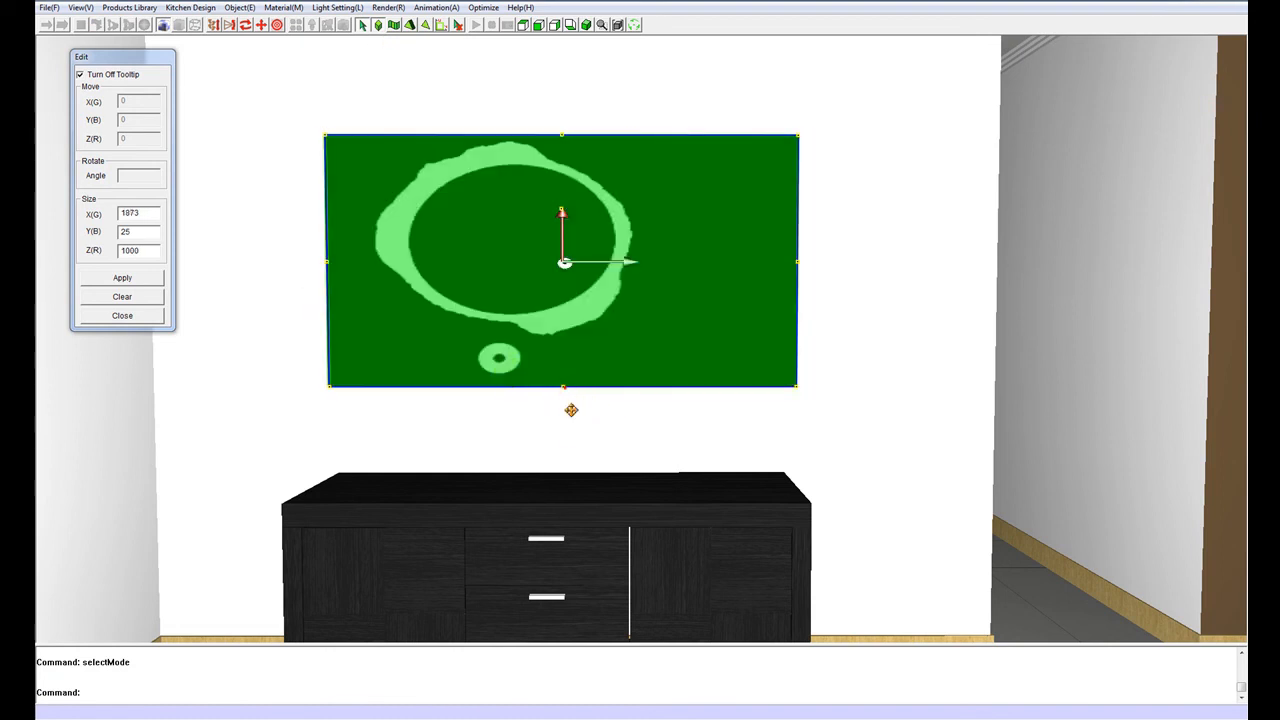
left_click(122, 276)
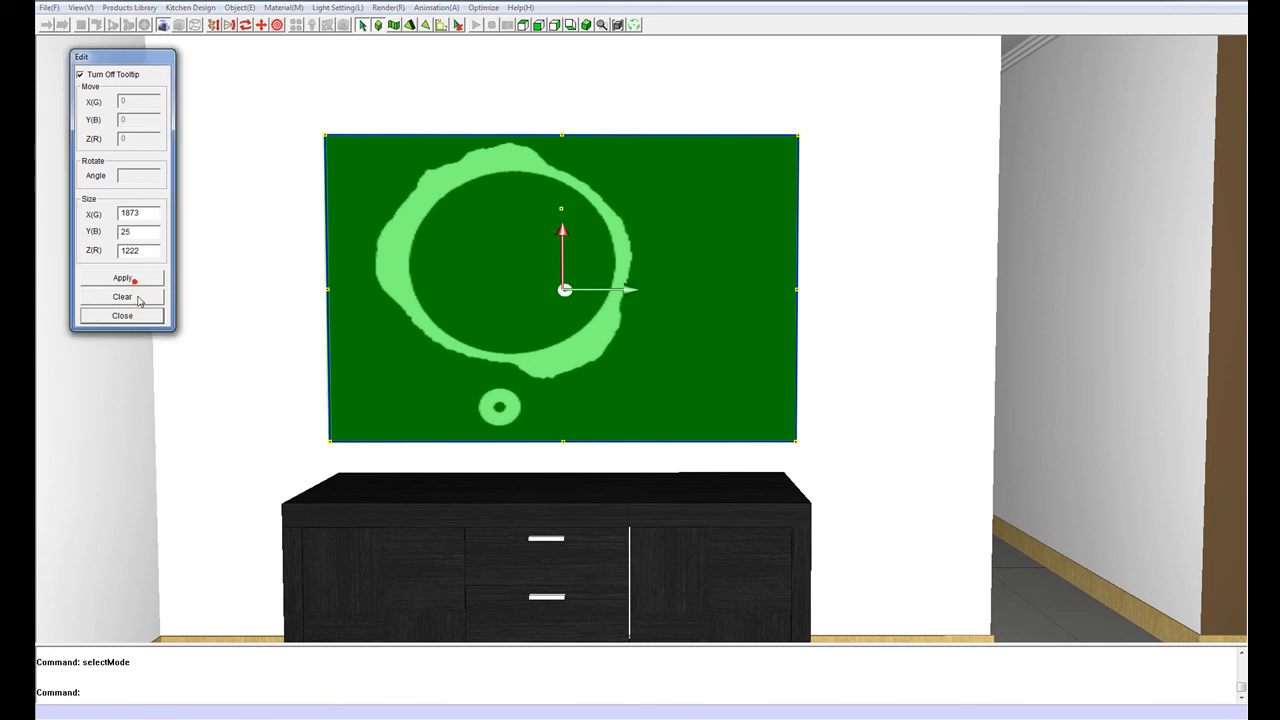
left_click(118, 296)
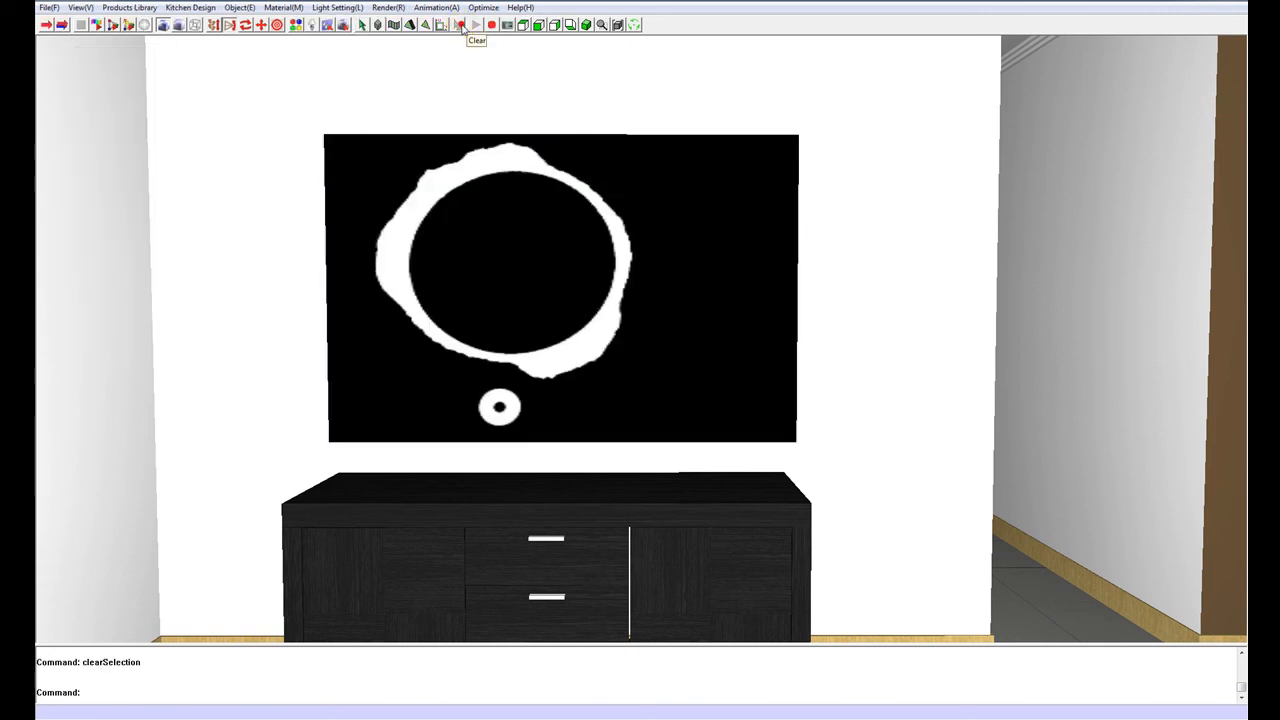
mouse_move(296, 30)
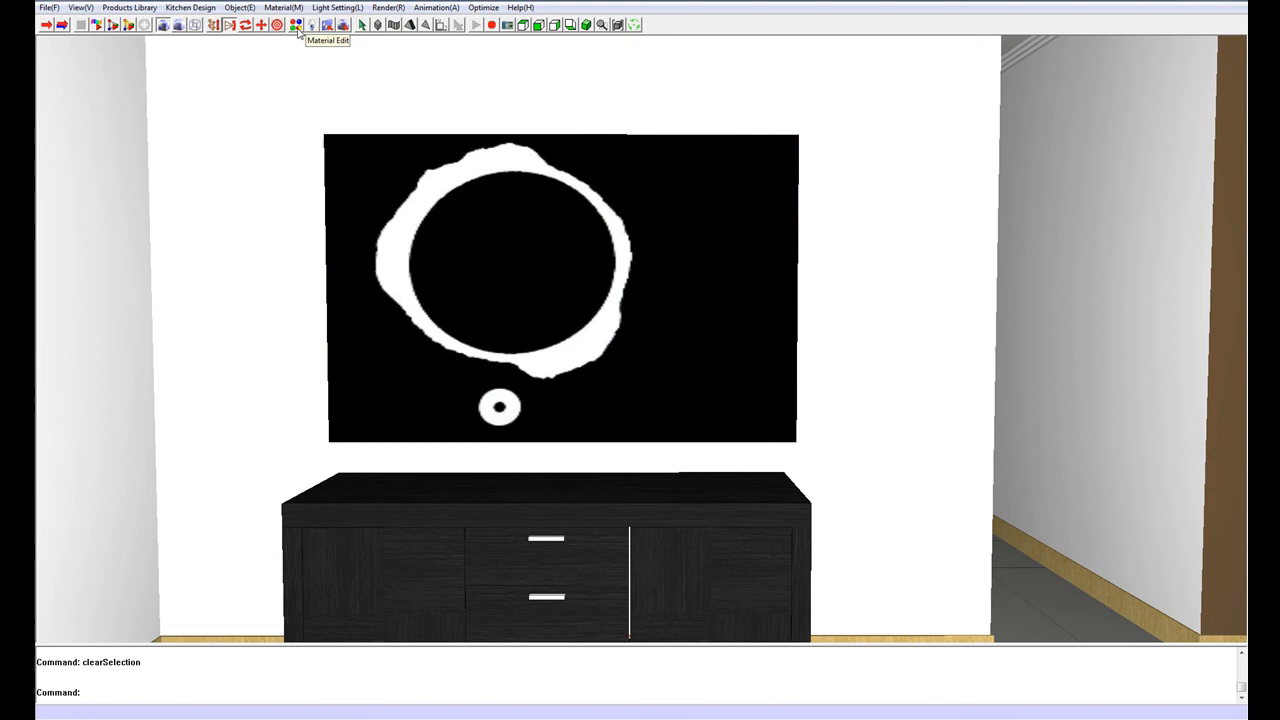
In Material Edit remove the picture's texture and set Reflection 1.00, making it a gray mirror panel
left_click(296, 30)
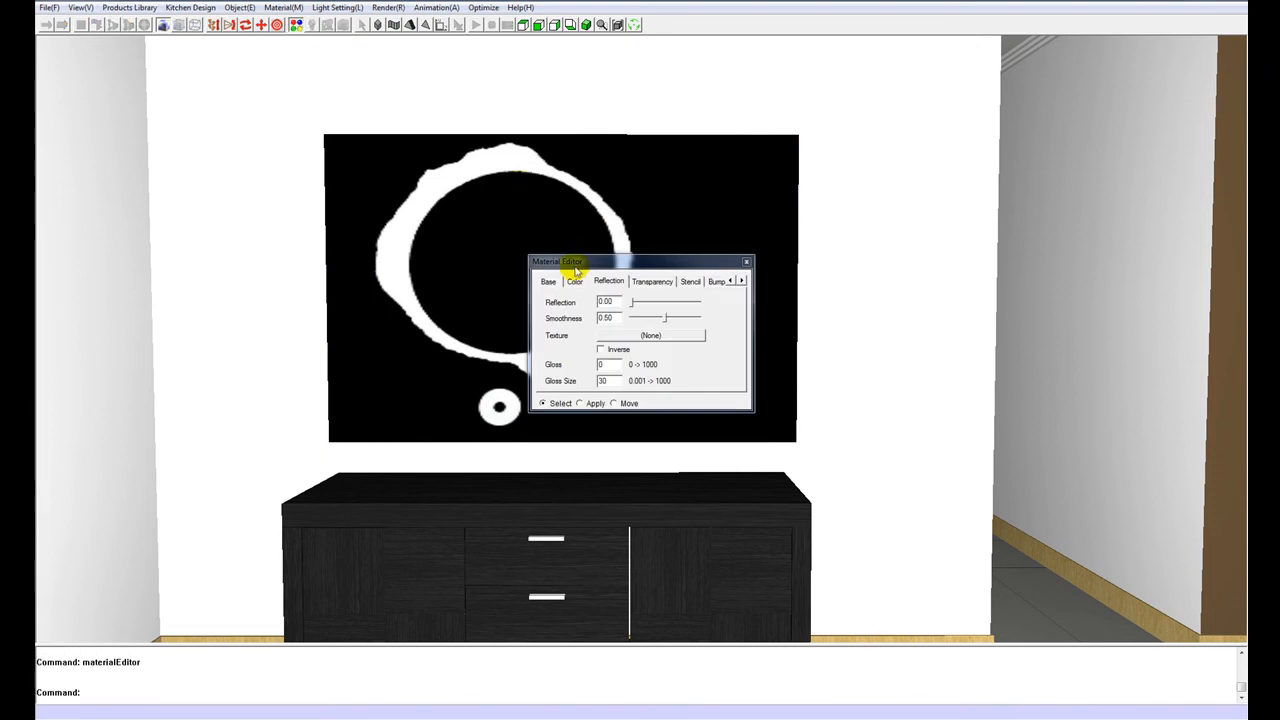
left_click(574, 280)
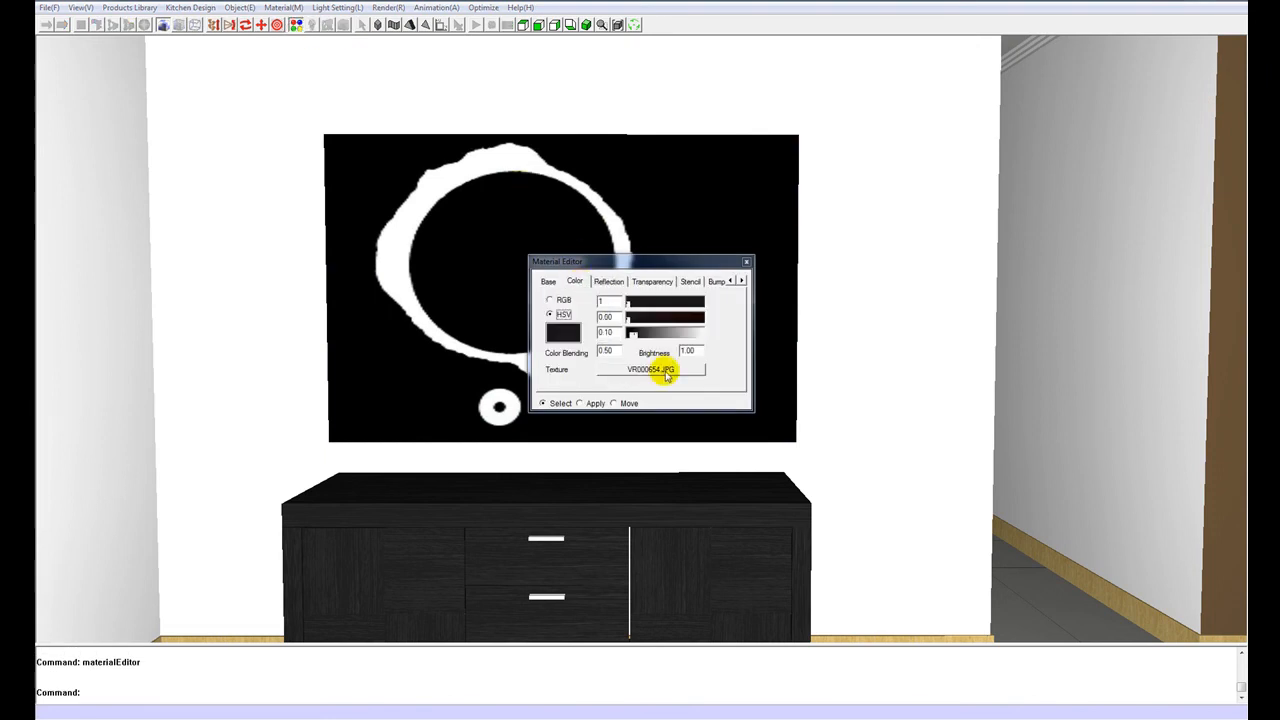
left_click(656, 368)
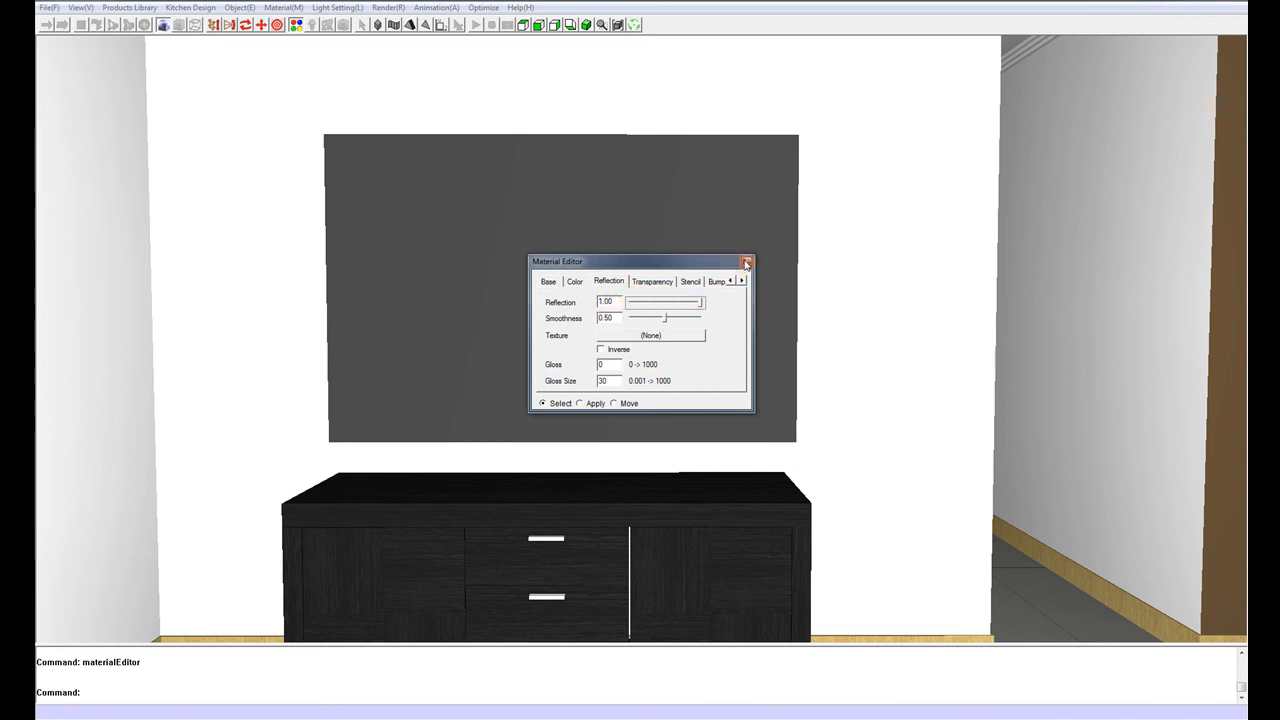
left_click(744, 260)
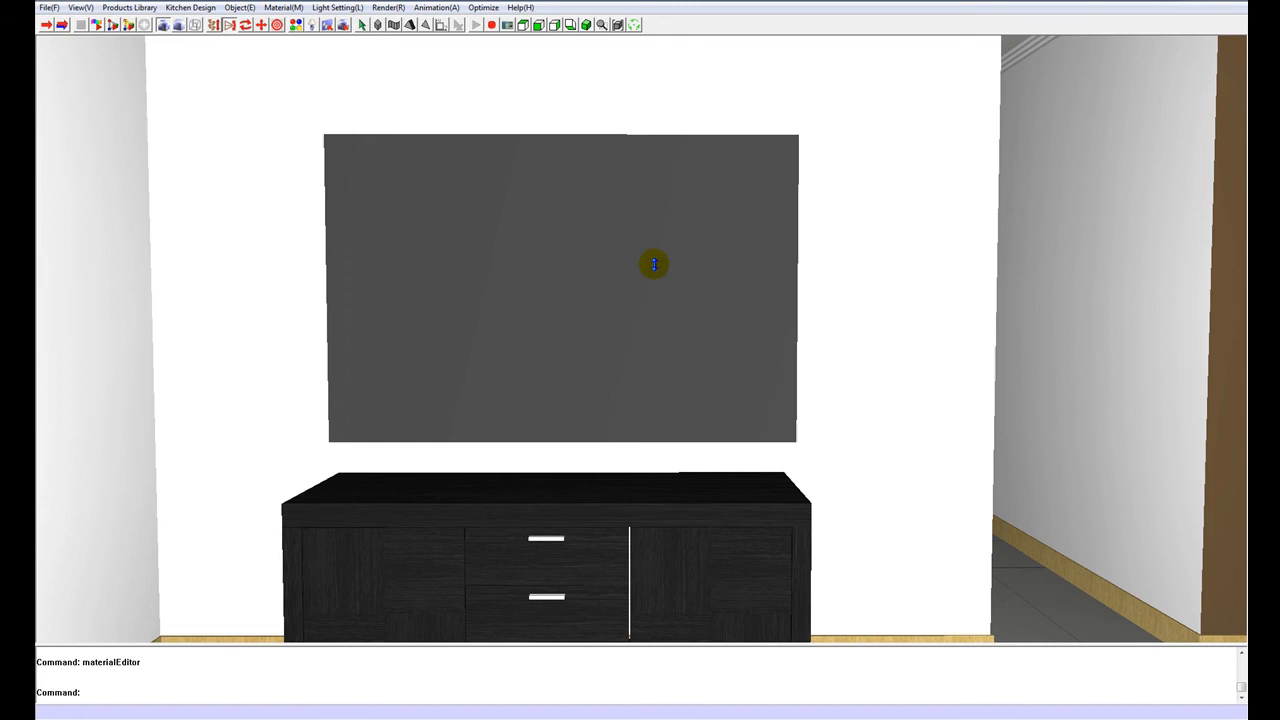
mouse_move(380, 152)
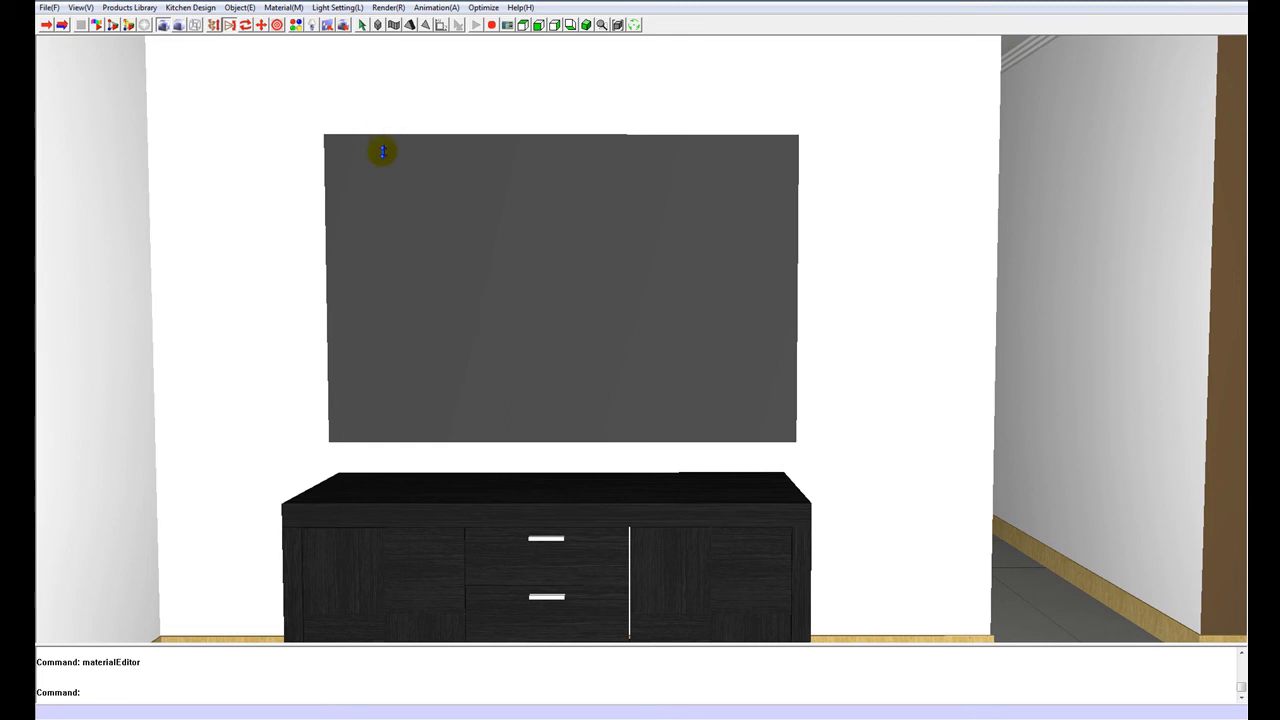